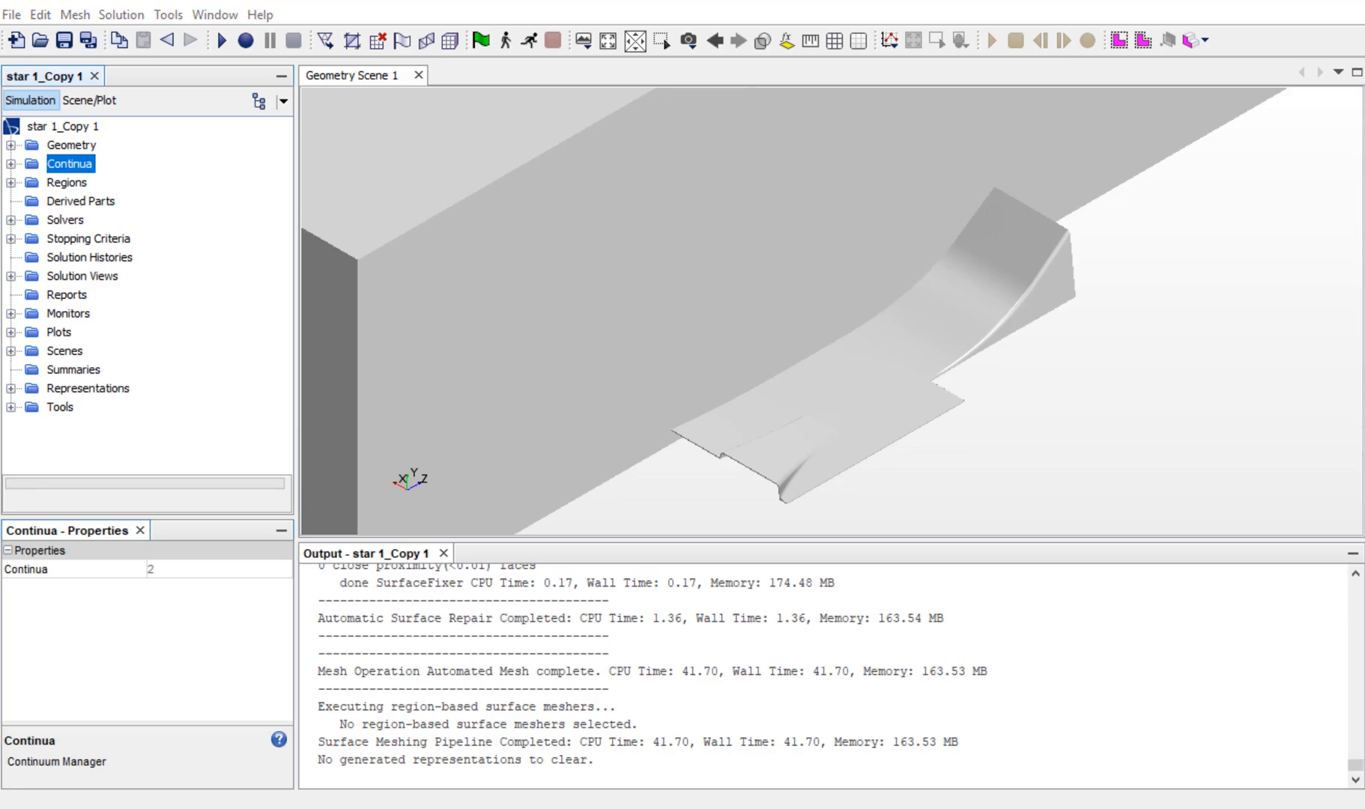
{"action": "mouse_move", "coordinate": [1262, 328]}
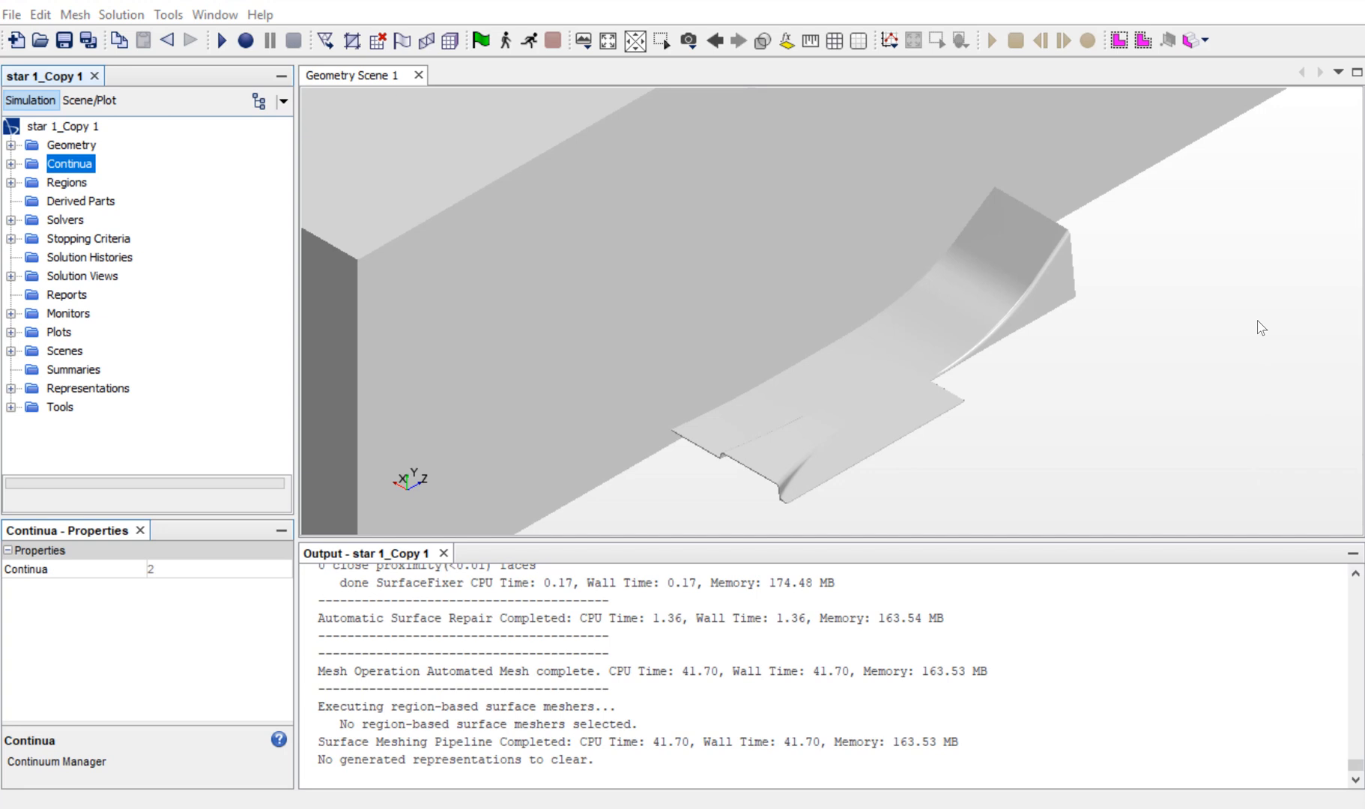
{"action": "mouse_move", "coordinate": [499, 281]}
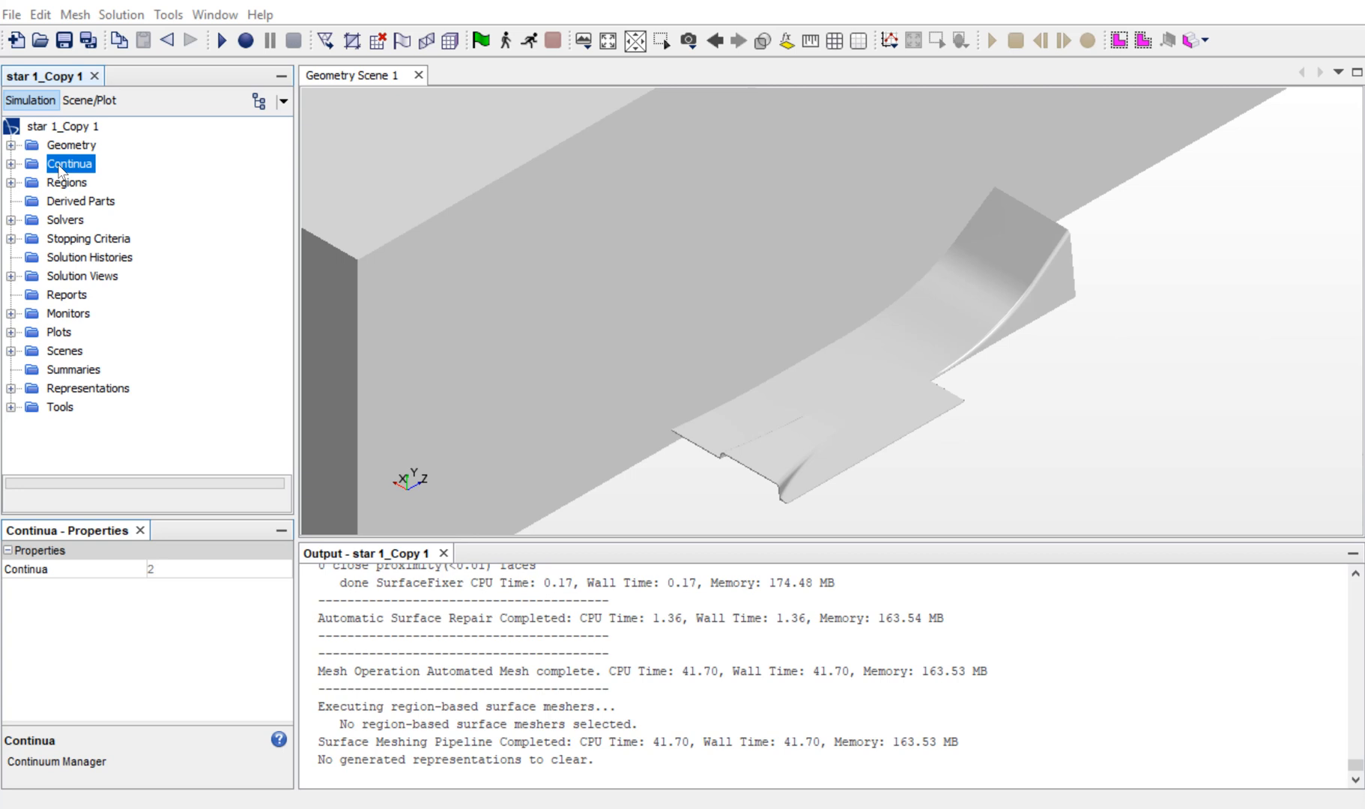
Start a new Automated Mesh operation under Geometry > Operations with the Subtract part as input.
{"action": "right_click", "coordinate": [69, 163]}
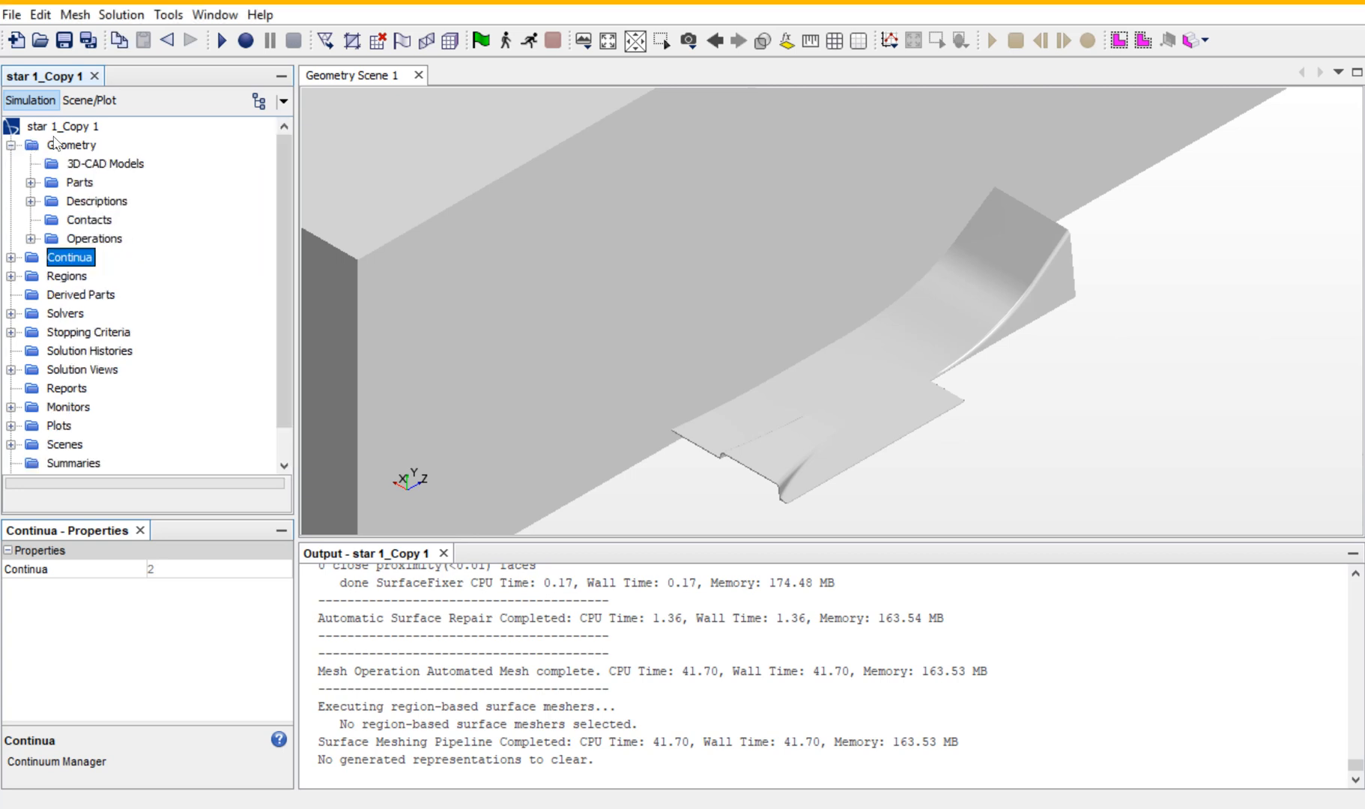
{"action": "left_click", "coordinate": [28, 238]}
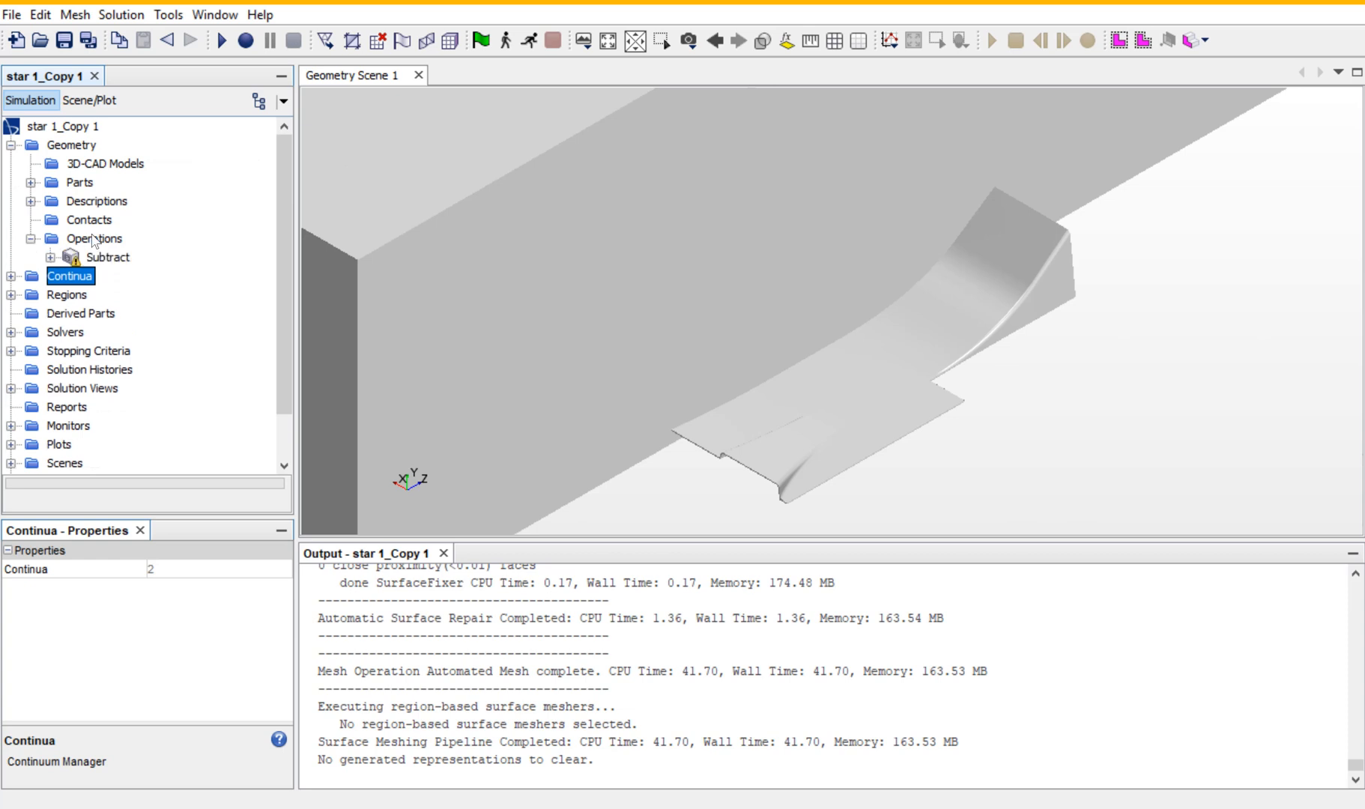
{"action": "right_click", "coordinate": [93, 238]}
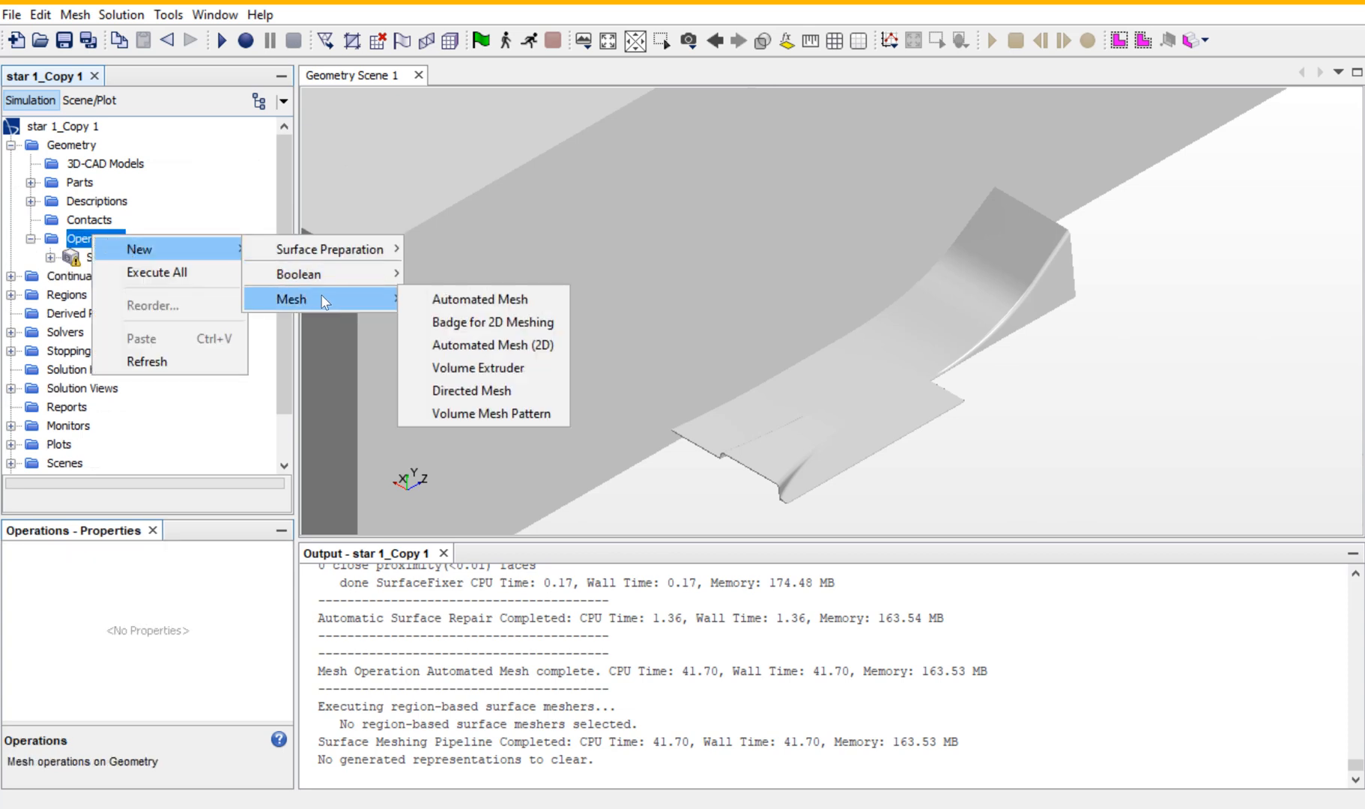
{"action": "left_click", "coordinate": [478, 298]}
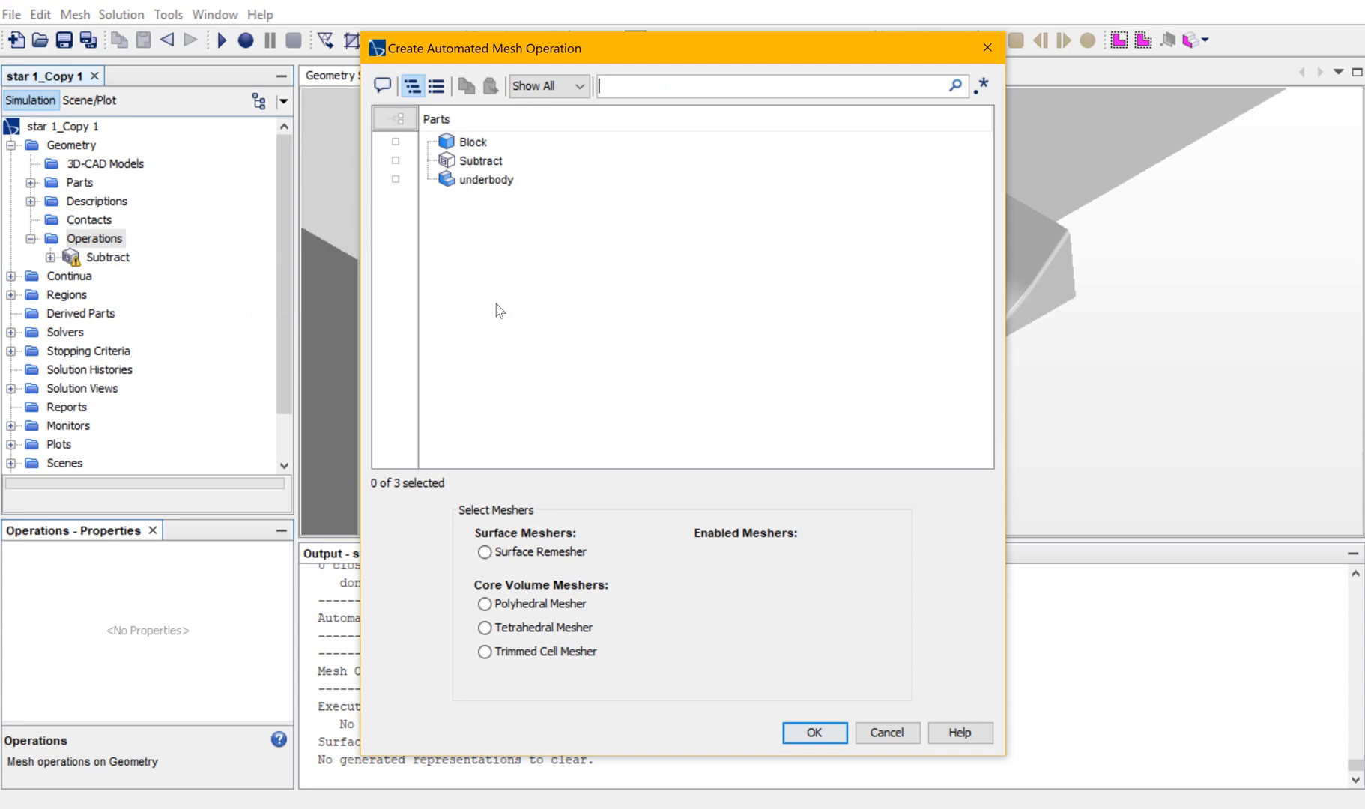
{"action": "left_click", "coordinate": [395, 160]}
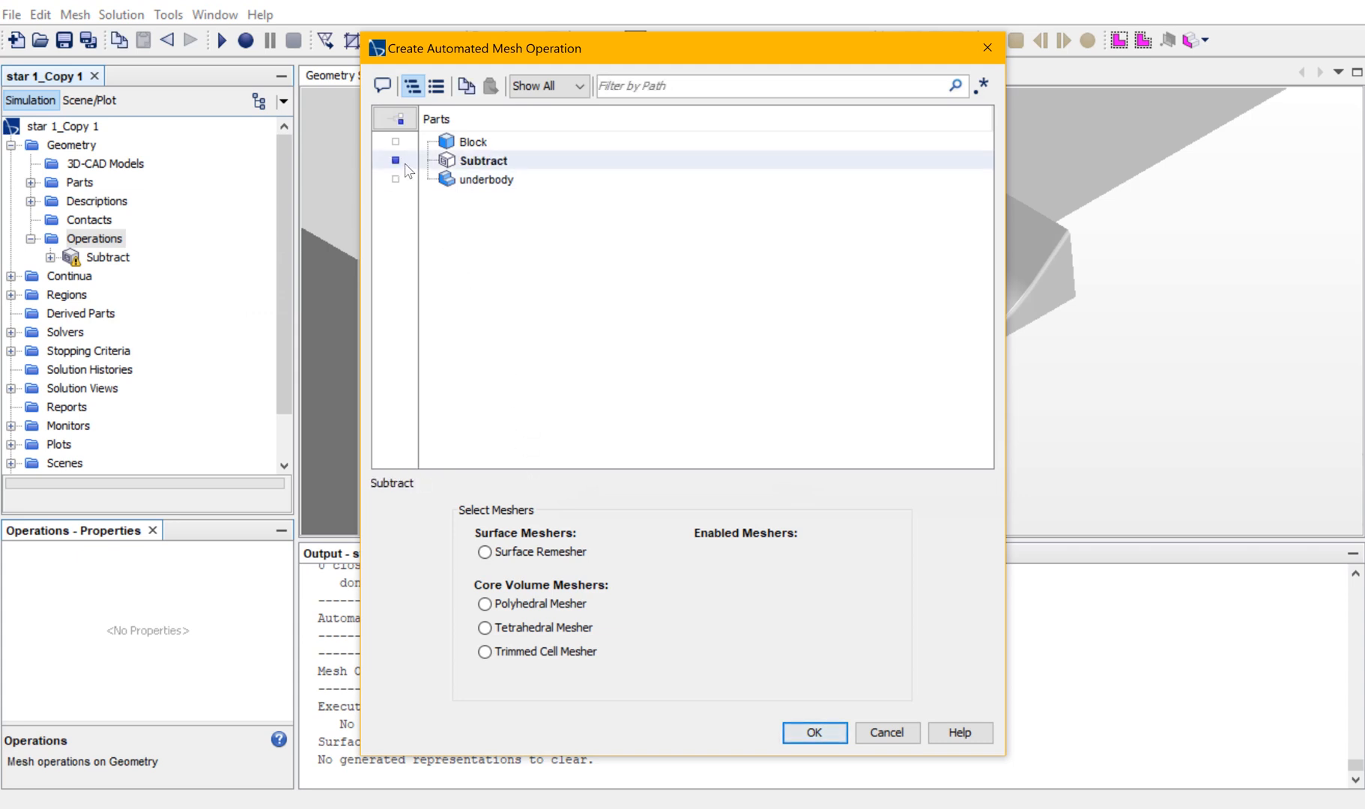
{"action": "left_click", "coordinate": [396, 160]}
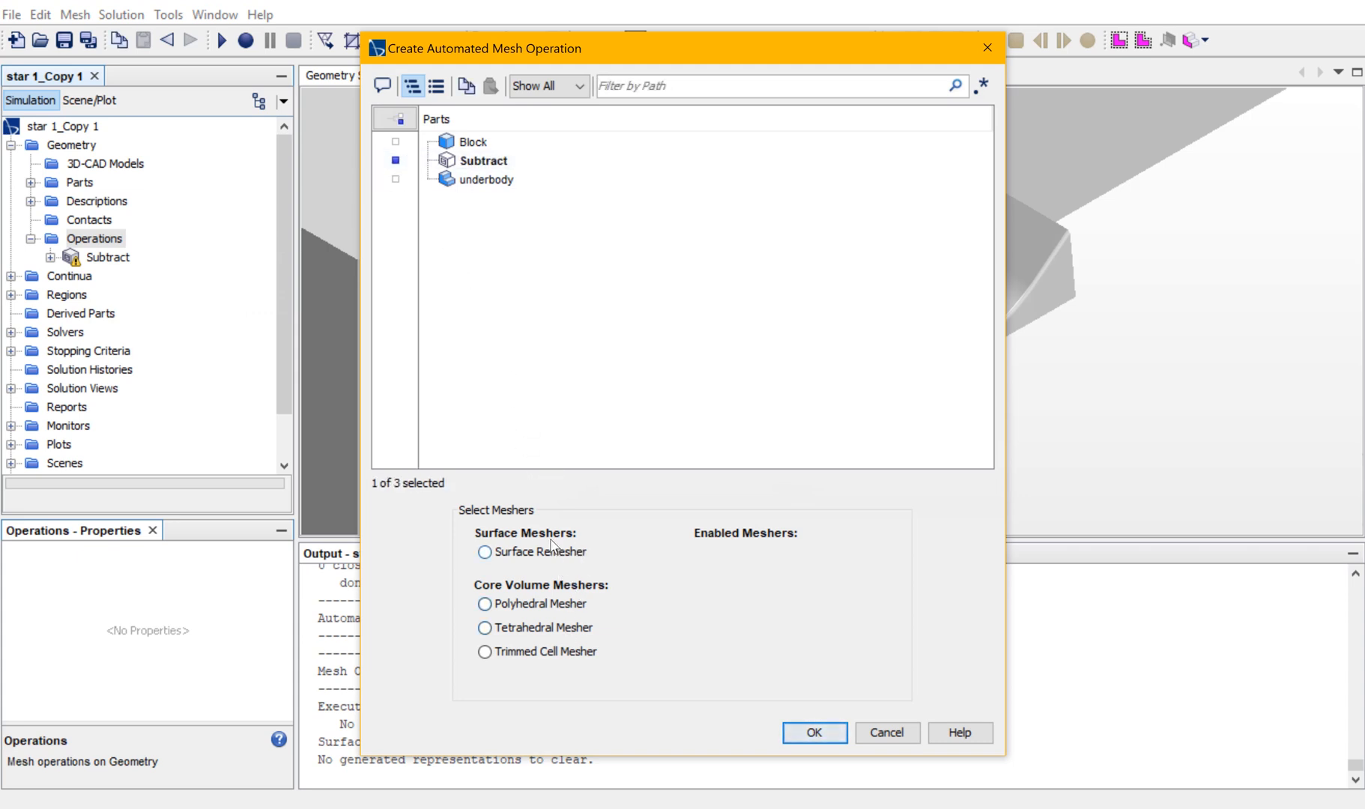
Enable Surface Remesher, Automatic Surface Repair, Trimmed Cell and Prism Layer meshers and create the operation.
{"action": "left_click", "coordinate": [485, 552]}
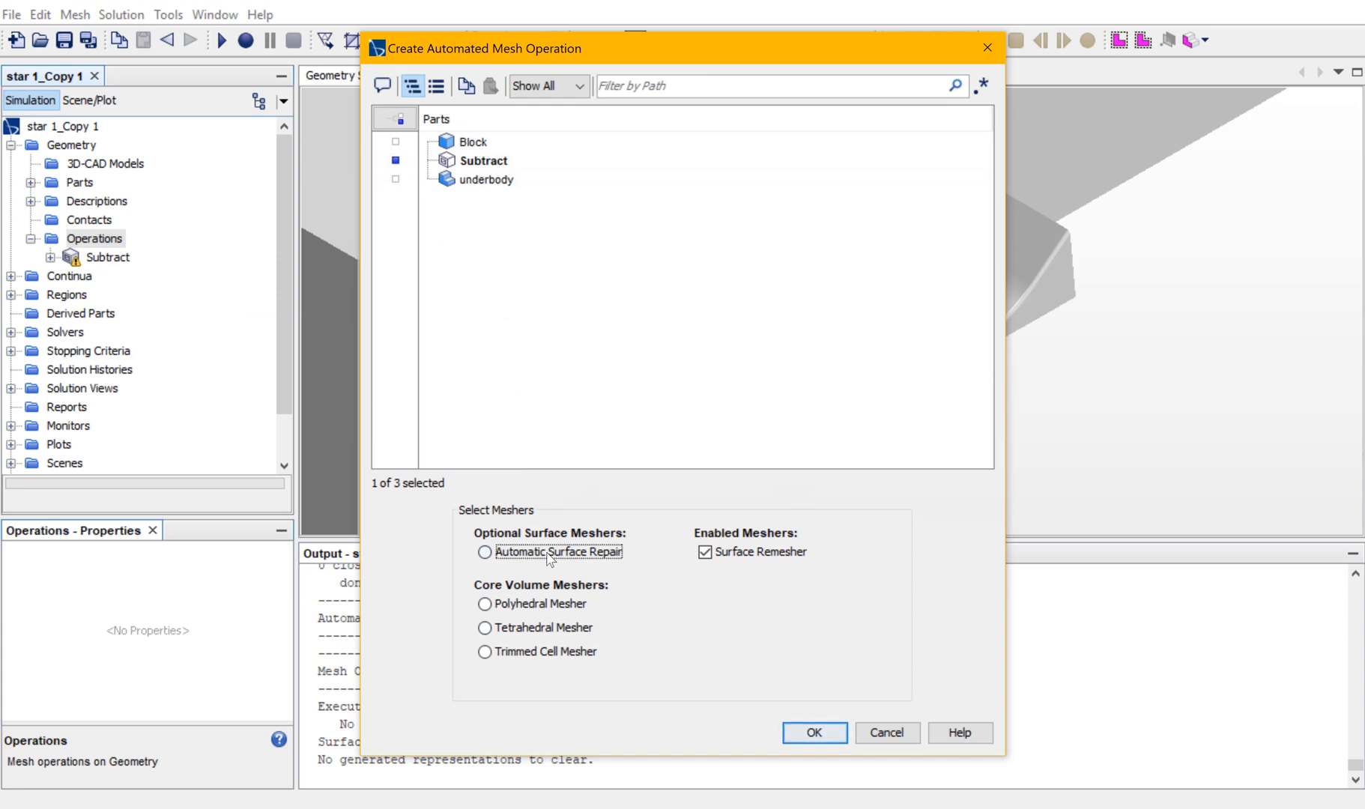
{"action": "left_click", "coordinate": [486, 551]}
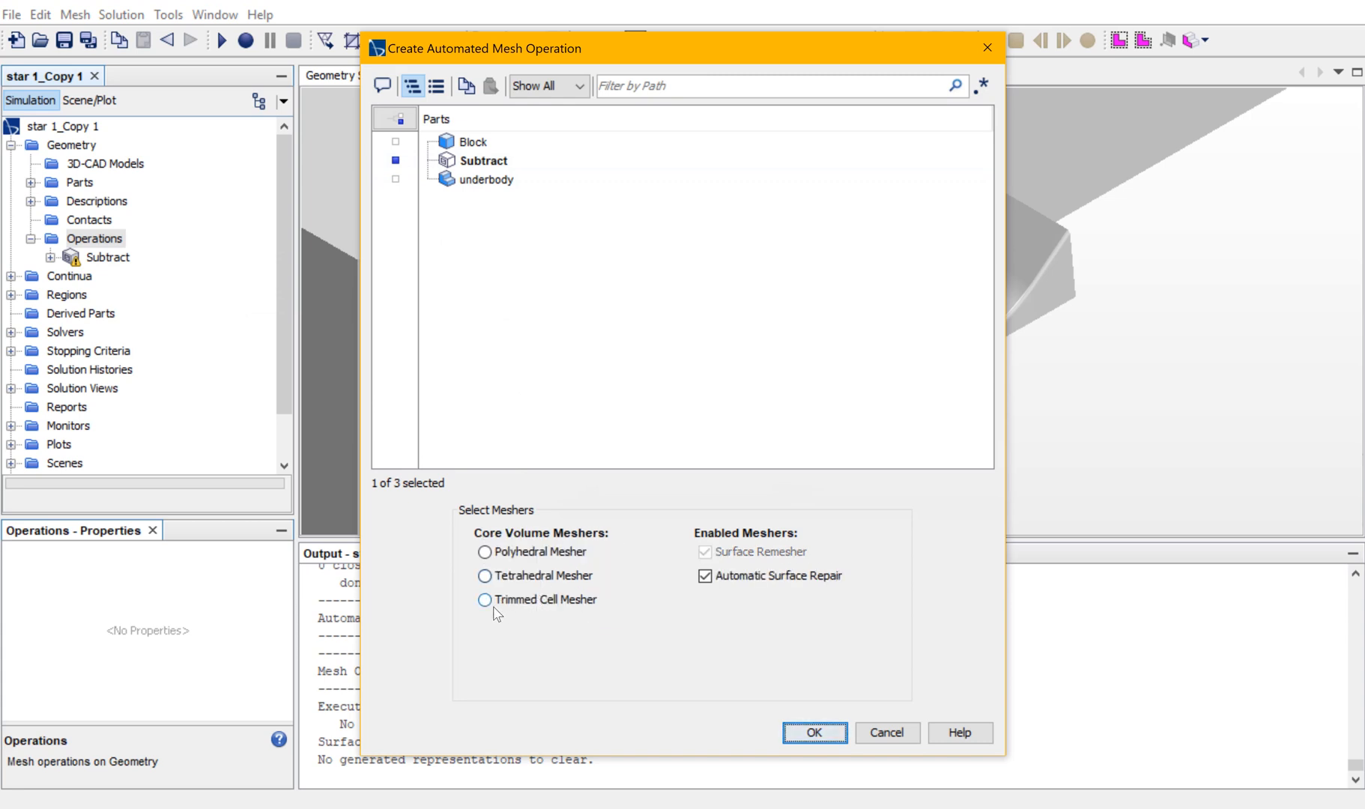
{"action": "left_click", "coordinate": [486, 599]}
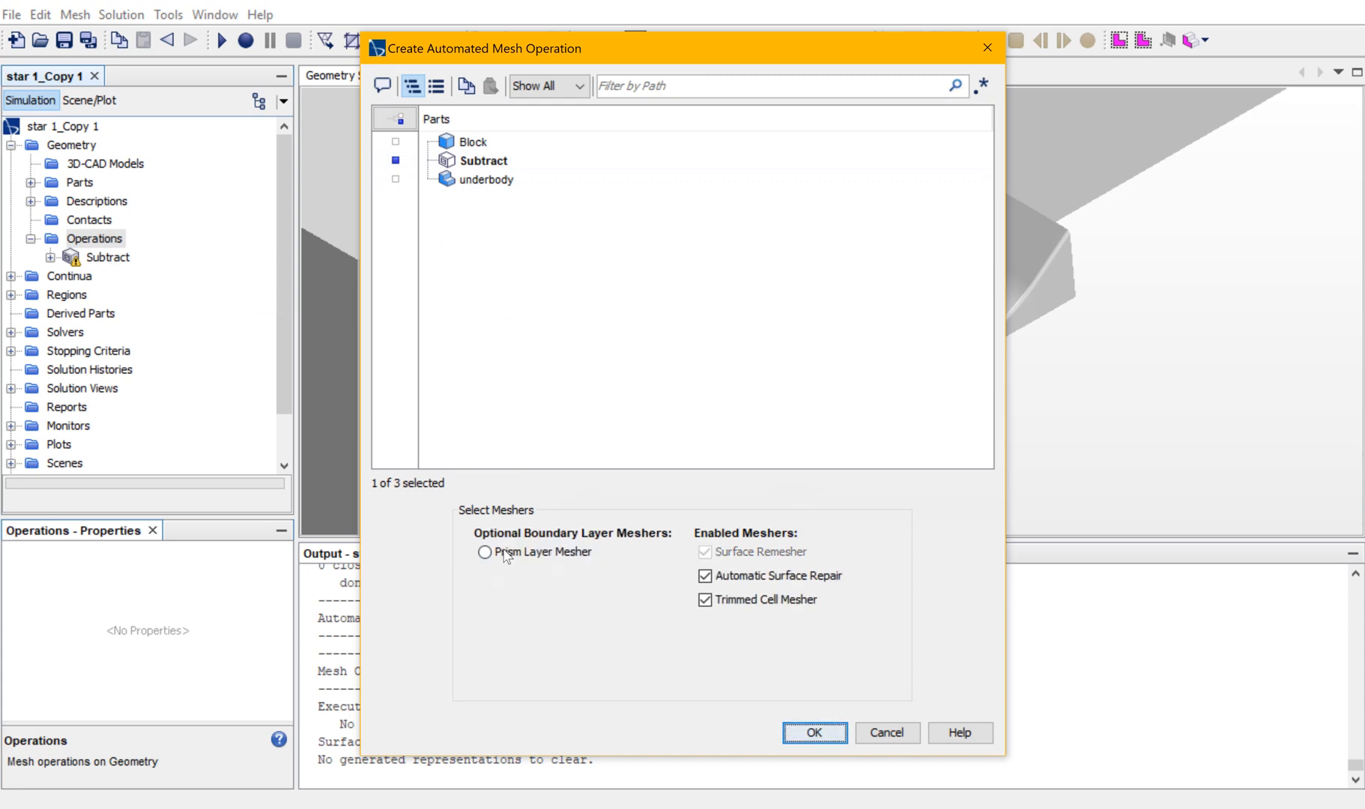
{"action": "left_click", "coordinate": [484, 553]}
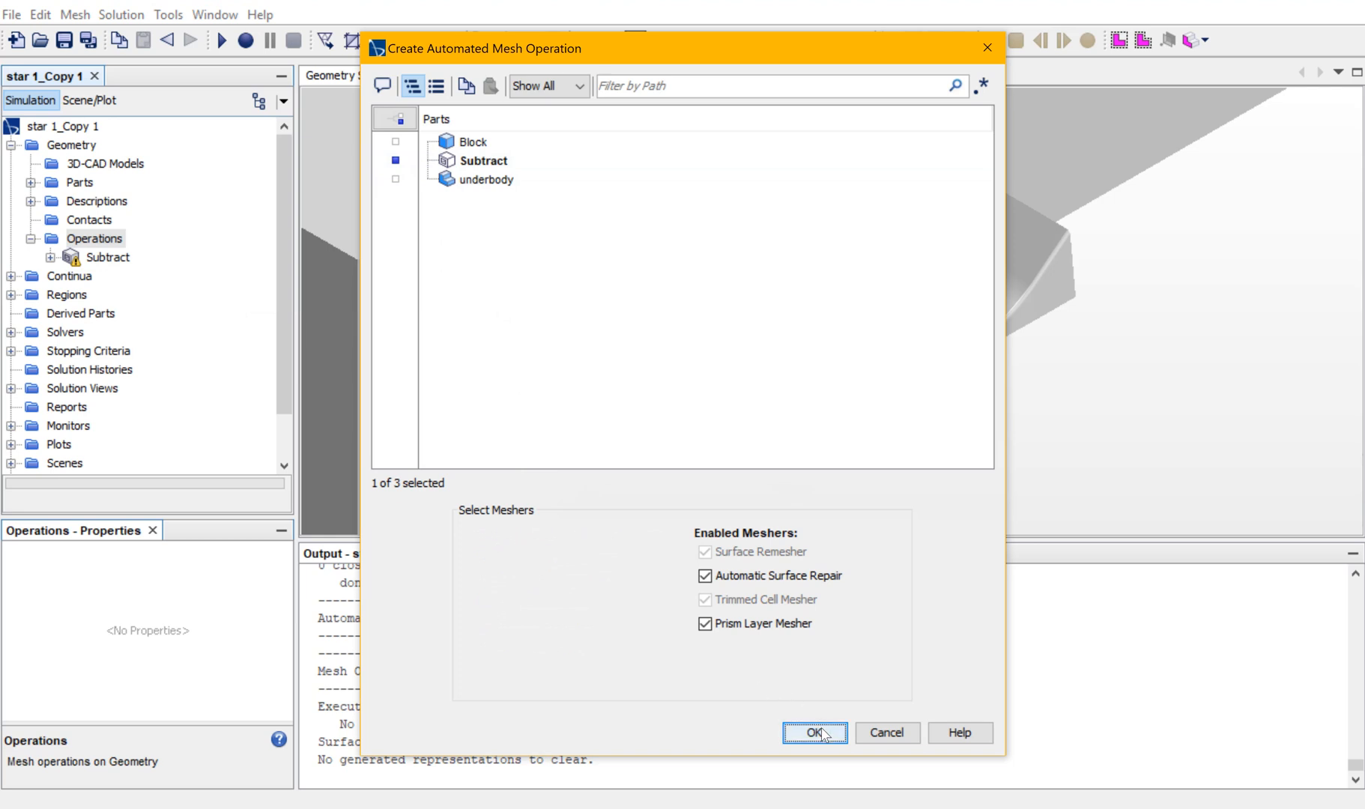
{"action": "left_click", "coordinate": [814, 733]}
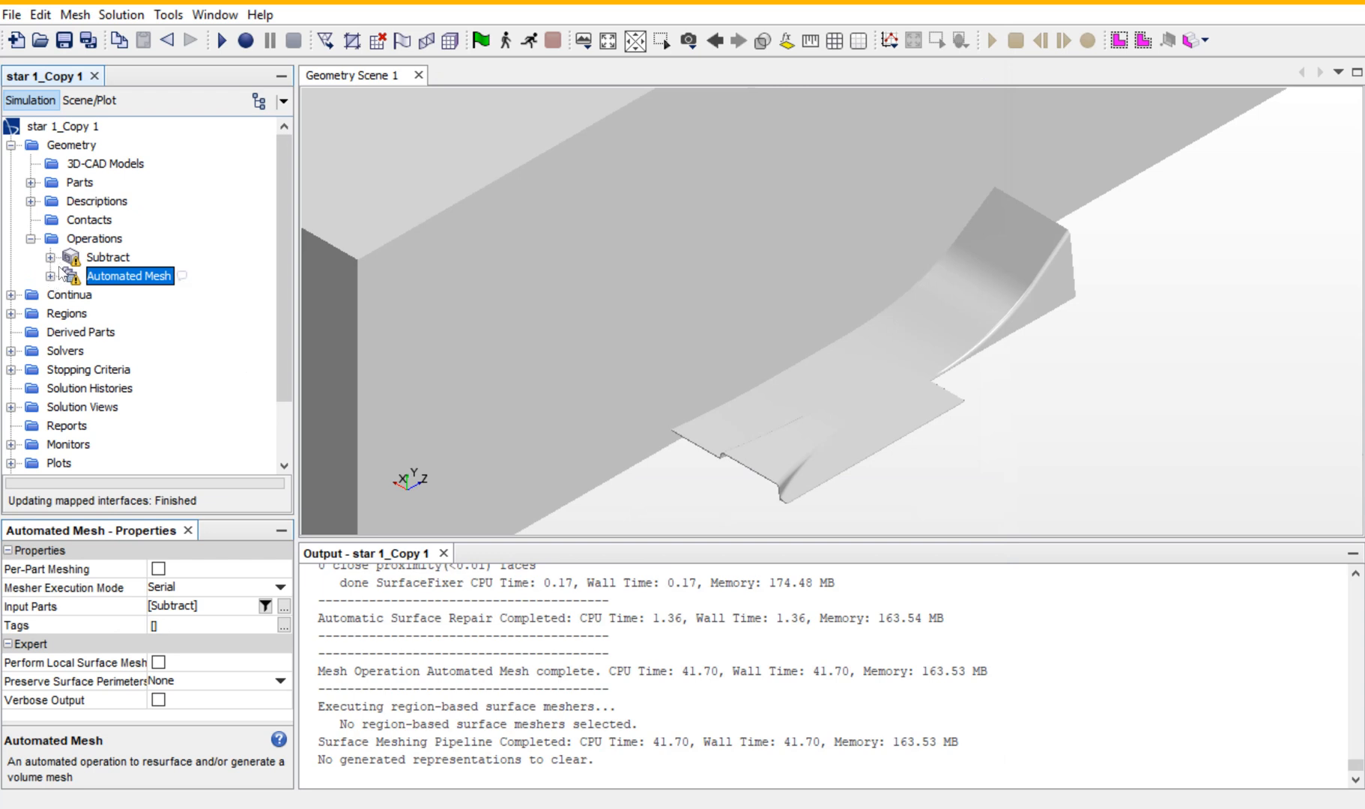
Set the automated mesh Base Size to 100 mm in Default Controls.
{"action": "left_click", "coordinate": [108, 256]}
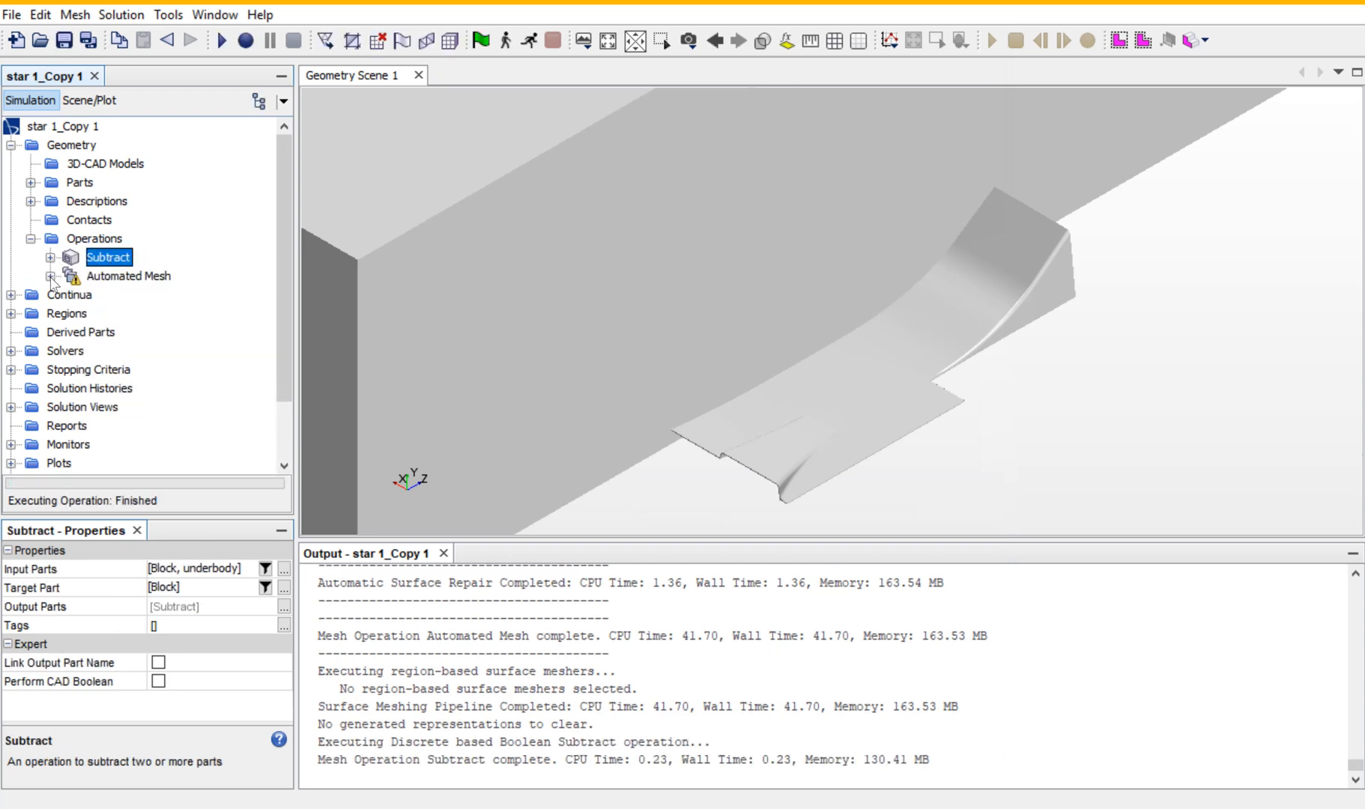
{"action": "left_click", "coordinate": [51, 276]}
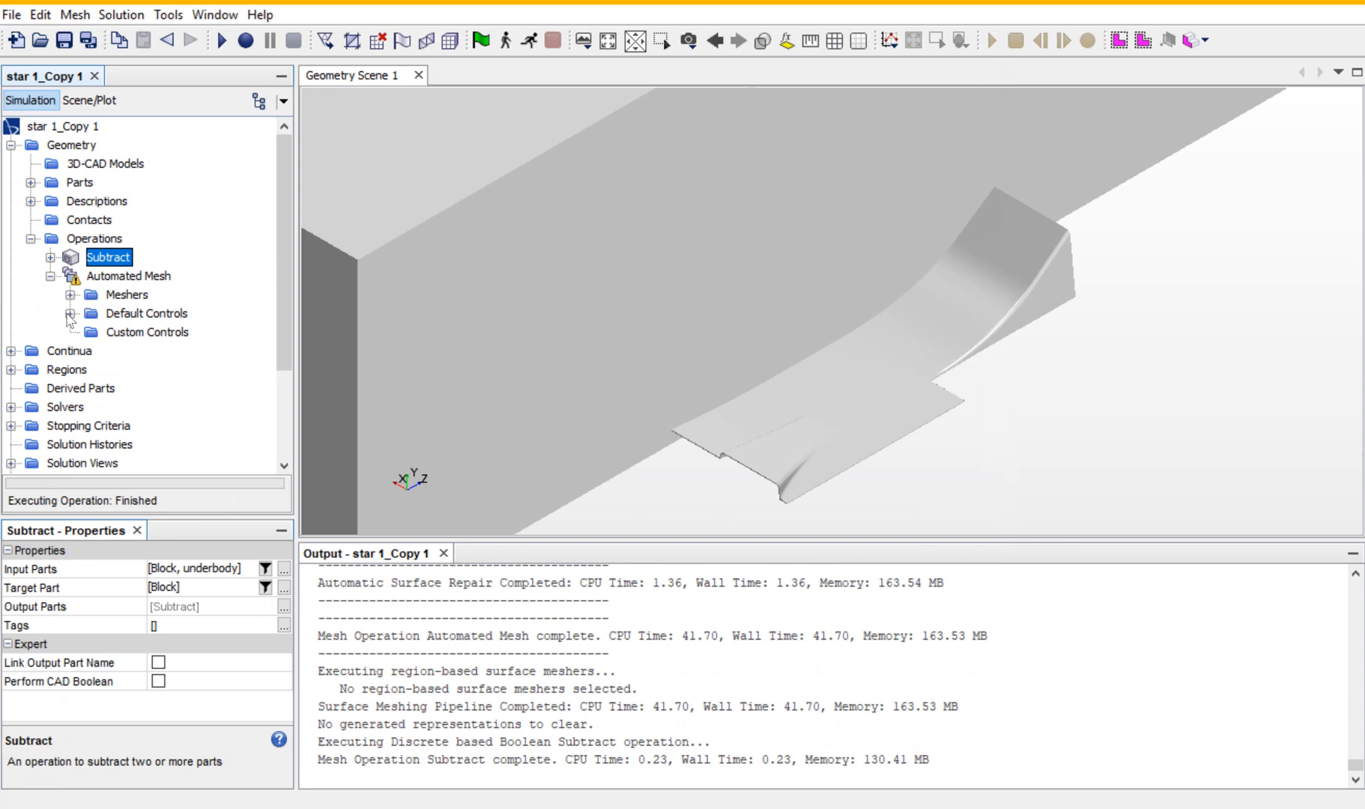
{"action": "left_click", "coordinate": [72, 313]}
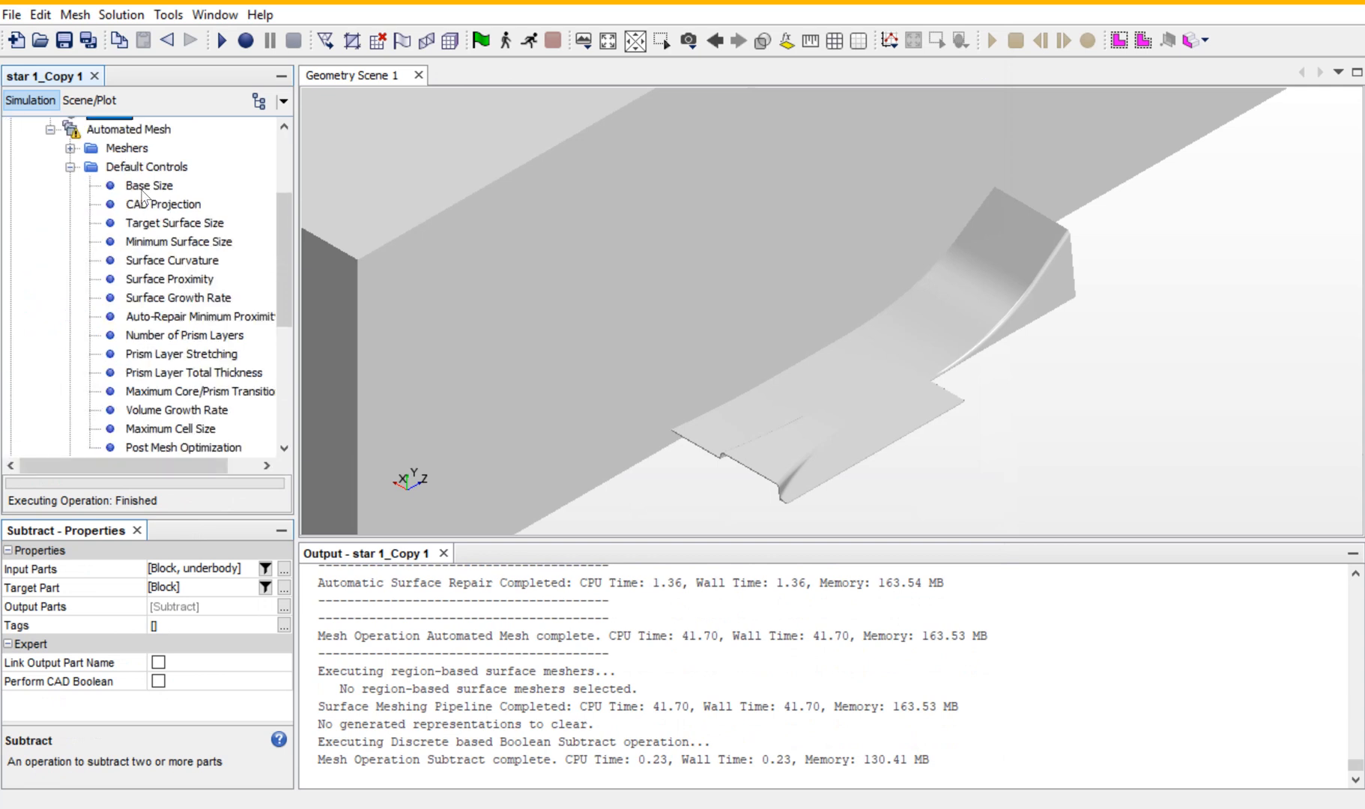
{"action": "left_click", "coordinate": [148, 186]}
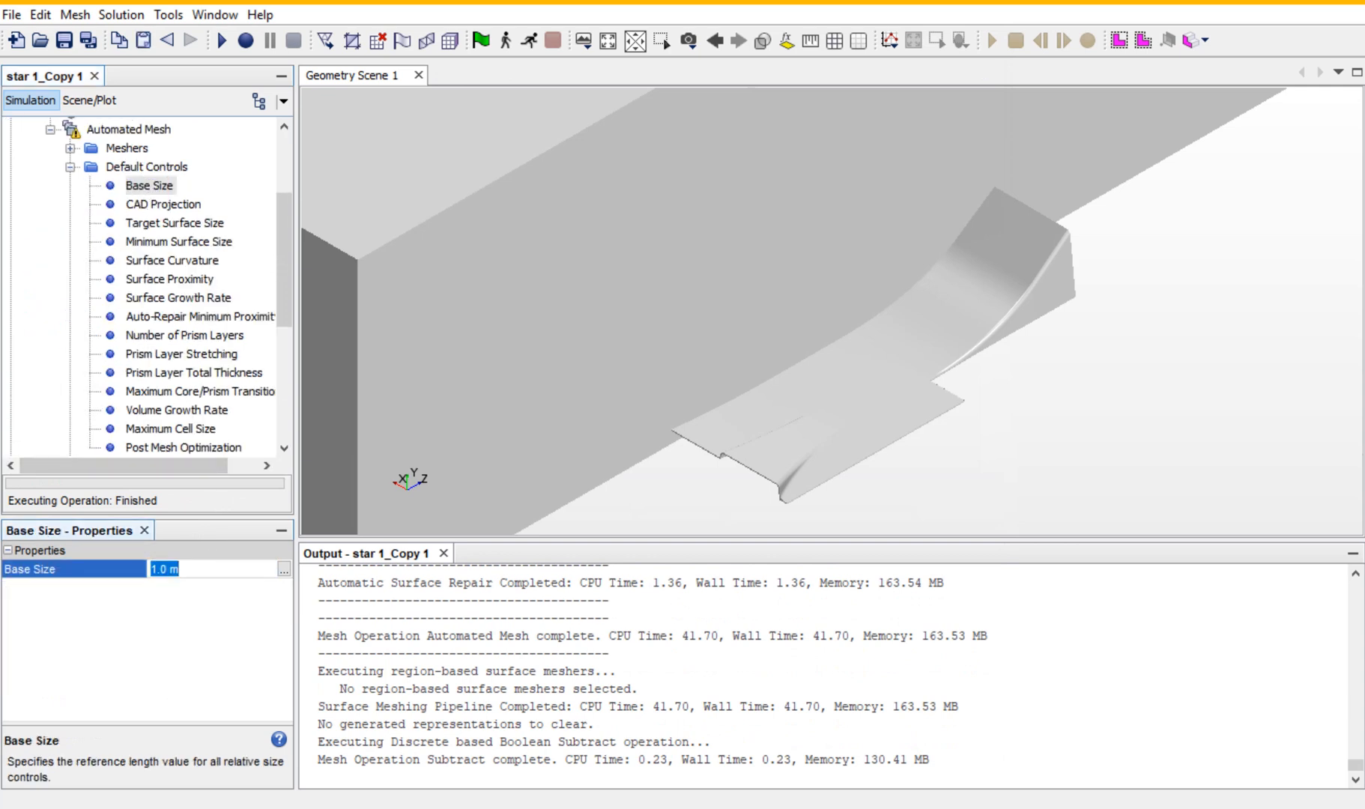
{"action": "type", "text": "100m"}
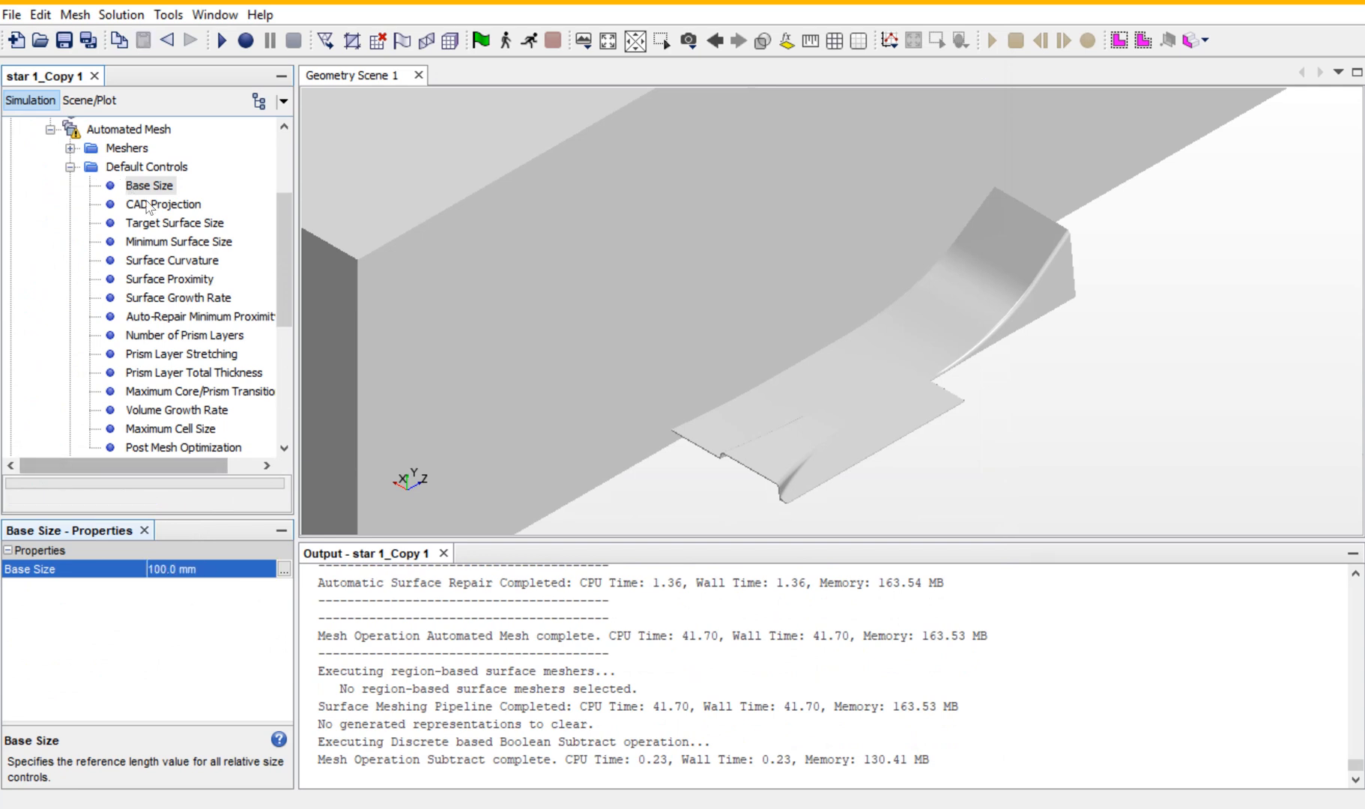
{"action": "mouse_move", "coordinate": [160, 246]}
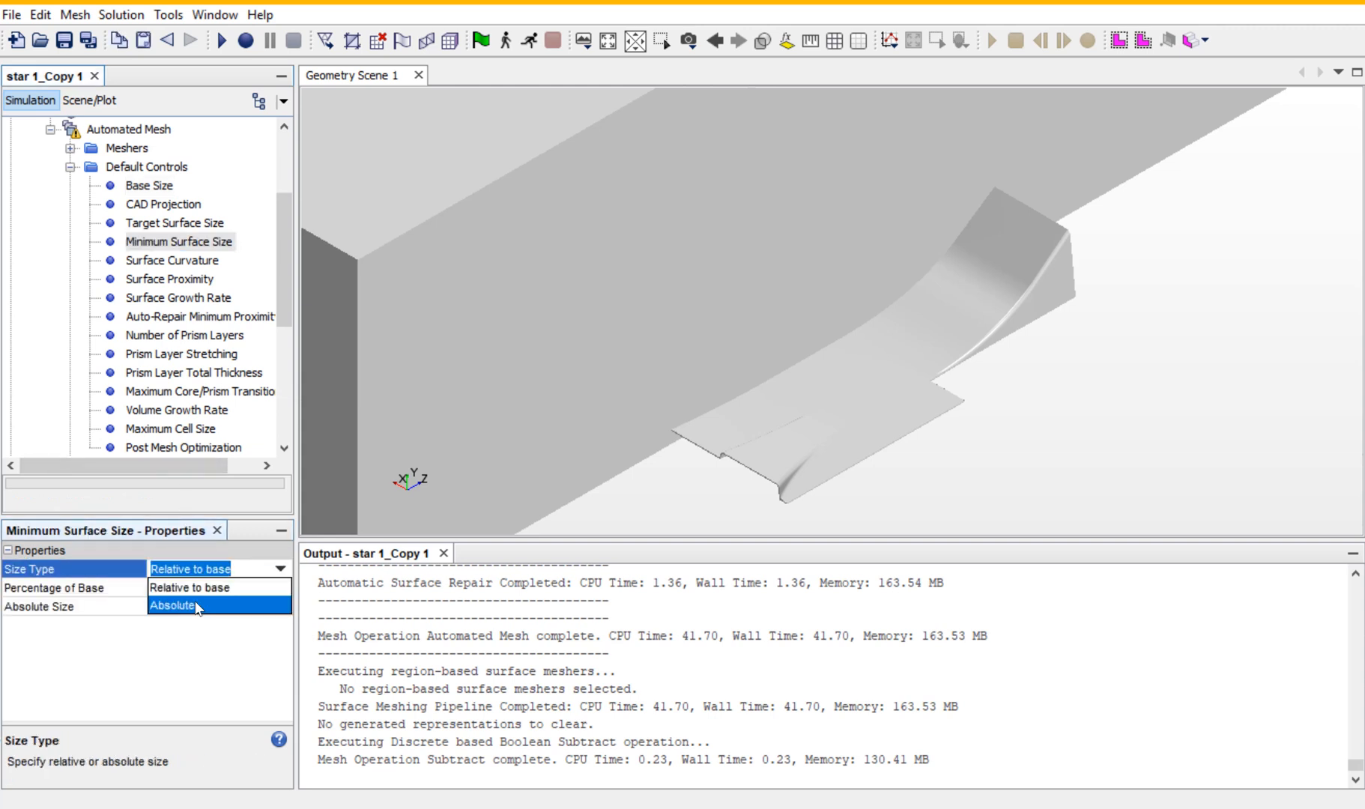
Set Minimum Surface Size to an absolute 30 mm and Number of Prism Layers to 5.
{"action": "left_click", "coordinate": [173, 606]}
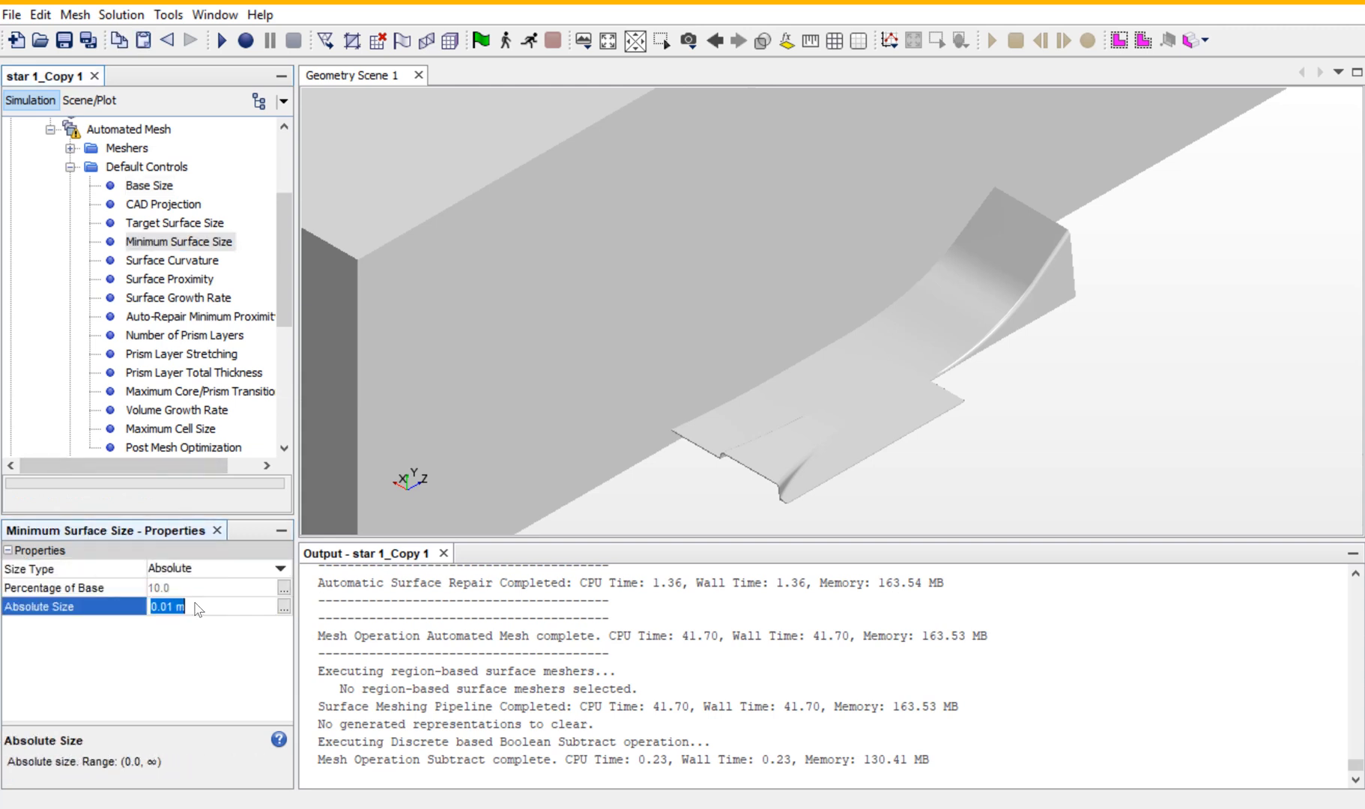
{"action": "type", "text": "30,"}
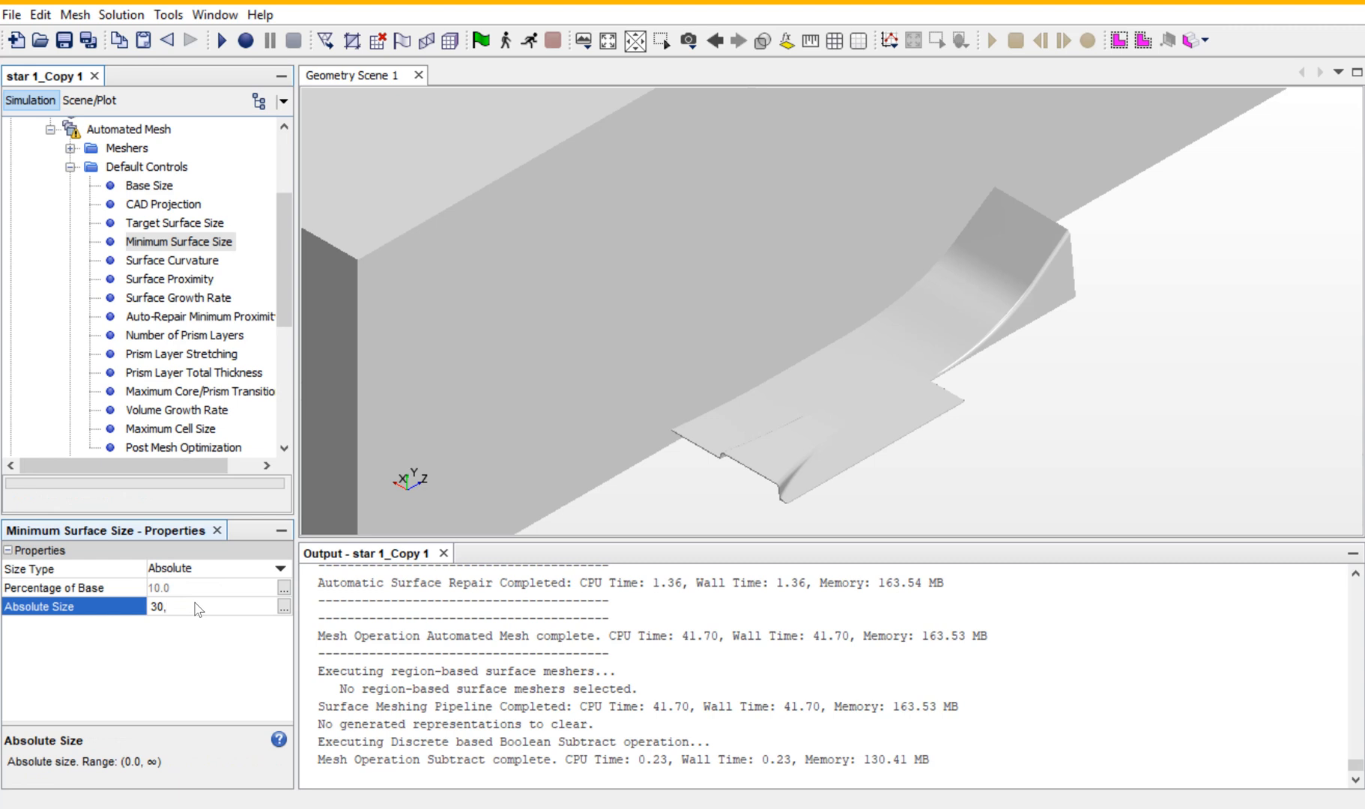
{"action": "type", "text": "mm"}
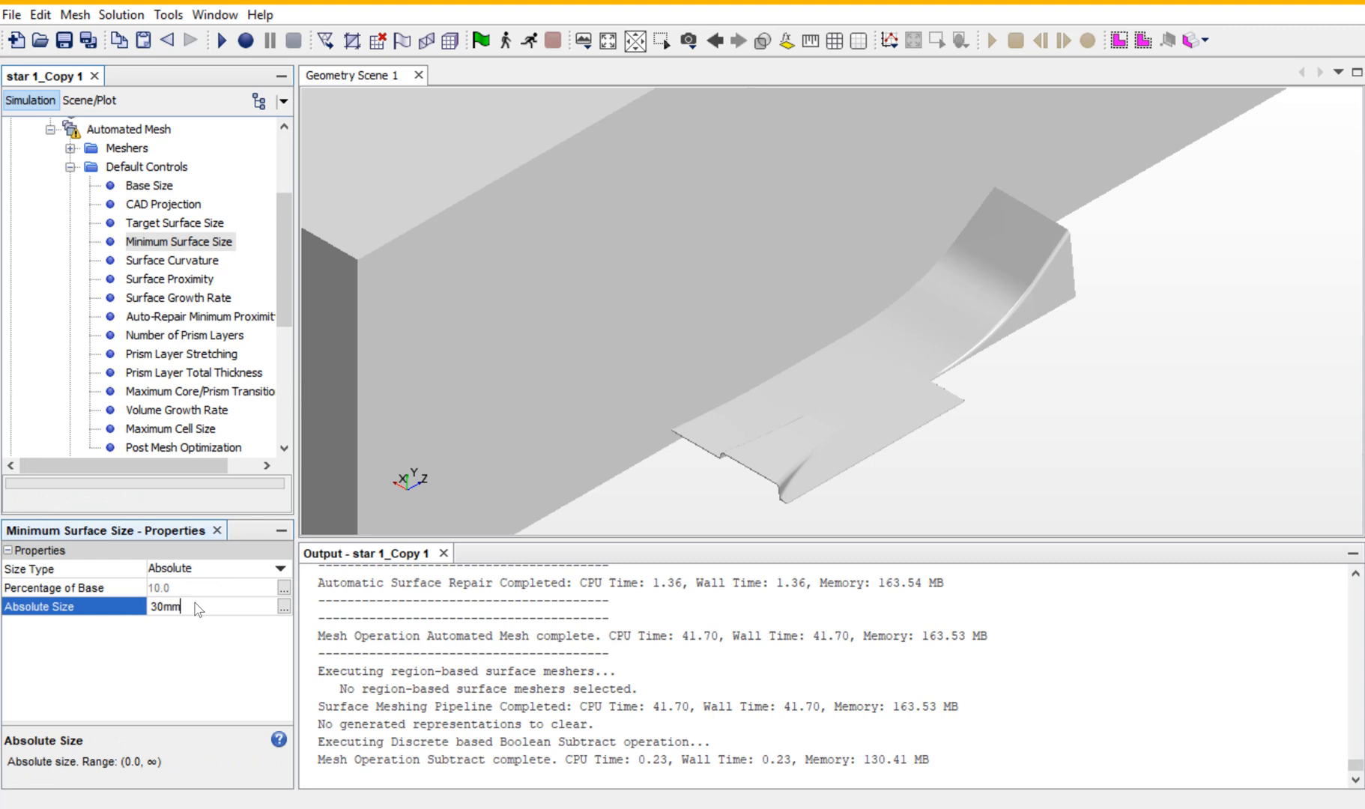
{"action": "key", "text": "Return"}
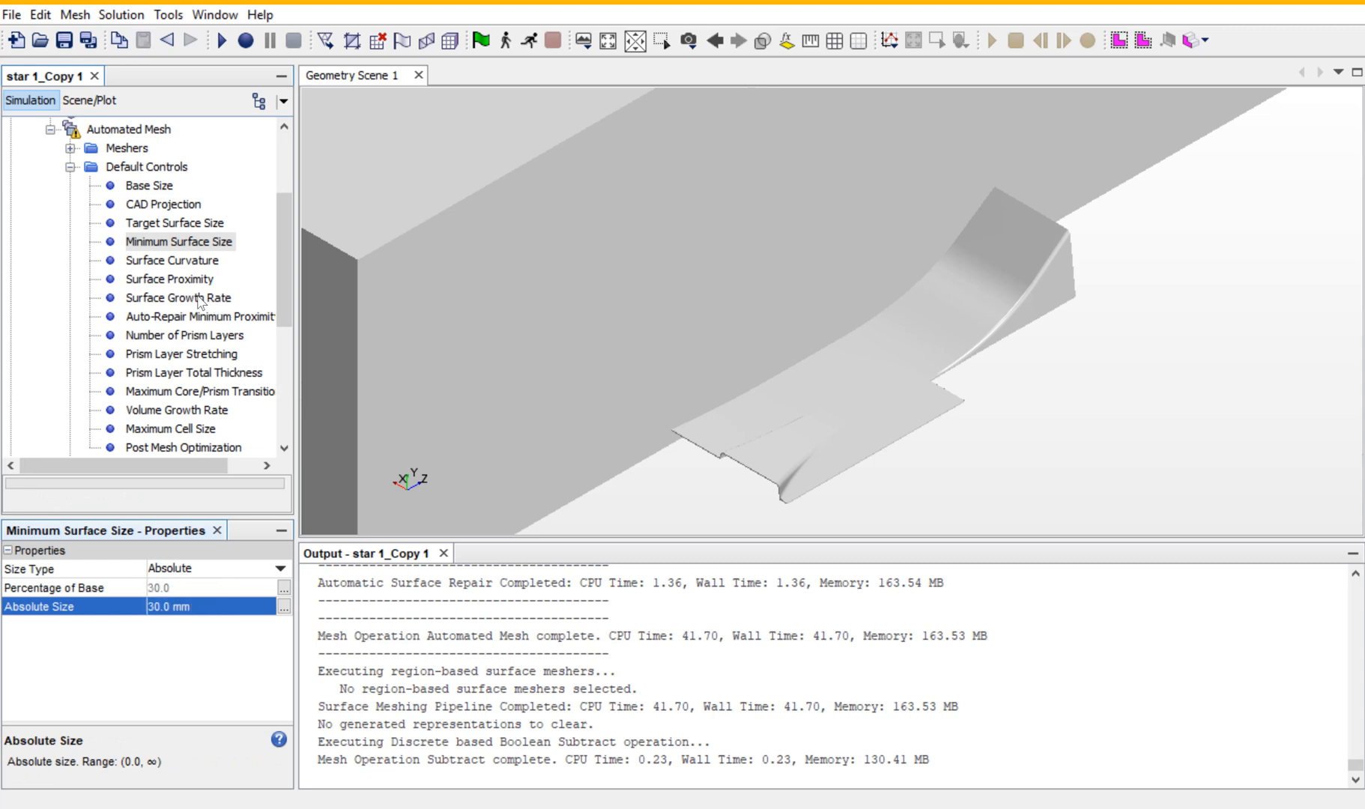
{"action": "left_click", "coordinate": [185, 334]}
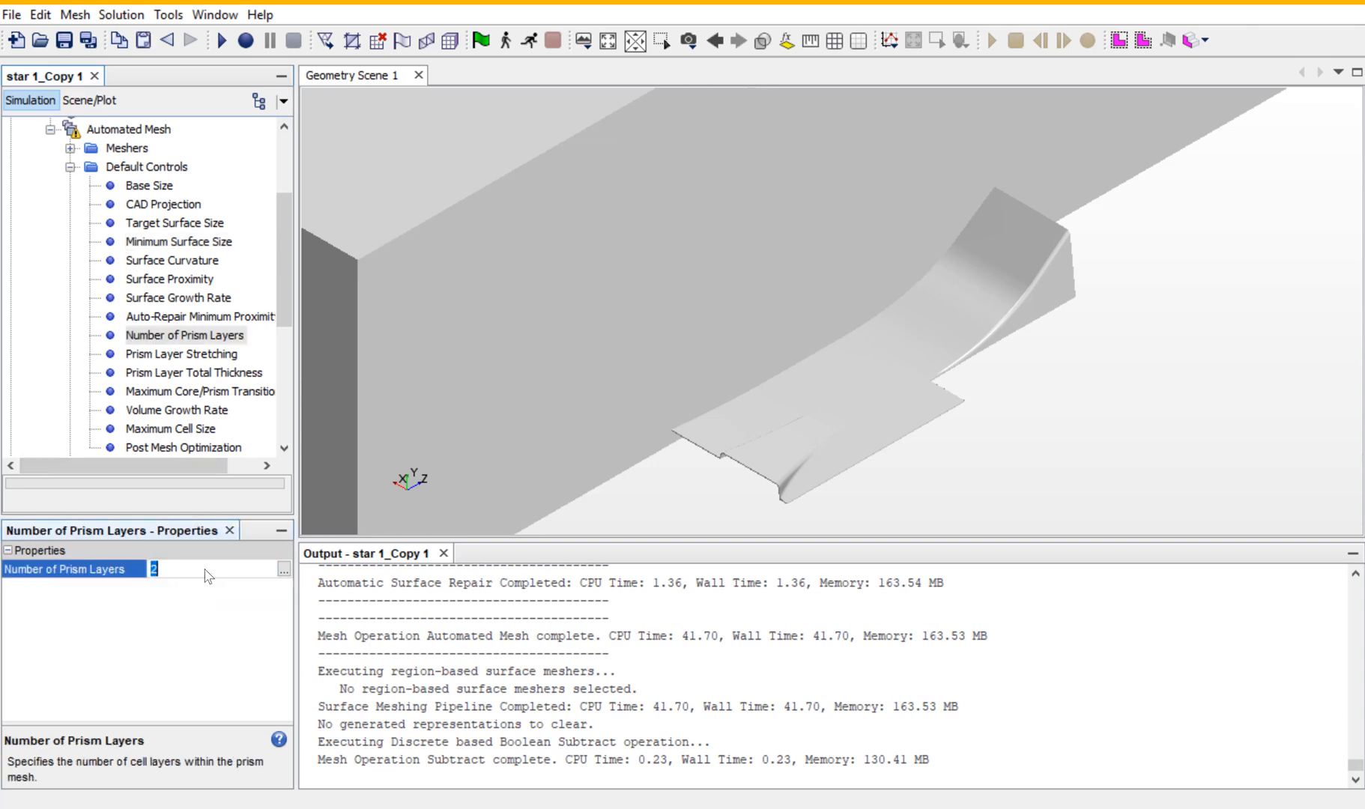
{"action": "type", "text": "5"}
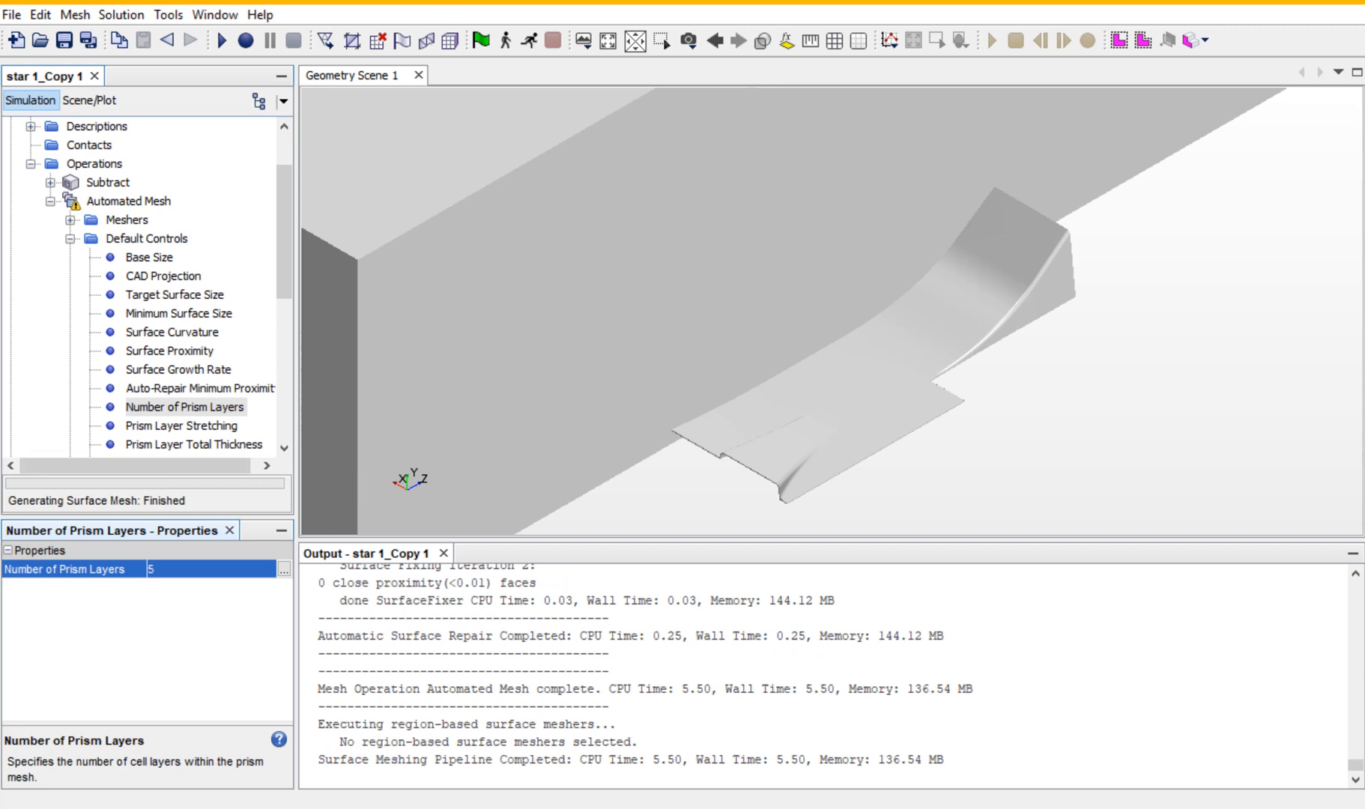
Create Mesh Scene 2 and zoom in on the surface mesh around the underbody.
{"action": "left_click", "coordinate": [582, 40]}
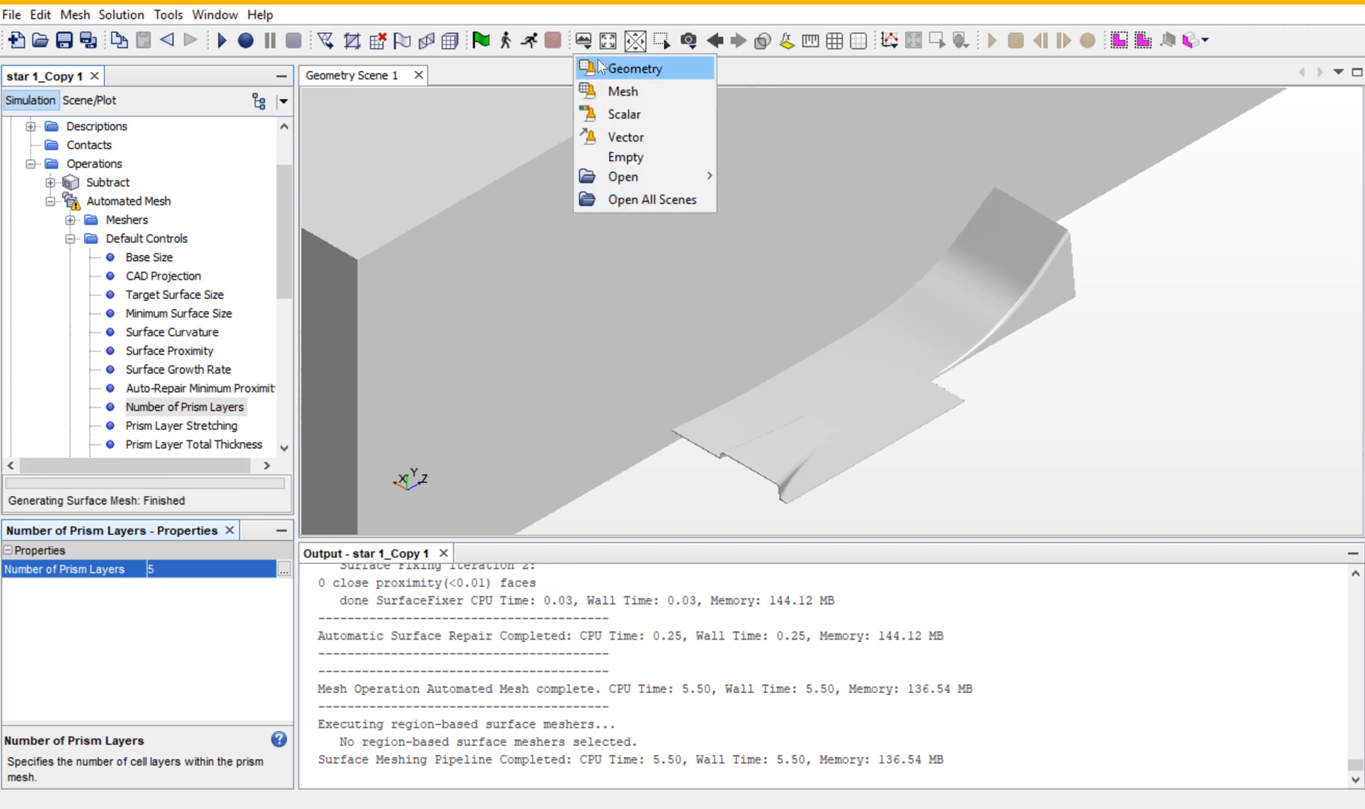
{"action": "left_click", "coordinate": [637, 67]}
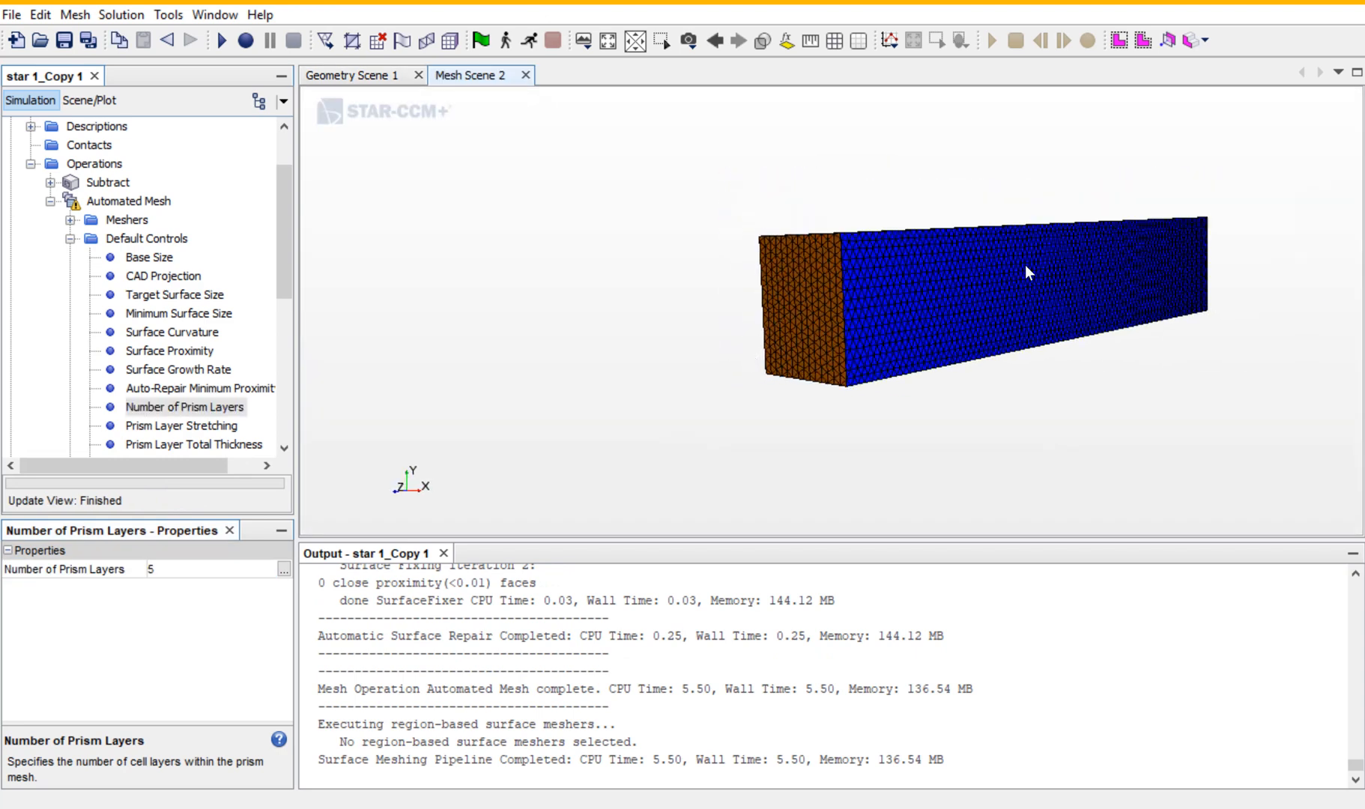
{"action": "left_click", "coordinate": [180, 218]}
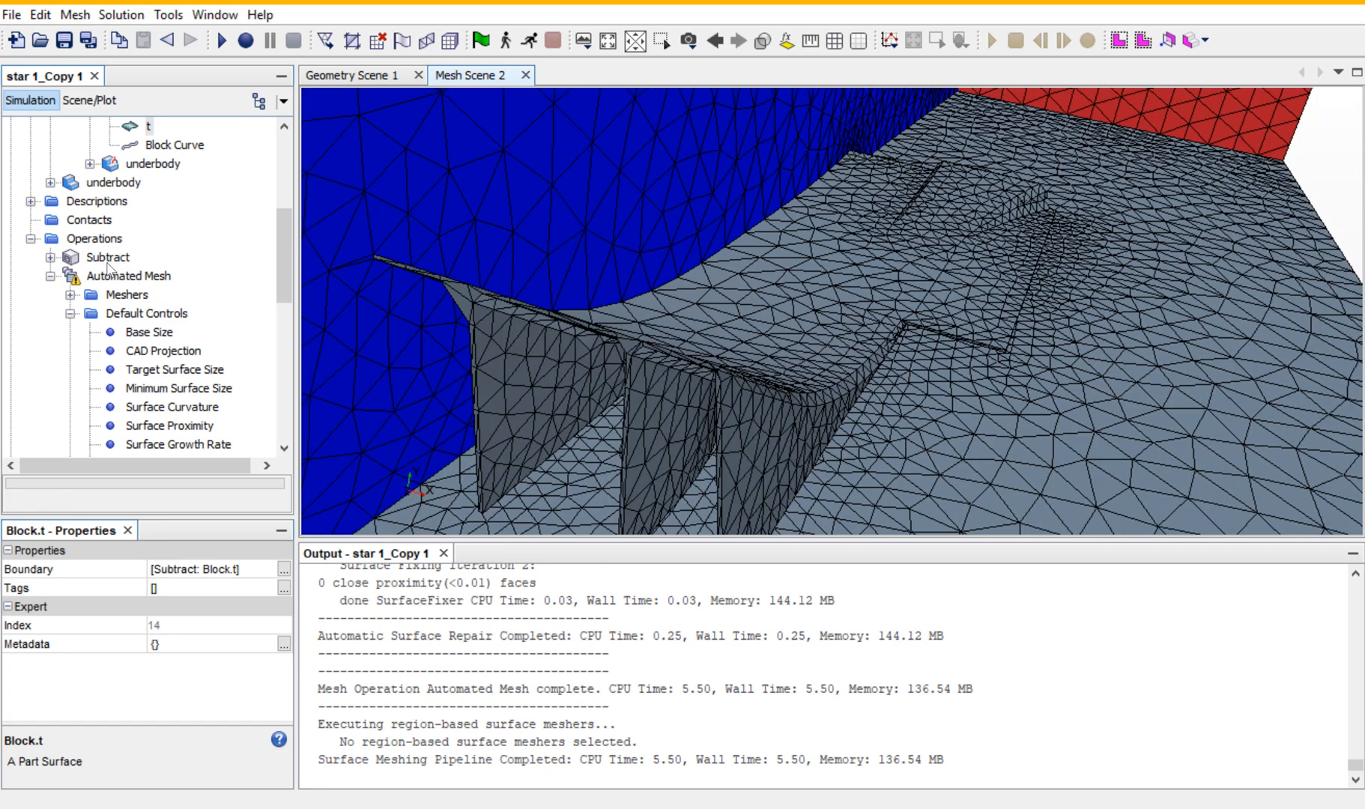
{"action": "scroll", "scroll_direction": "down", "scroll_amount": 3}
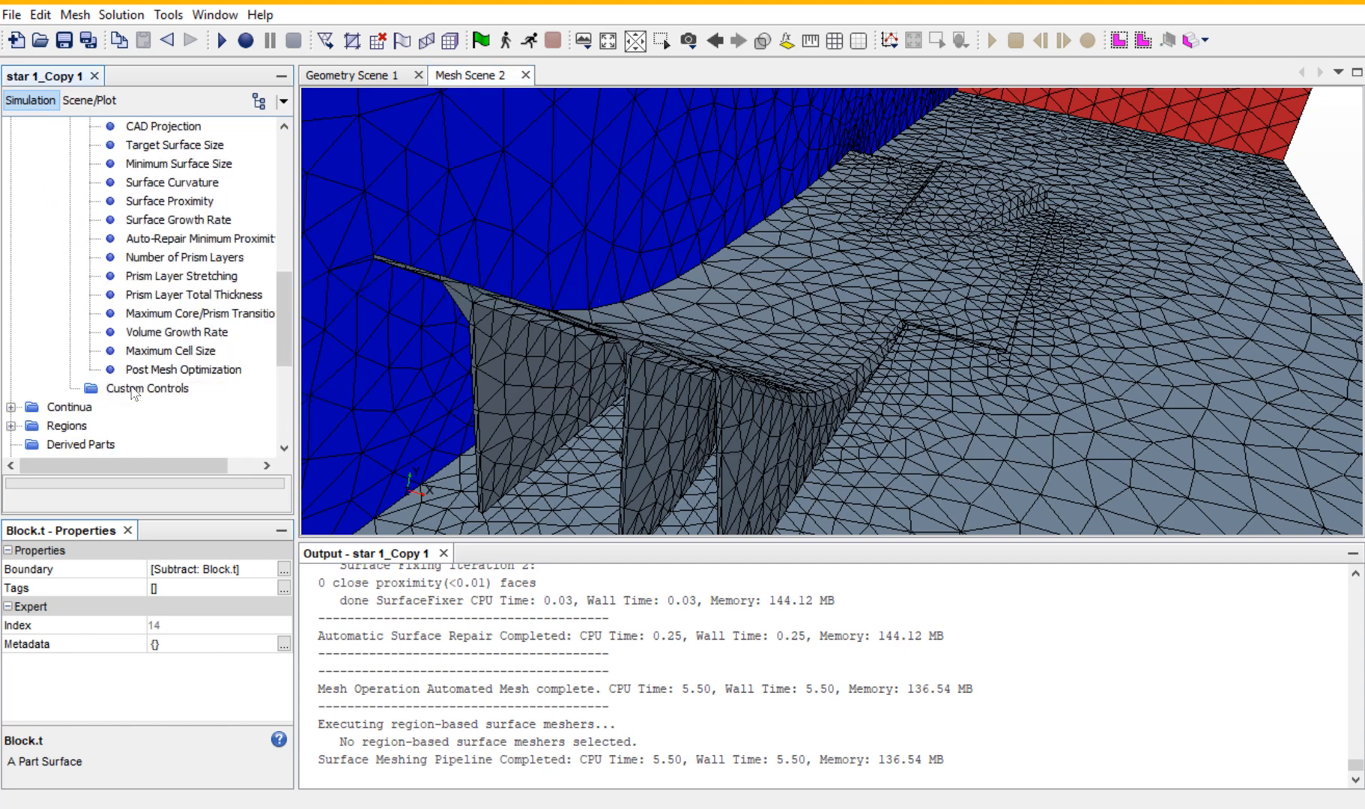
Add a Surface Control on Subtract.underbody.Faces under Custom Controls and expand its Controls folder.
{"action": "right_click", "coordinate": [147, 388]}
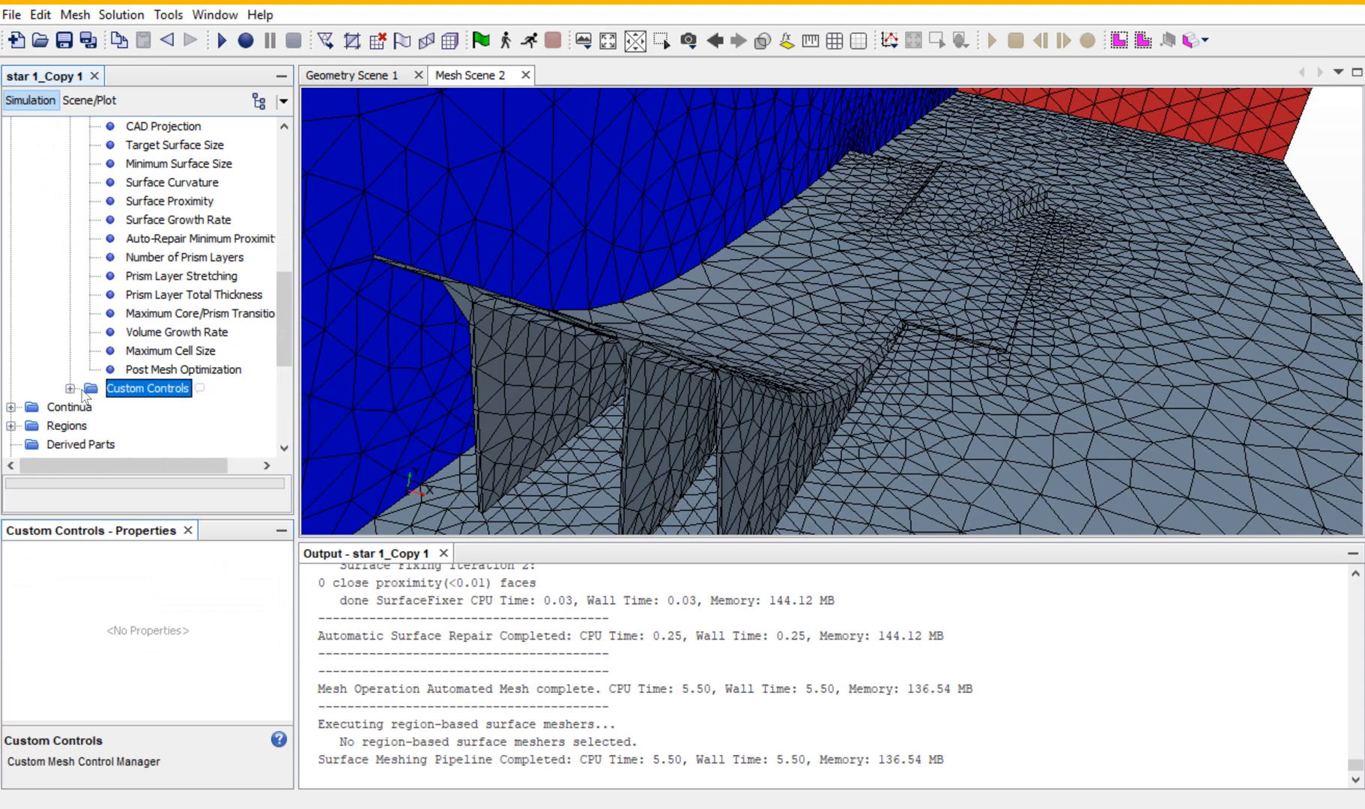
{"action": "left_click", "coordinate": [69, 389]}
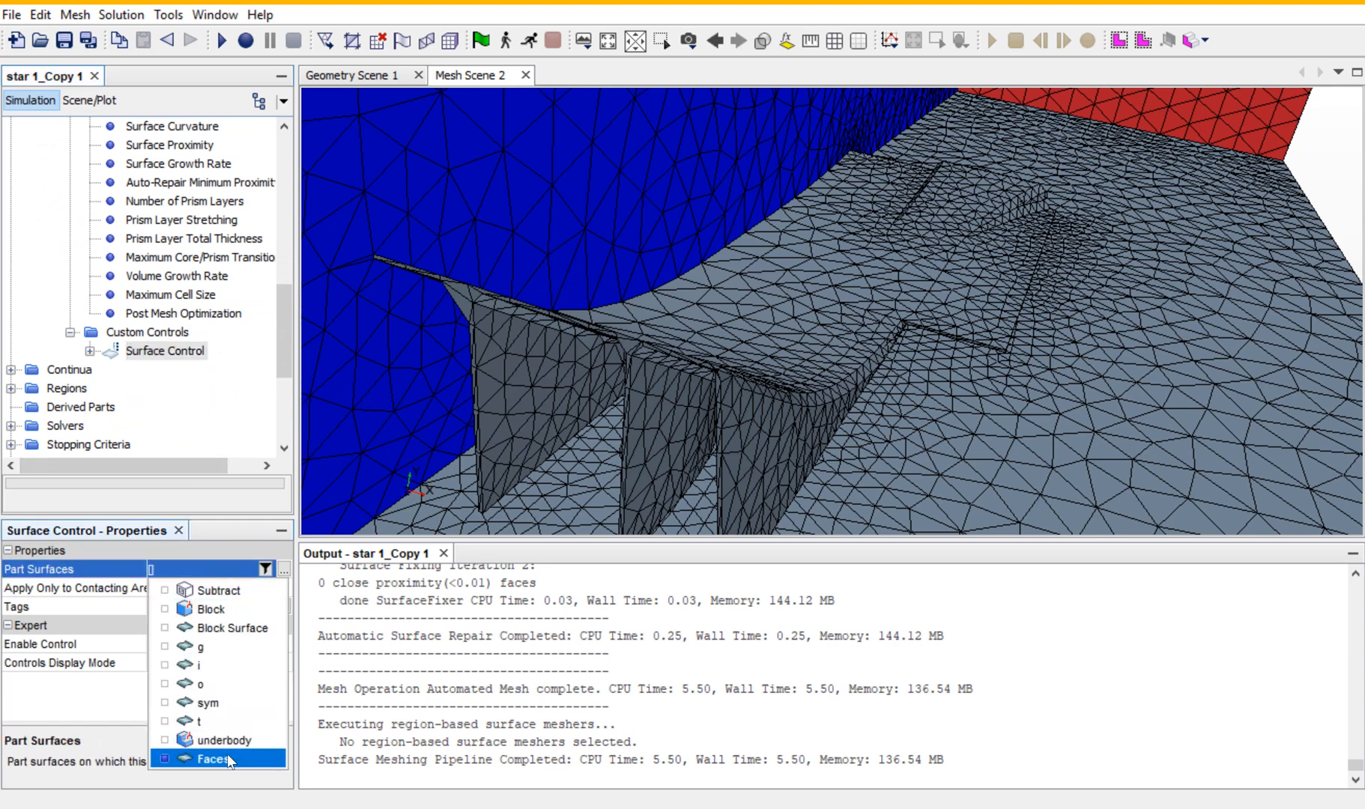
{"action": "left_click", "coordinate": [214, 760]}
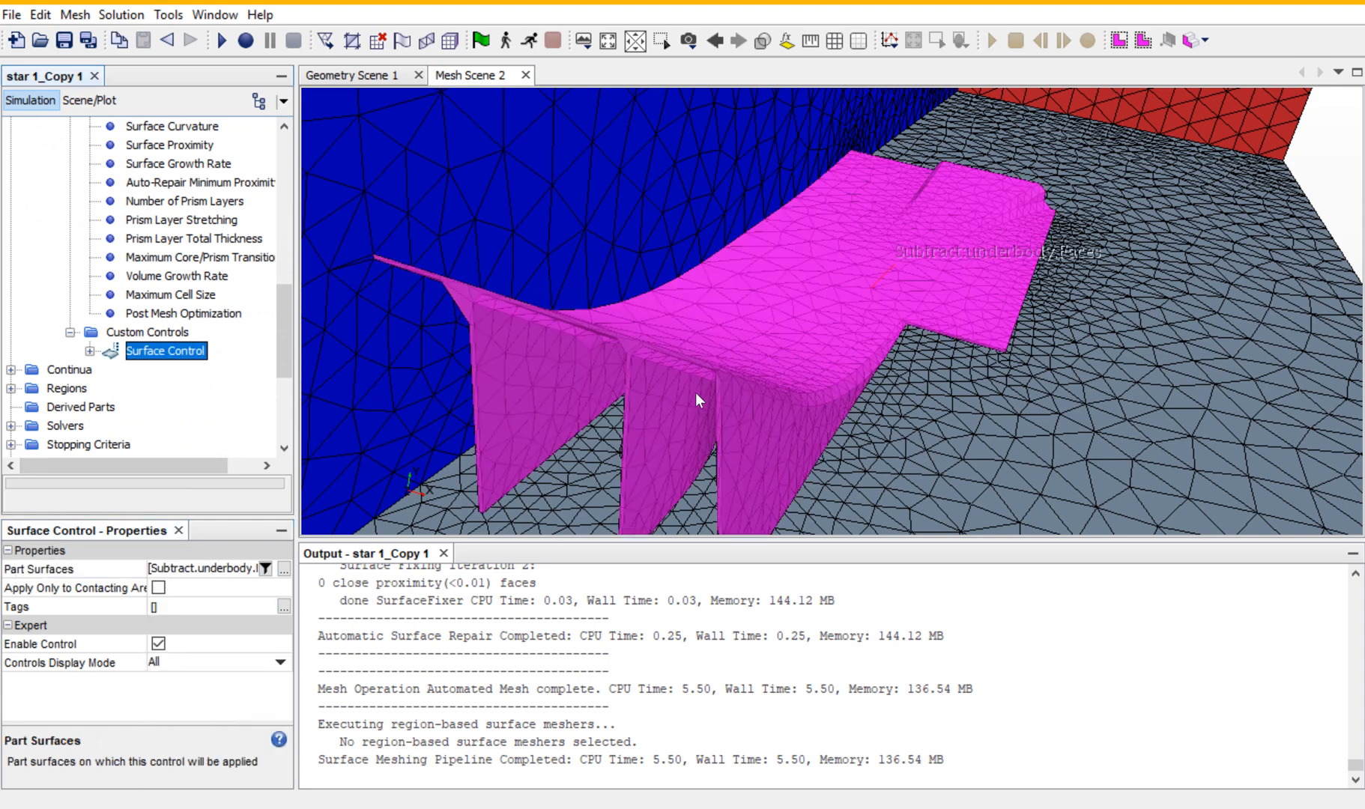
{"action": "left_click", "coordinate": [89, 350]}
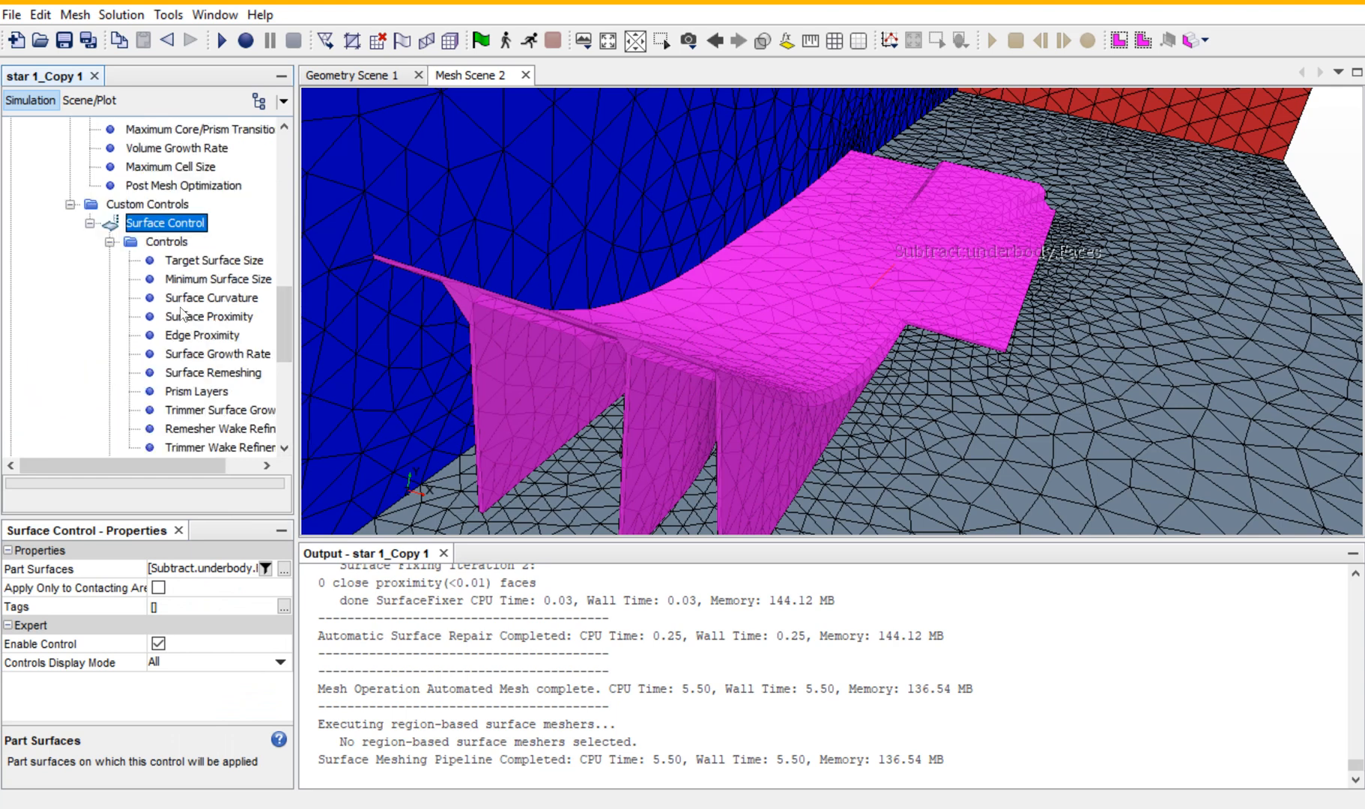
Set the surface control's prism layers to Custom with customised number of layers and total thickness.
{"action": "left_click", "coordinate": [214, 260]}
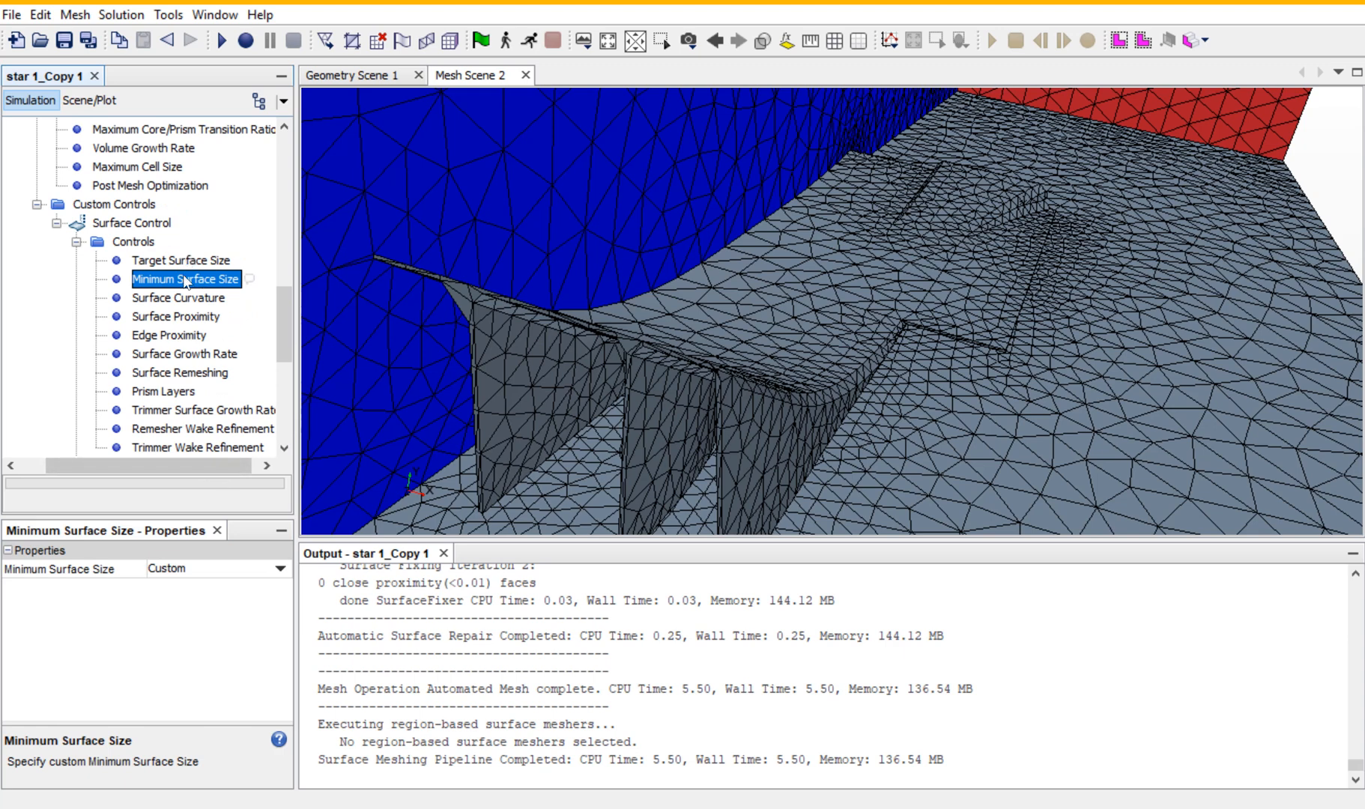
{"action": "mouse_move", "coordinate": [186, 279]}
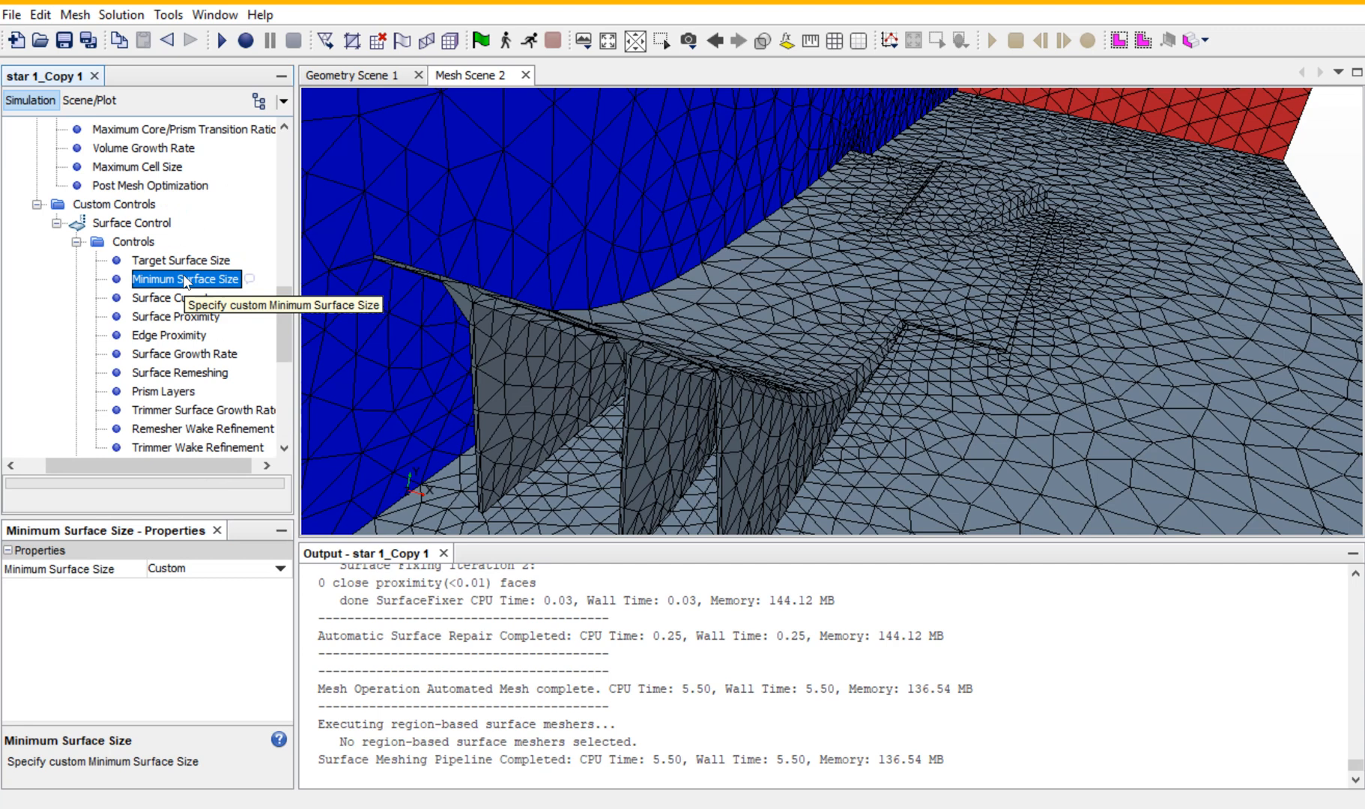
{"action": "left_click", "coordinate": [164, 391]}
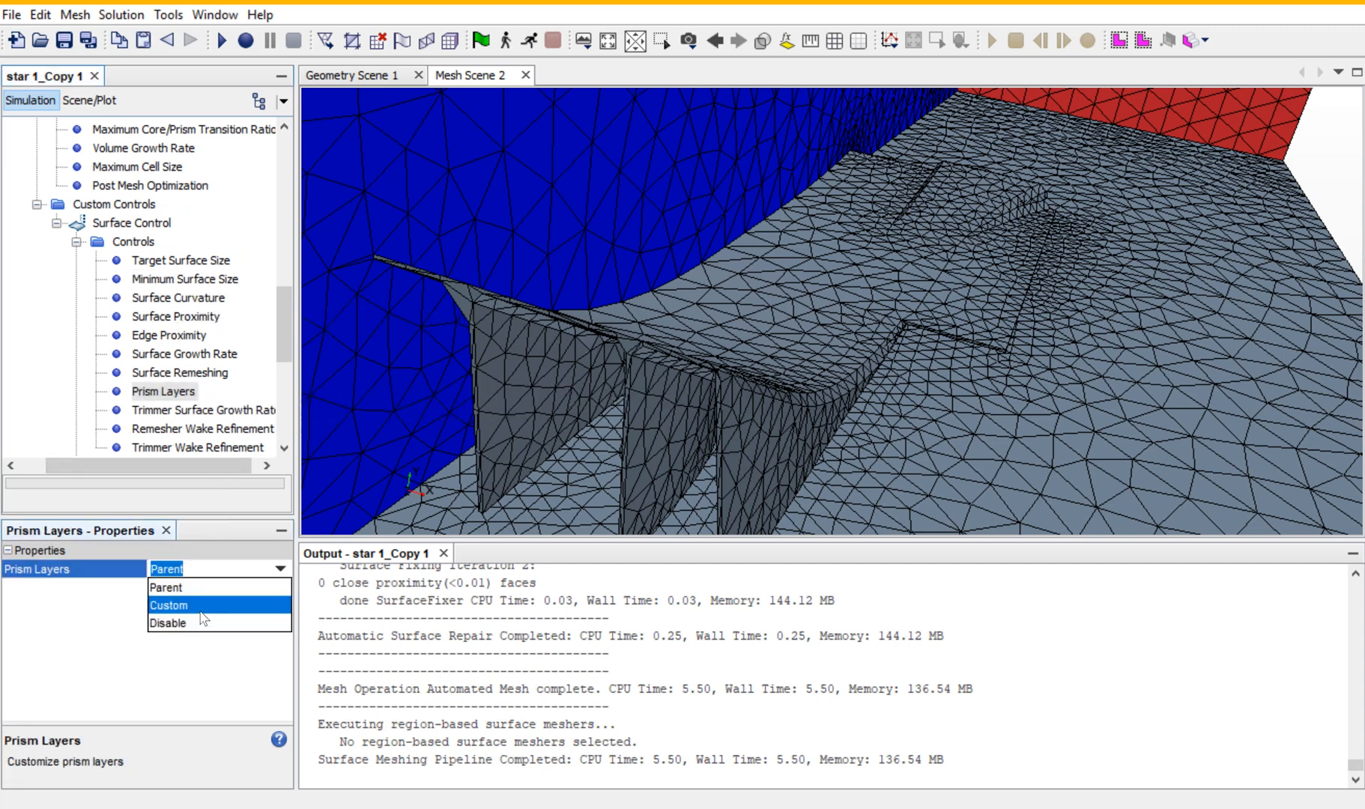
{"action": "left_click", "coordinate": [168, 605]}
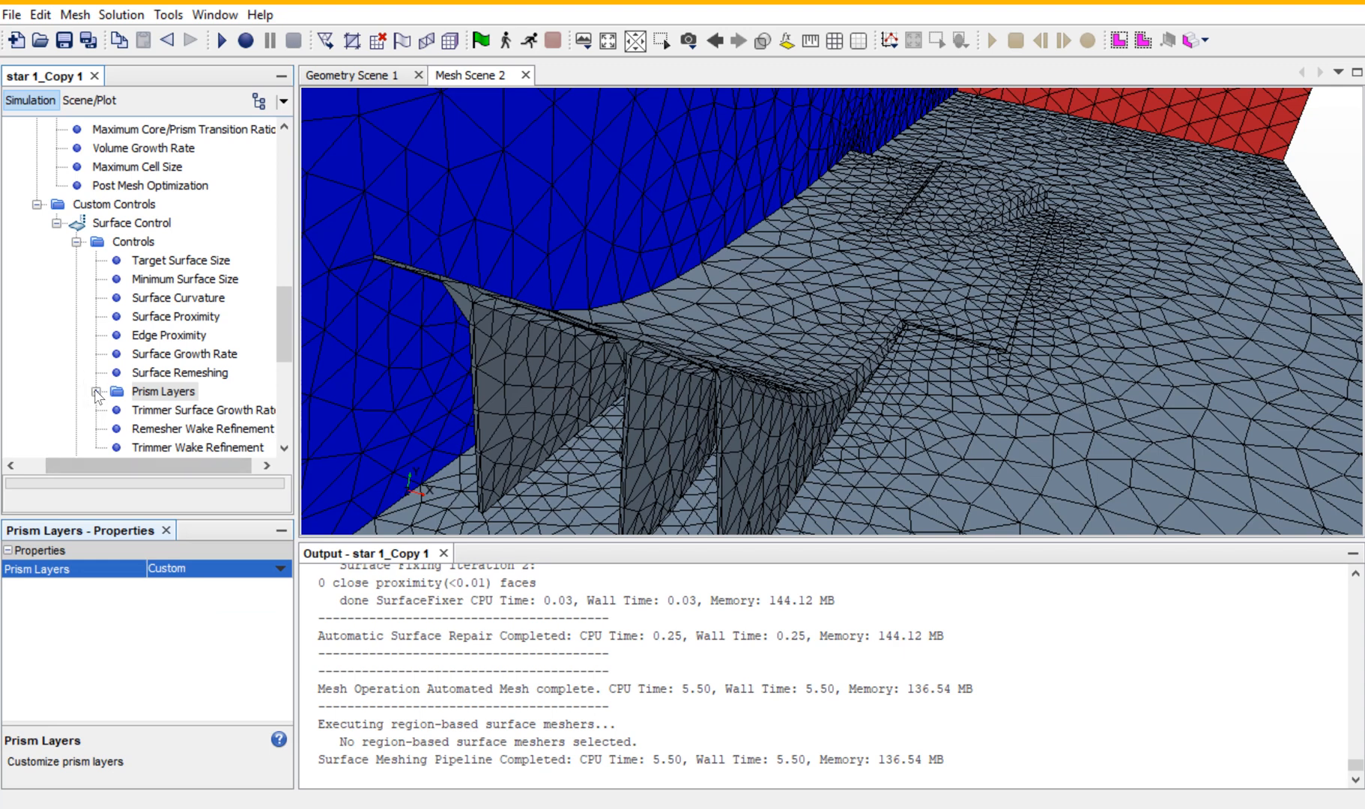
{"action": "left_click", "coordinate": [97, 392]}
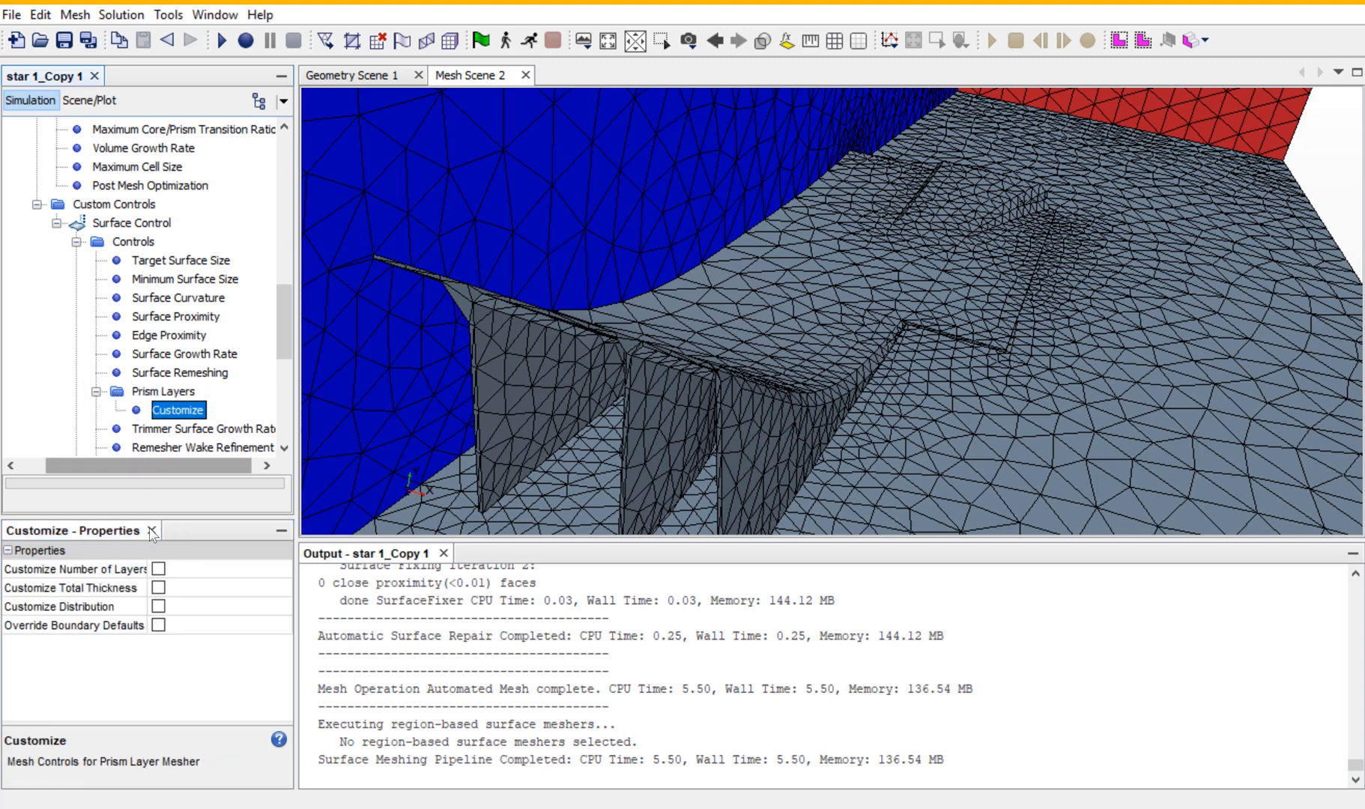
{"action": "left_click", "coordinate": [74, 569]}
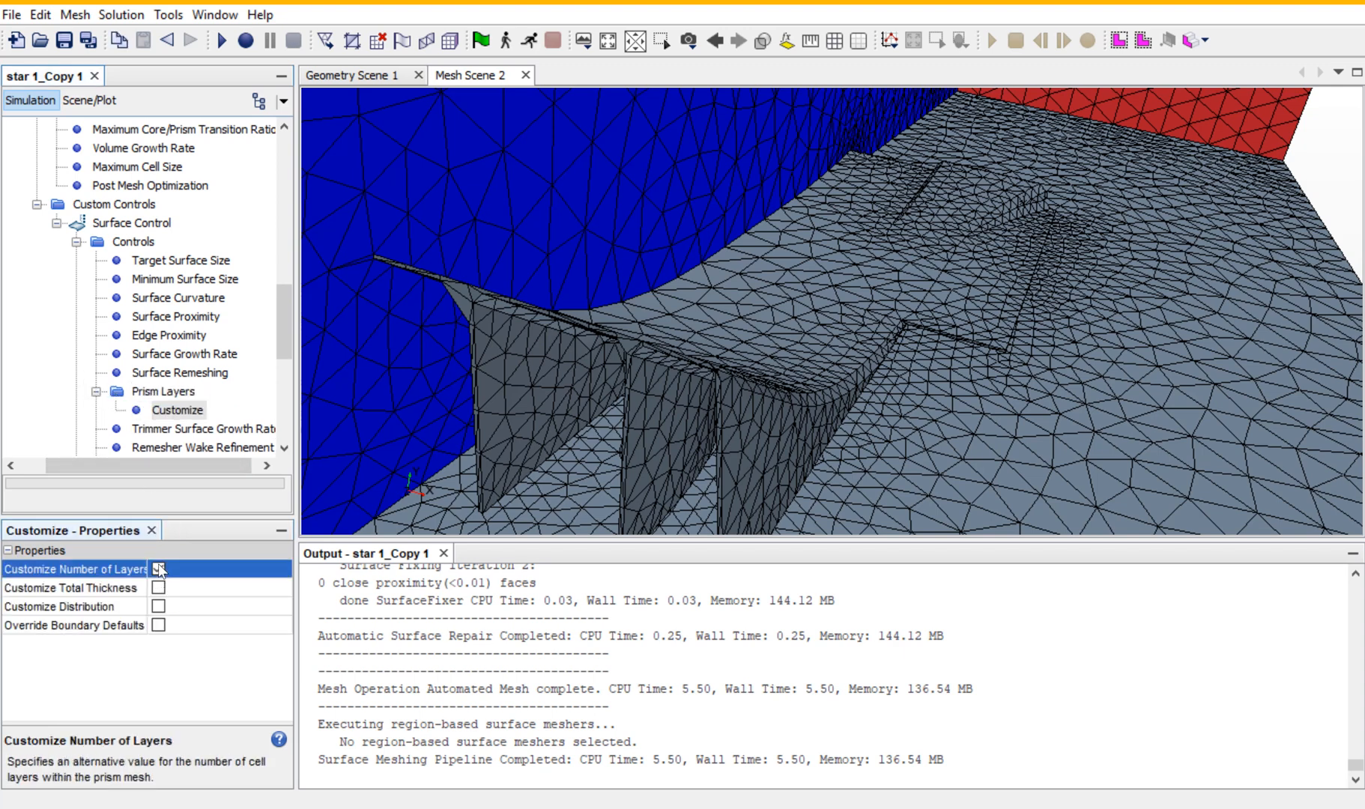
{"action": "left_click", "coordinate": [159, 569]}
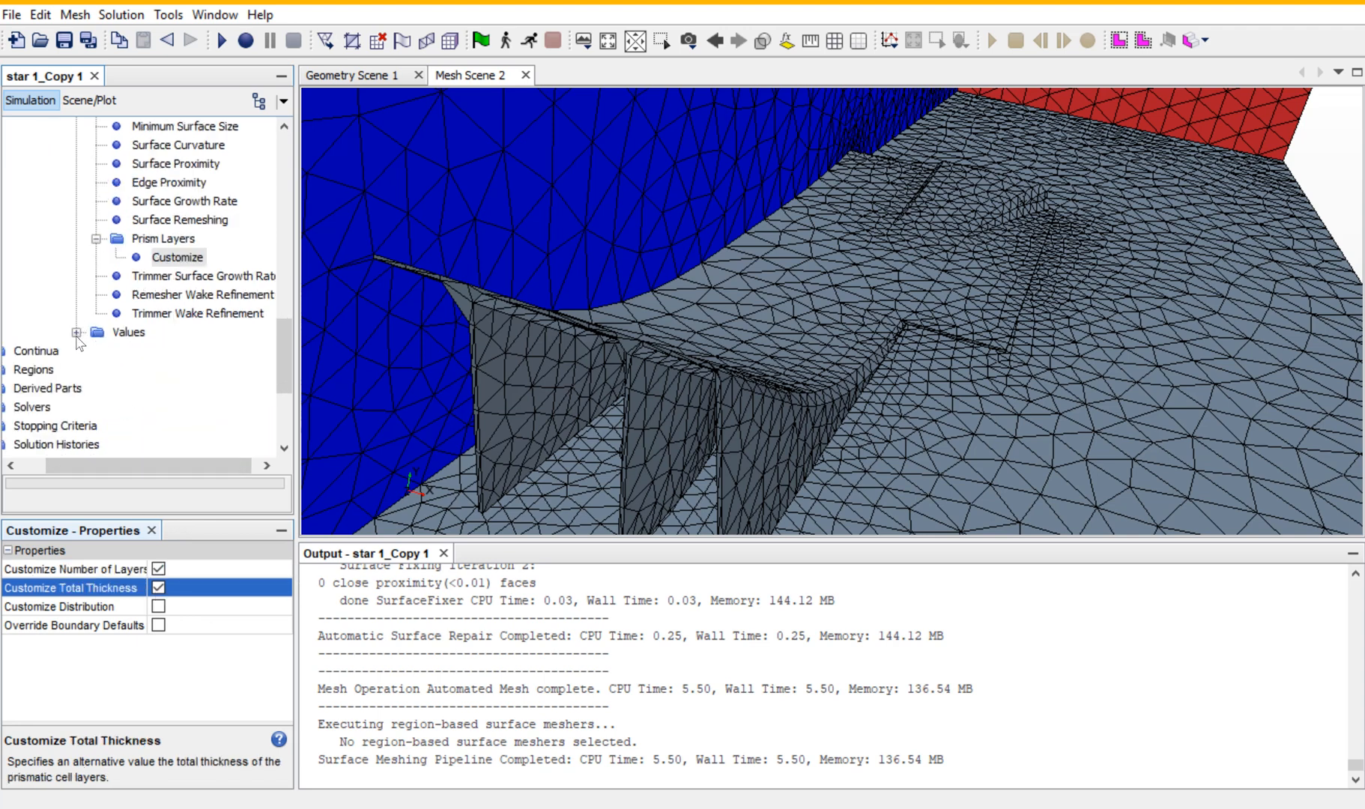
Set the control's target surface size to absolute 20 mm and minimum size to absolute 1.0 mm.
{"action": "left_click", "coordinate": [76, 331]}
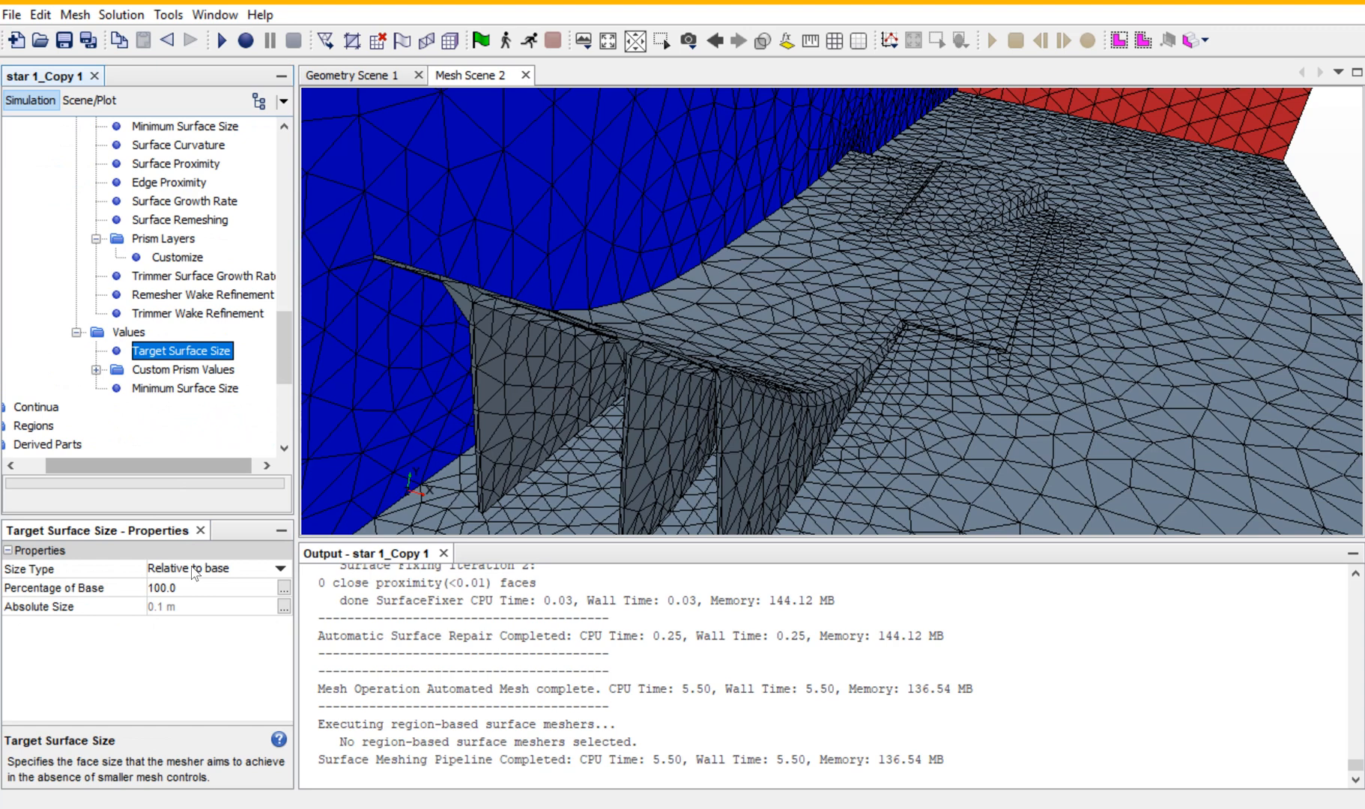
{"action": "left_click", "coordinate": [216, 567]}
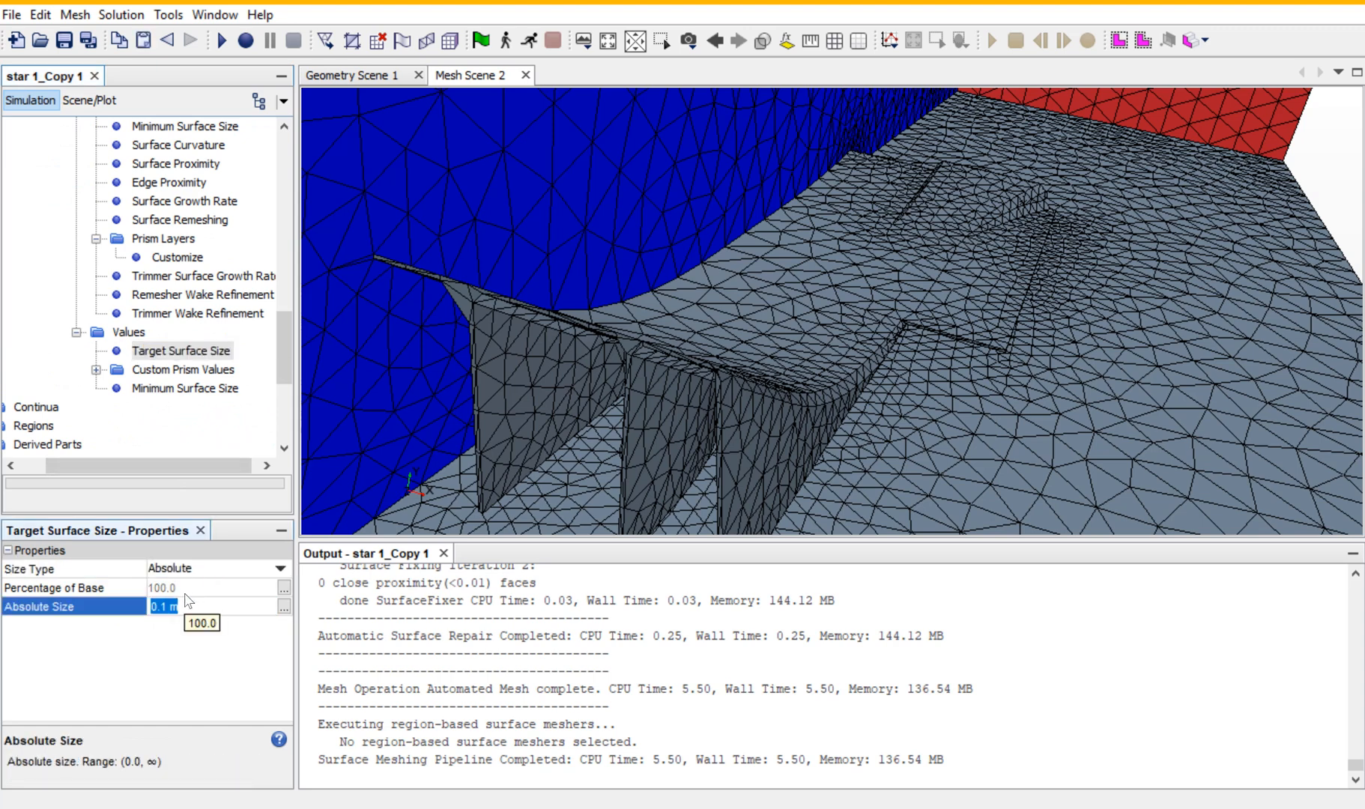
{"action": "type", "text": "2"}
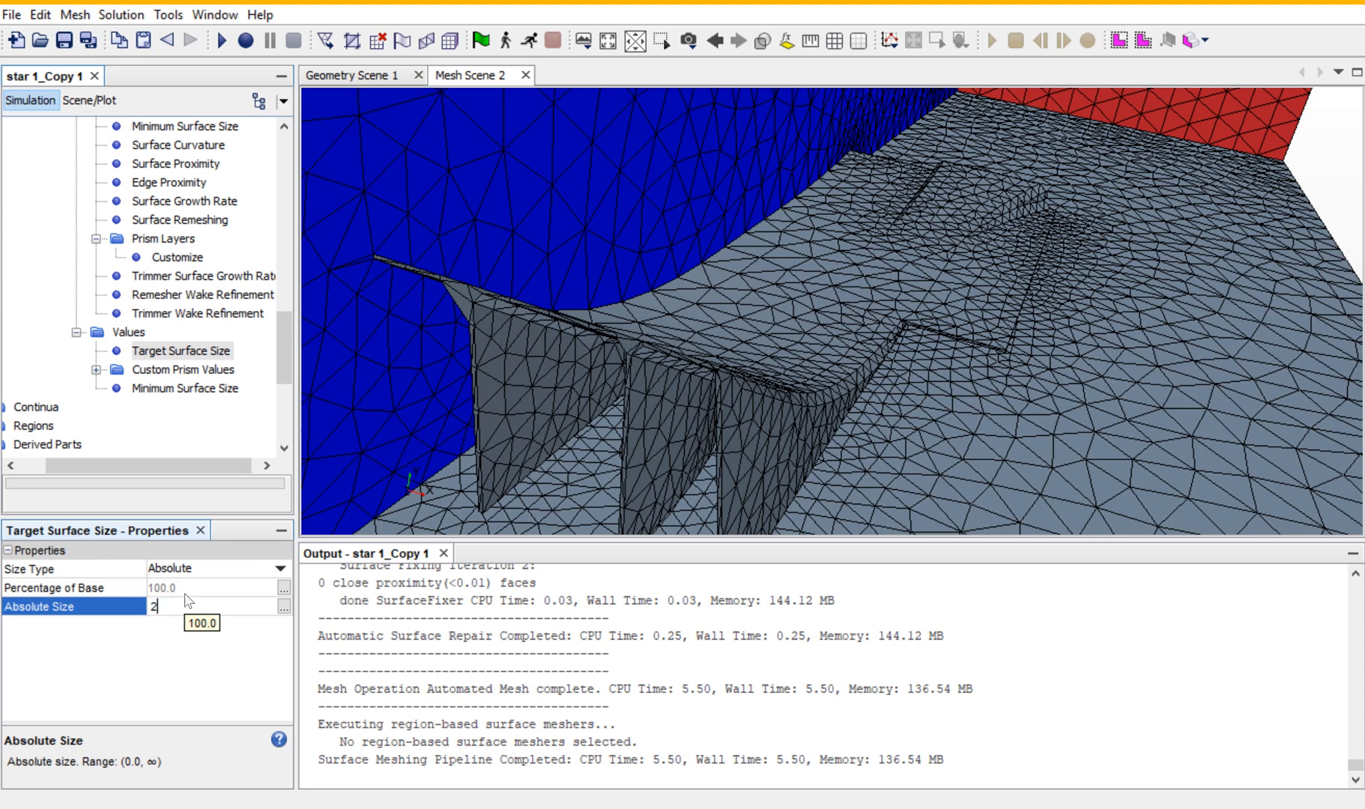
{"action": "type", "text": "0mm"}
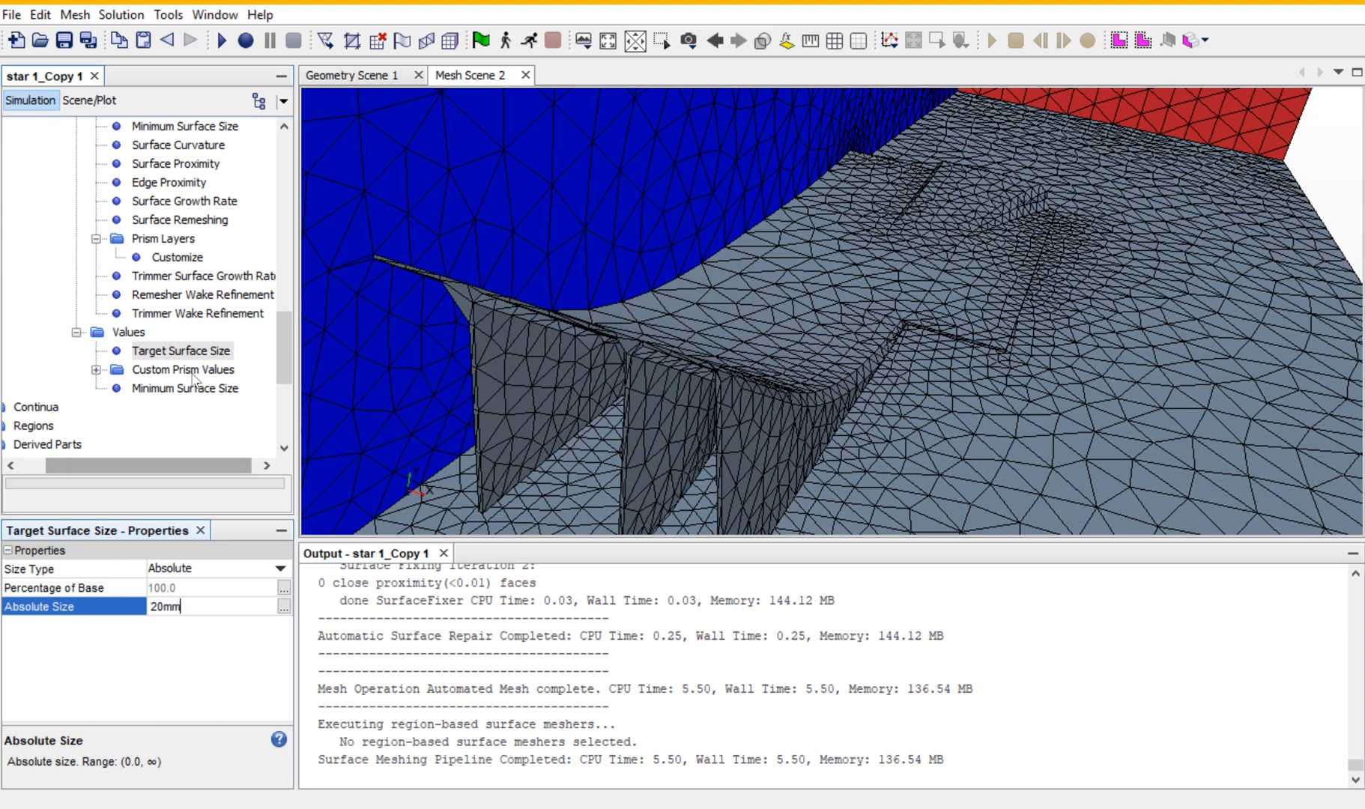
{"action": "left_click", "coordinate": [185, 388]}
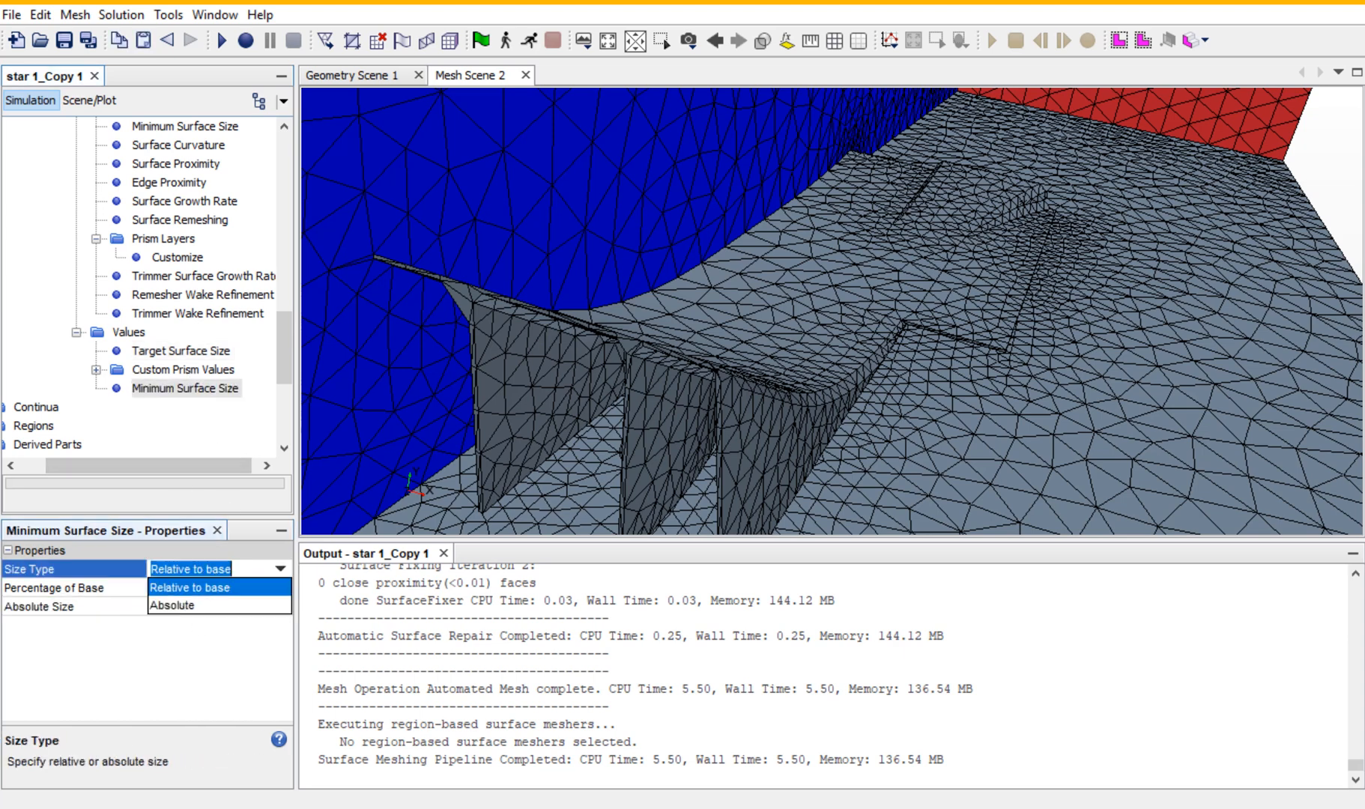
{"action": "left_click", "coordinate": [189, 569]}
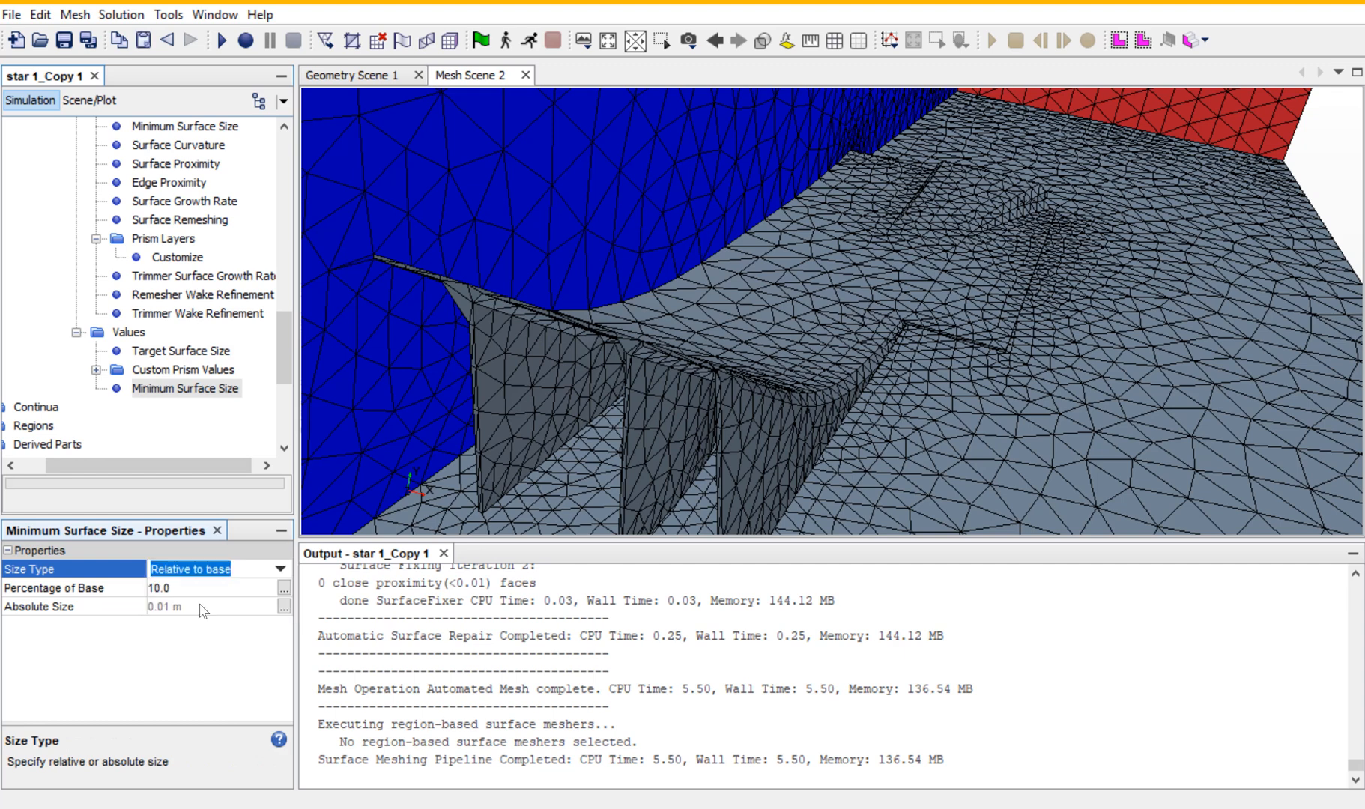
{"action": "left_click", "coordinate": [217, 568]}
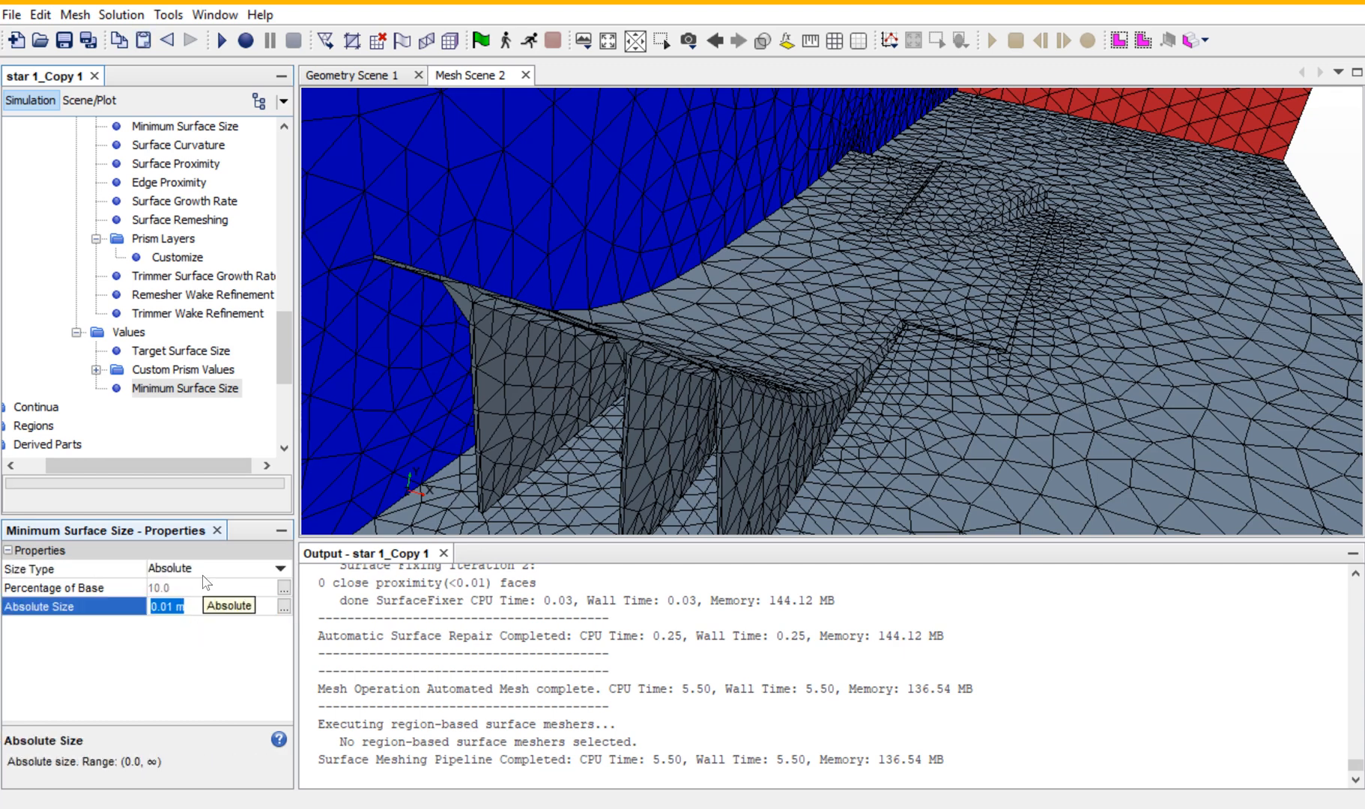
{"action": "type", "text": "1.0 mm"}
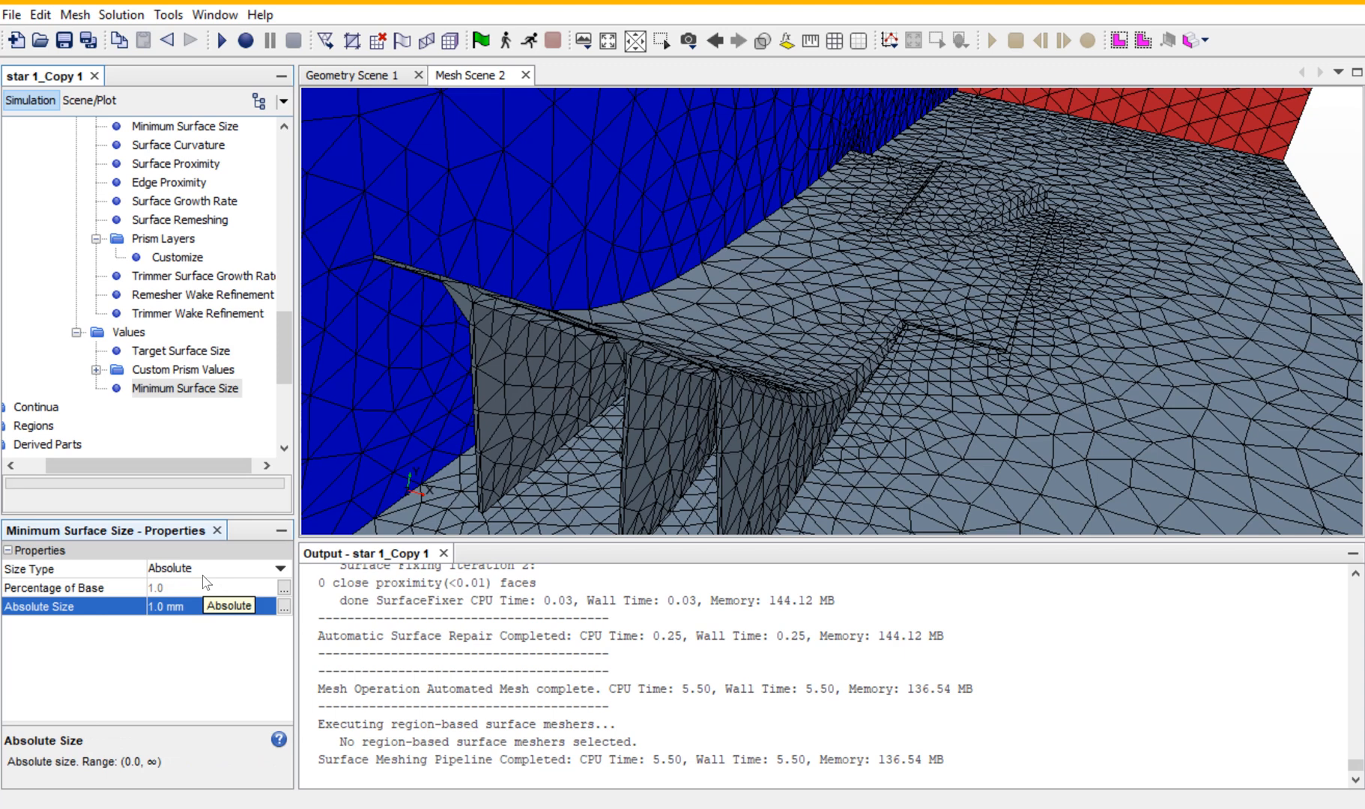
Set 15 prism layers and switch the prism layer total thickness to an absolute size.
{"action": "left_click", "coordinate": [97, 368]}
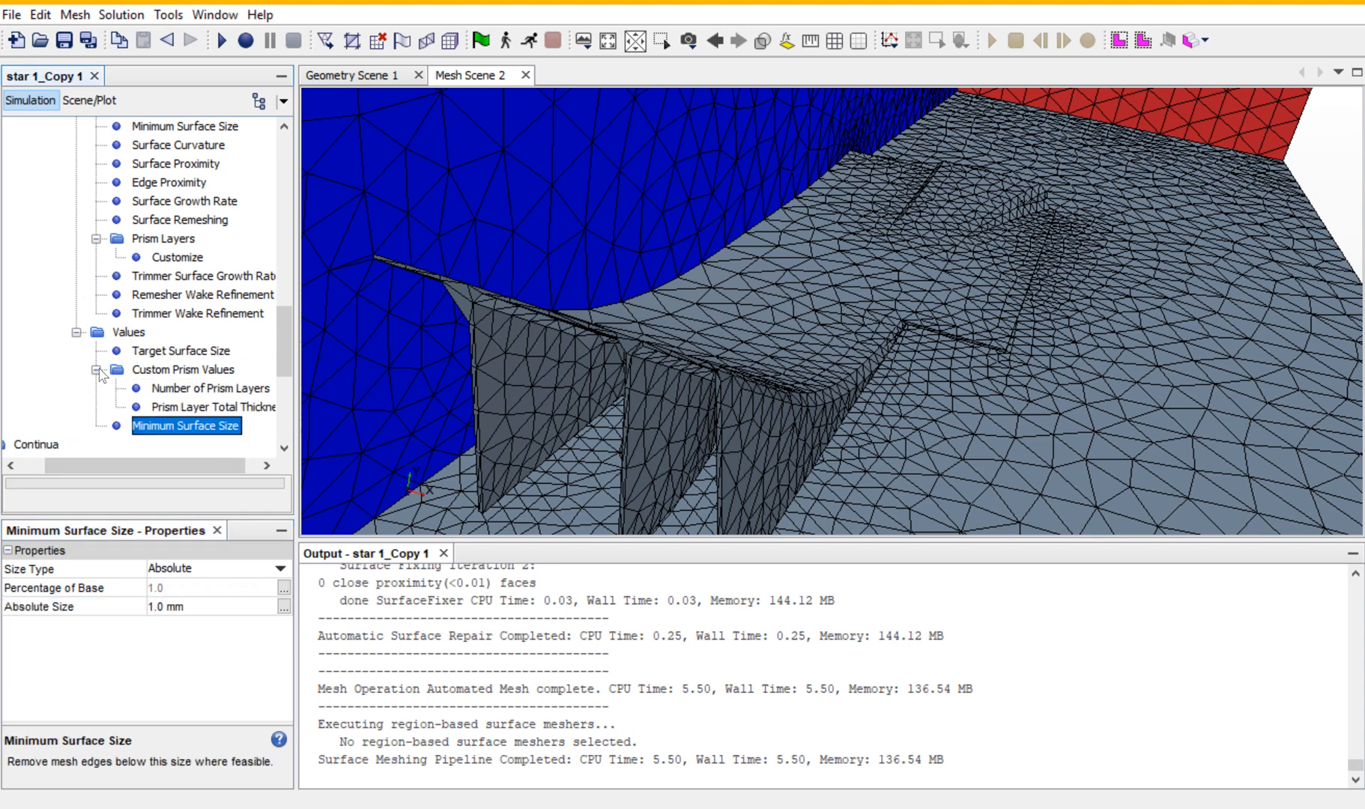
{"action": "left_click", "coordinate": [208, 388]}
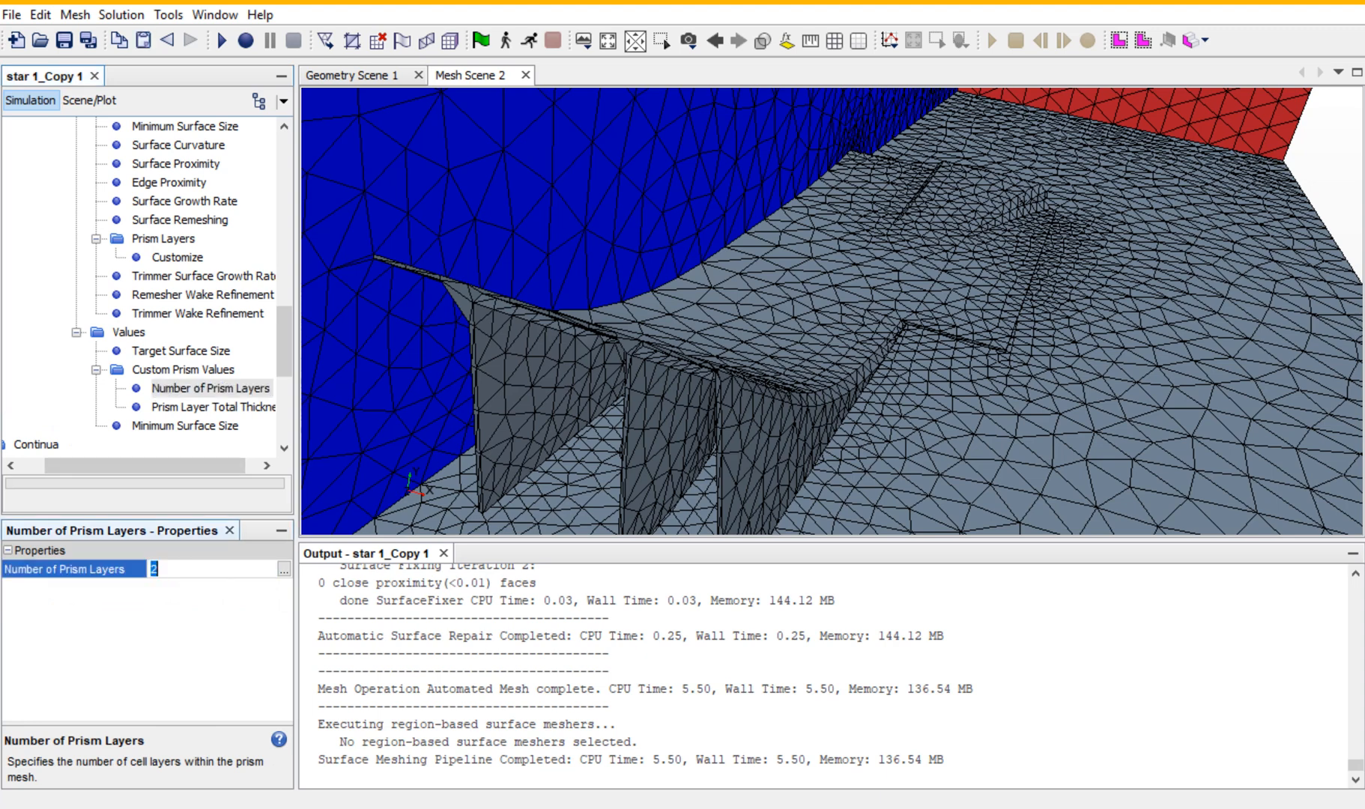
{"action": "type", "text": "15"}
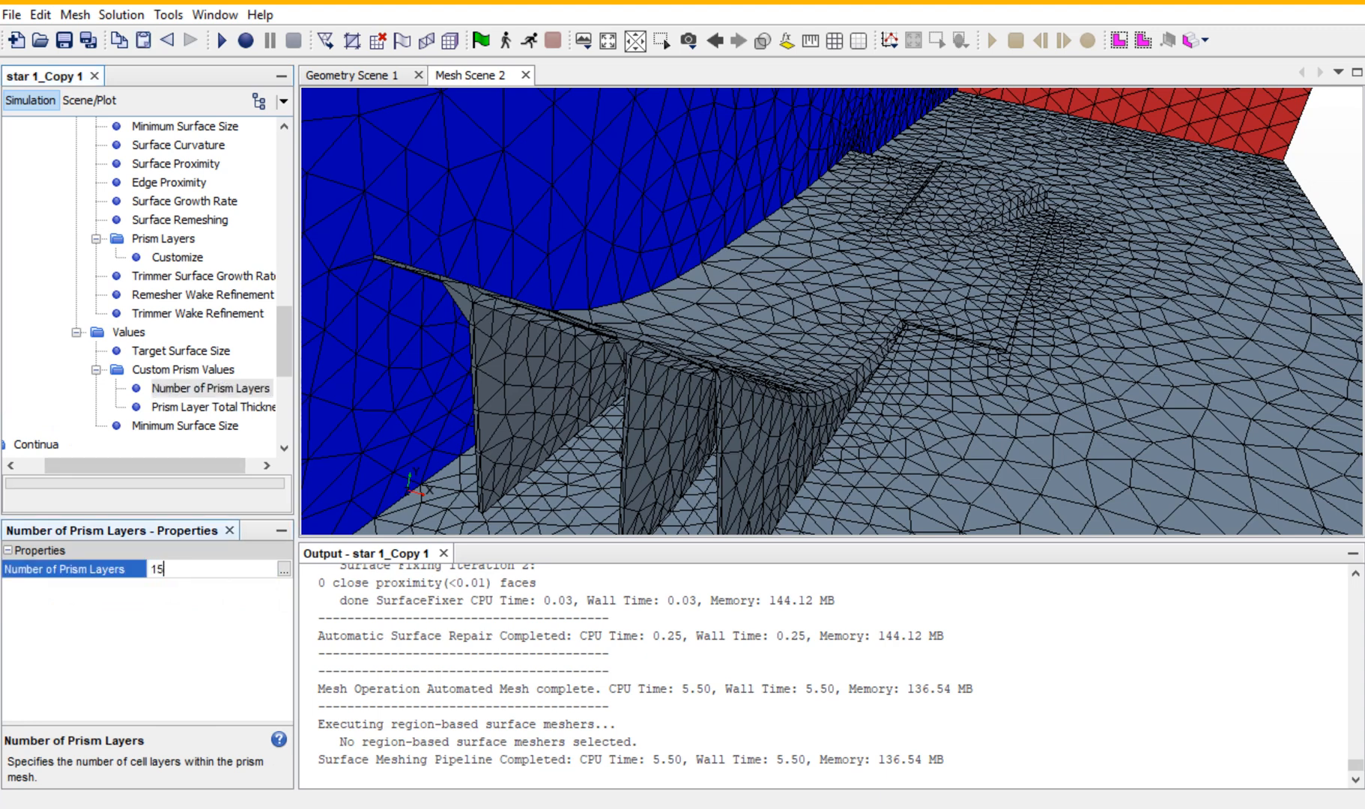
{"action": "left_click", "coordinate": [212, 406]}
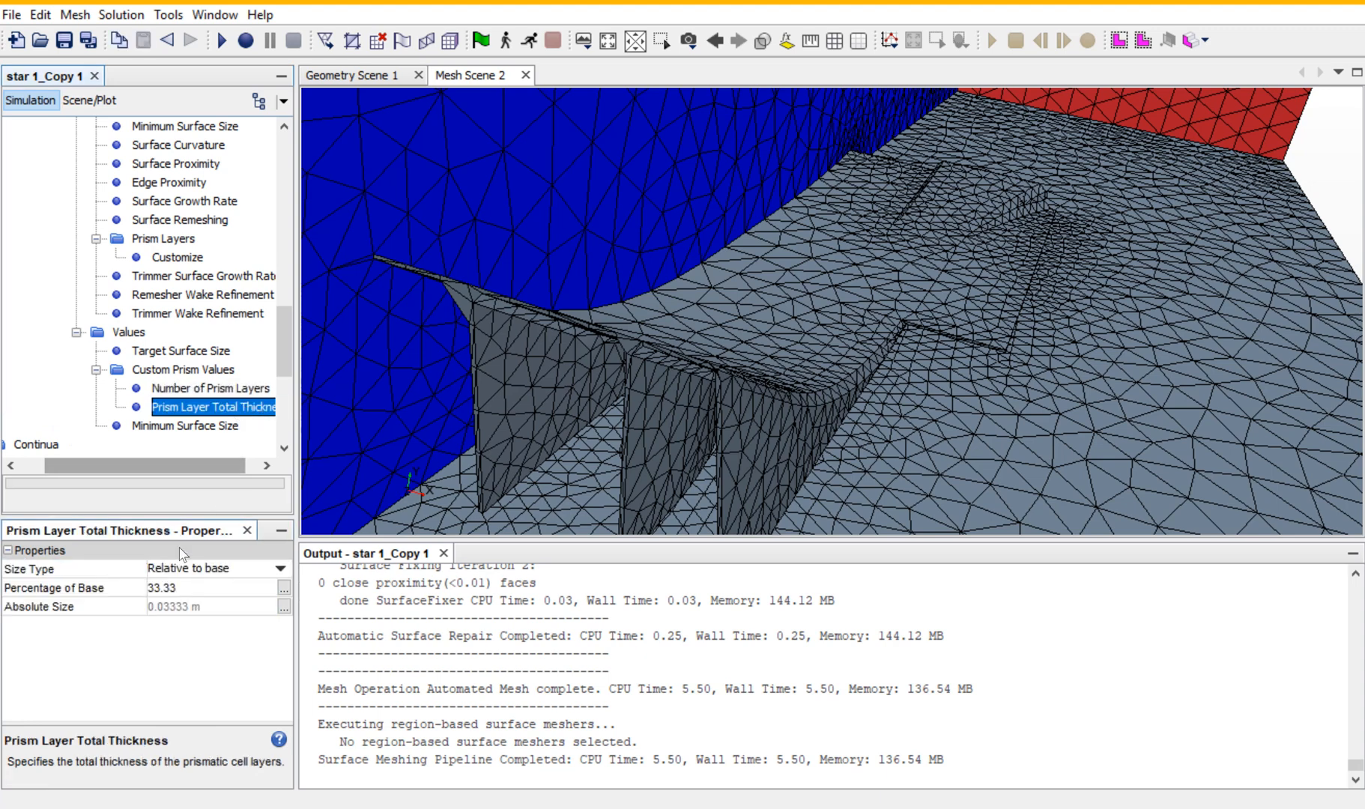
{"action": "left_click", "coordinate": [217, 568]}
{"action": "type", "text": "2"}
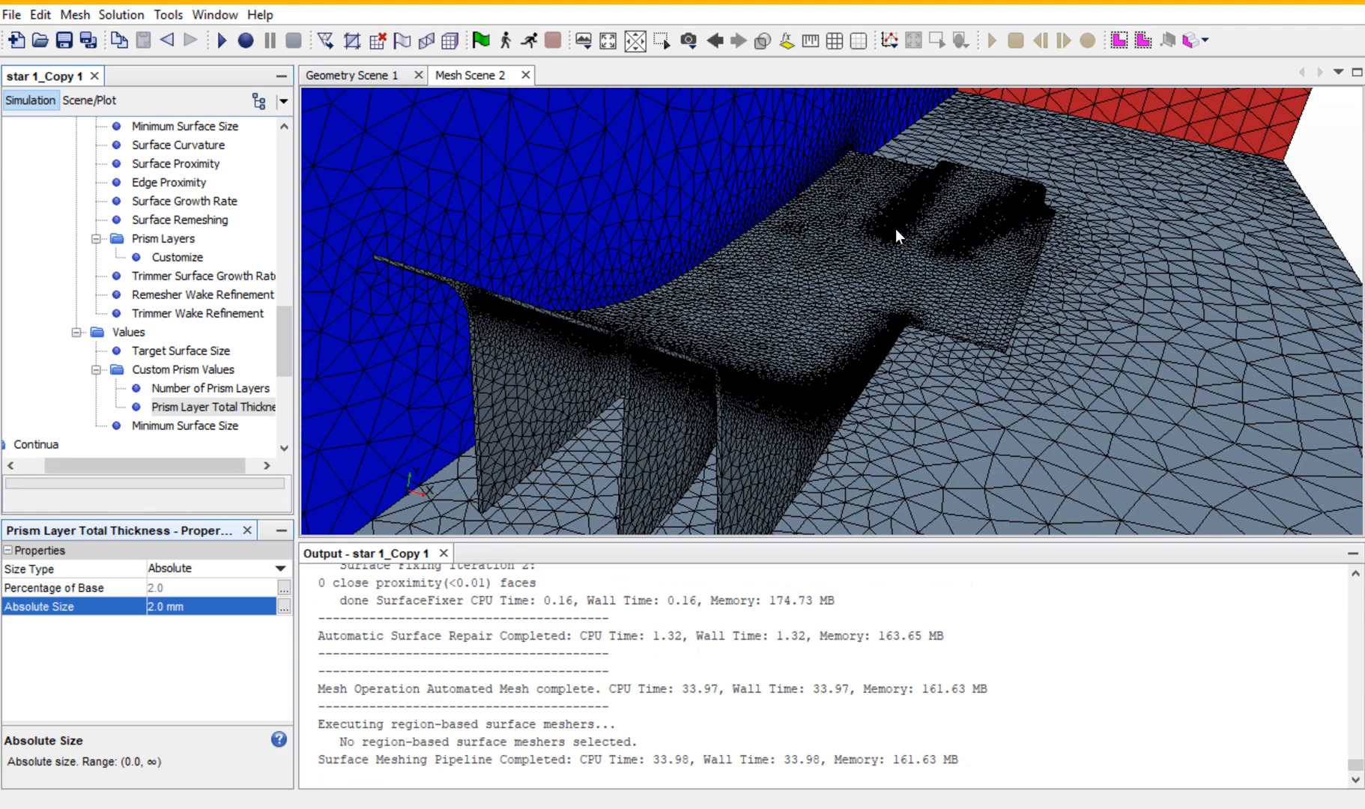
{"action": "mouse_move", "coordinate": [1007, 197]}
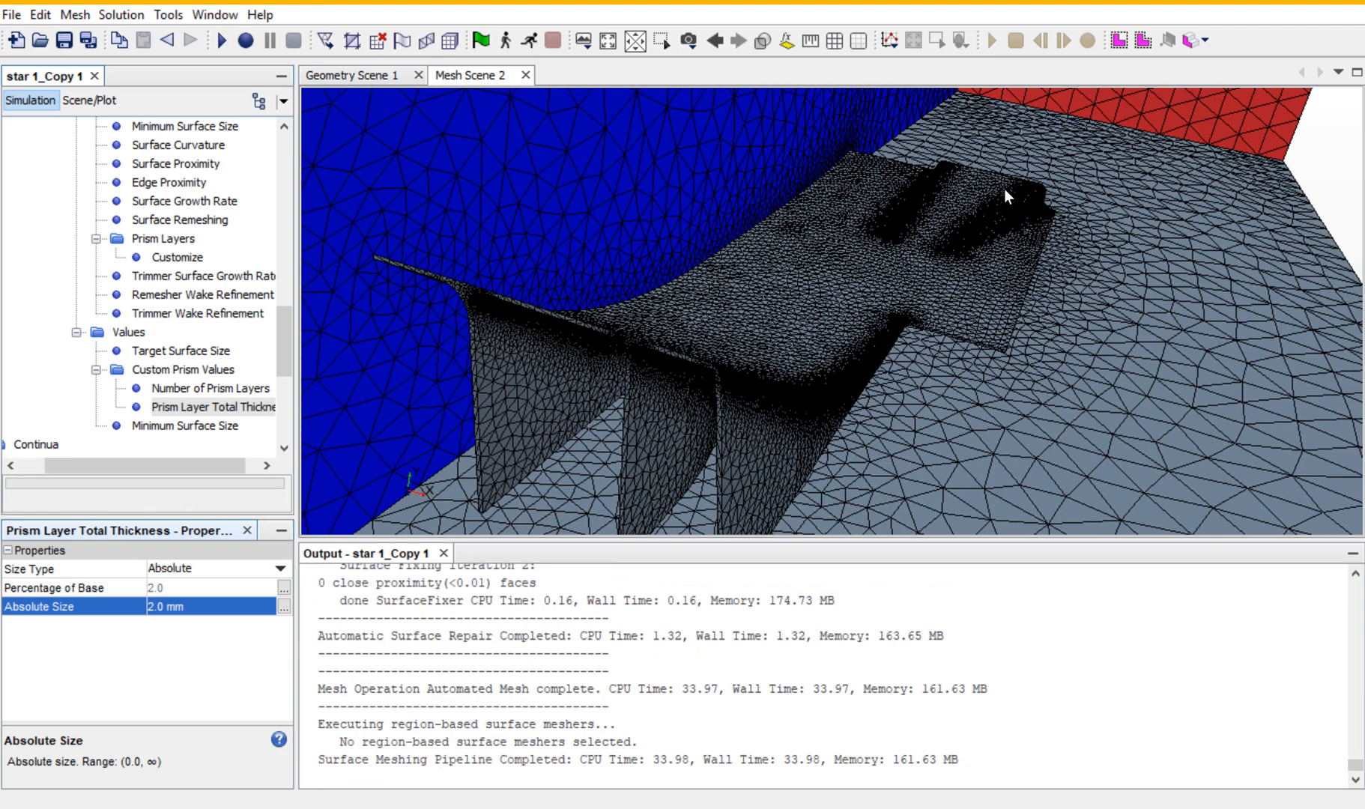
{"action": "mouse_move", "coordinate": [711, 342]}
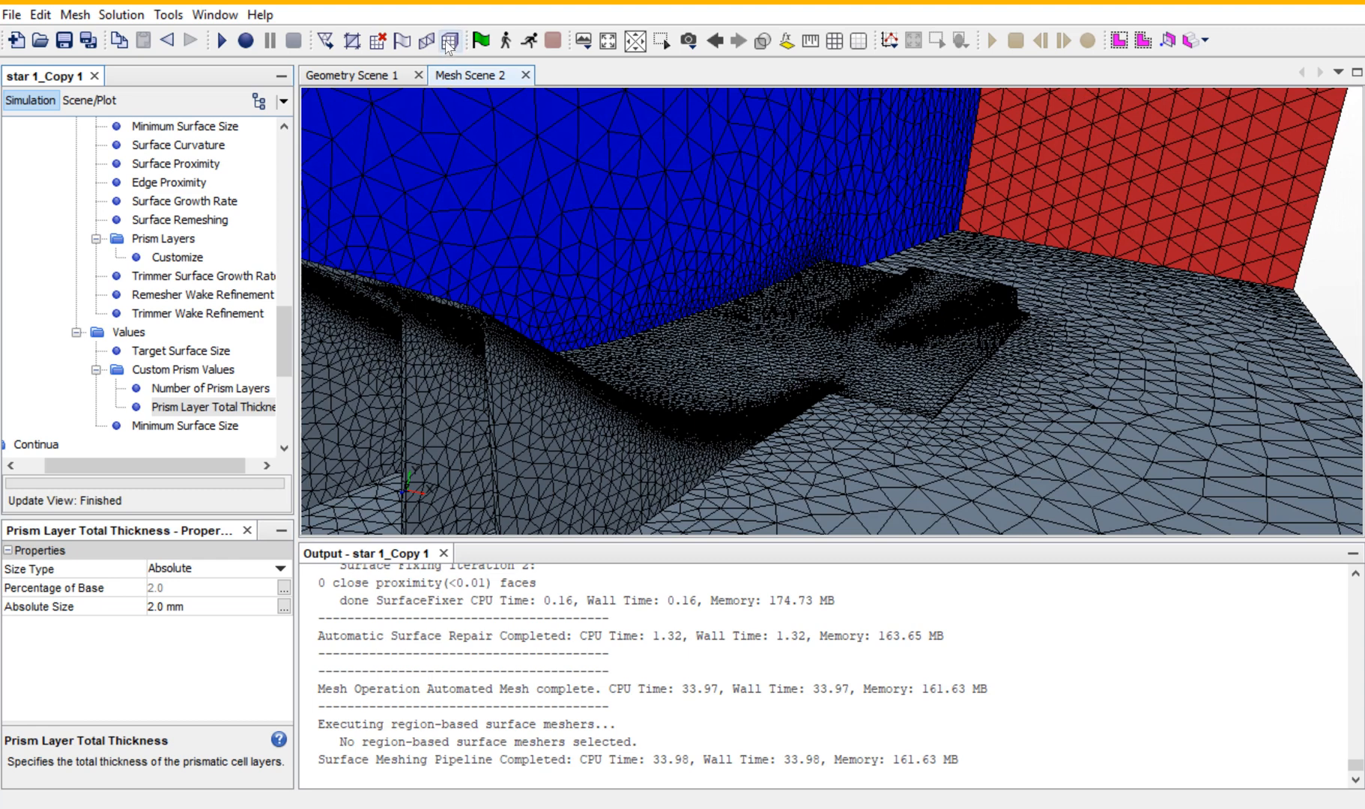
{"action": "mouse_move", "coordinate": [450, 41]}
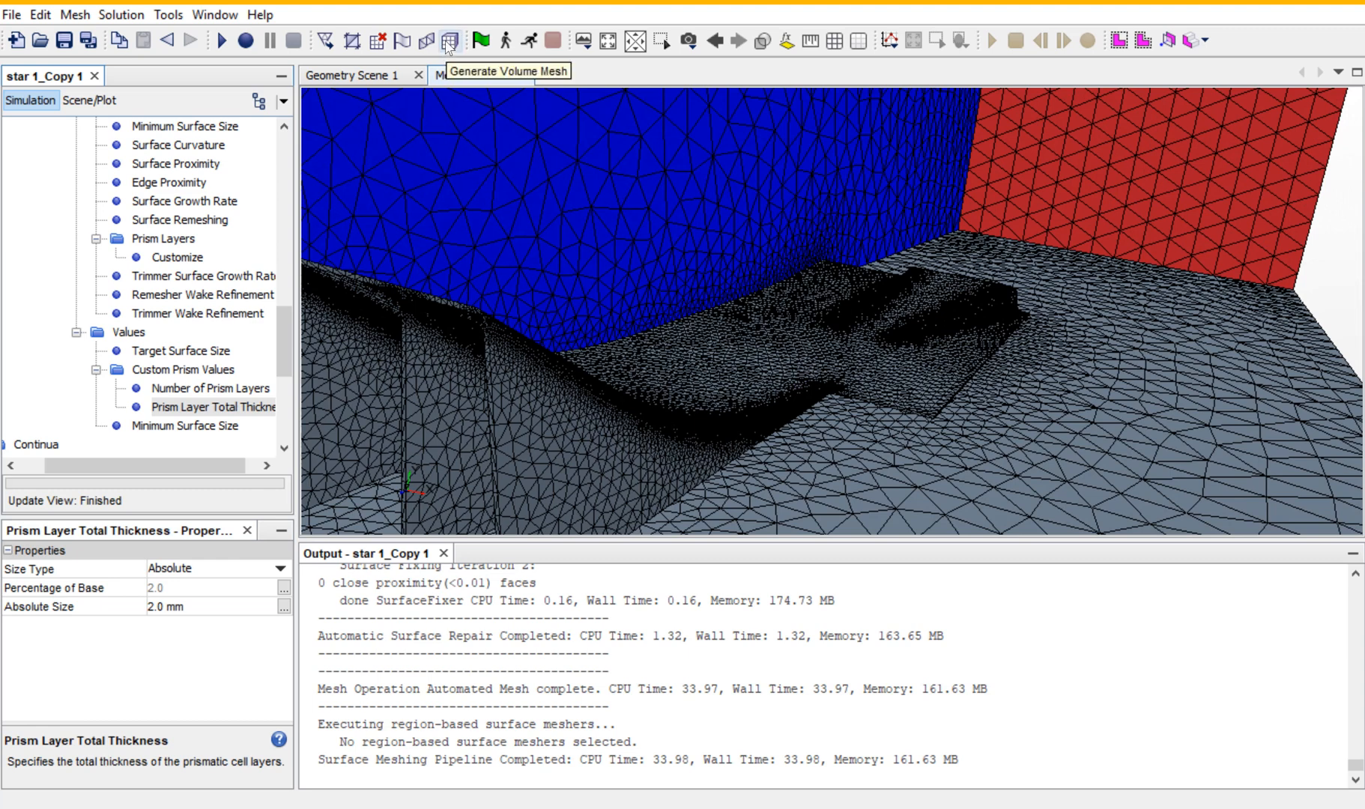
Generate the volume mesh of 193,215 cells from the refined surfaces.
{"action": "left_click", "coordinate": [448, 41]}
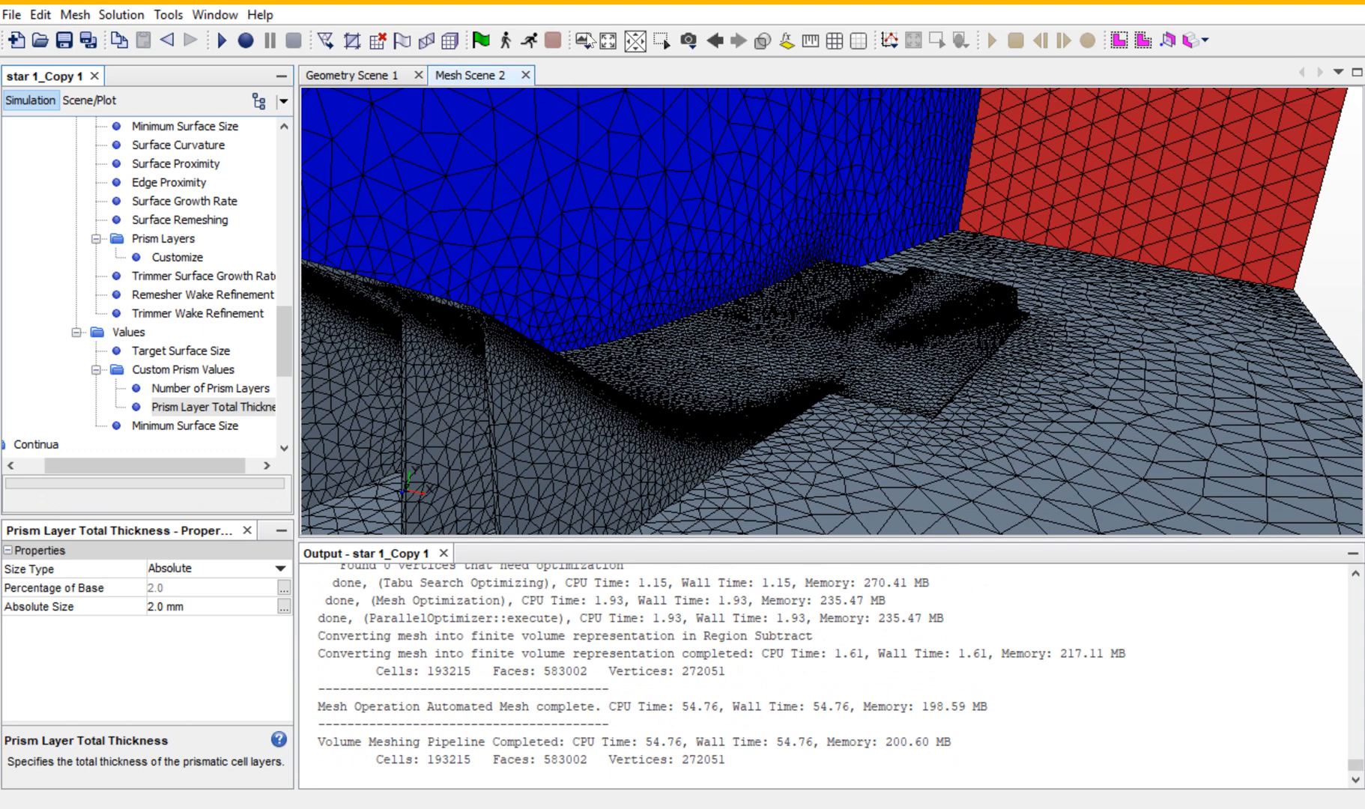
{"action": "mouse_move", "coordinate": [587, 41]}
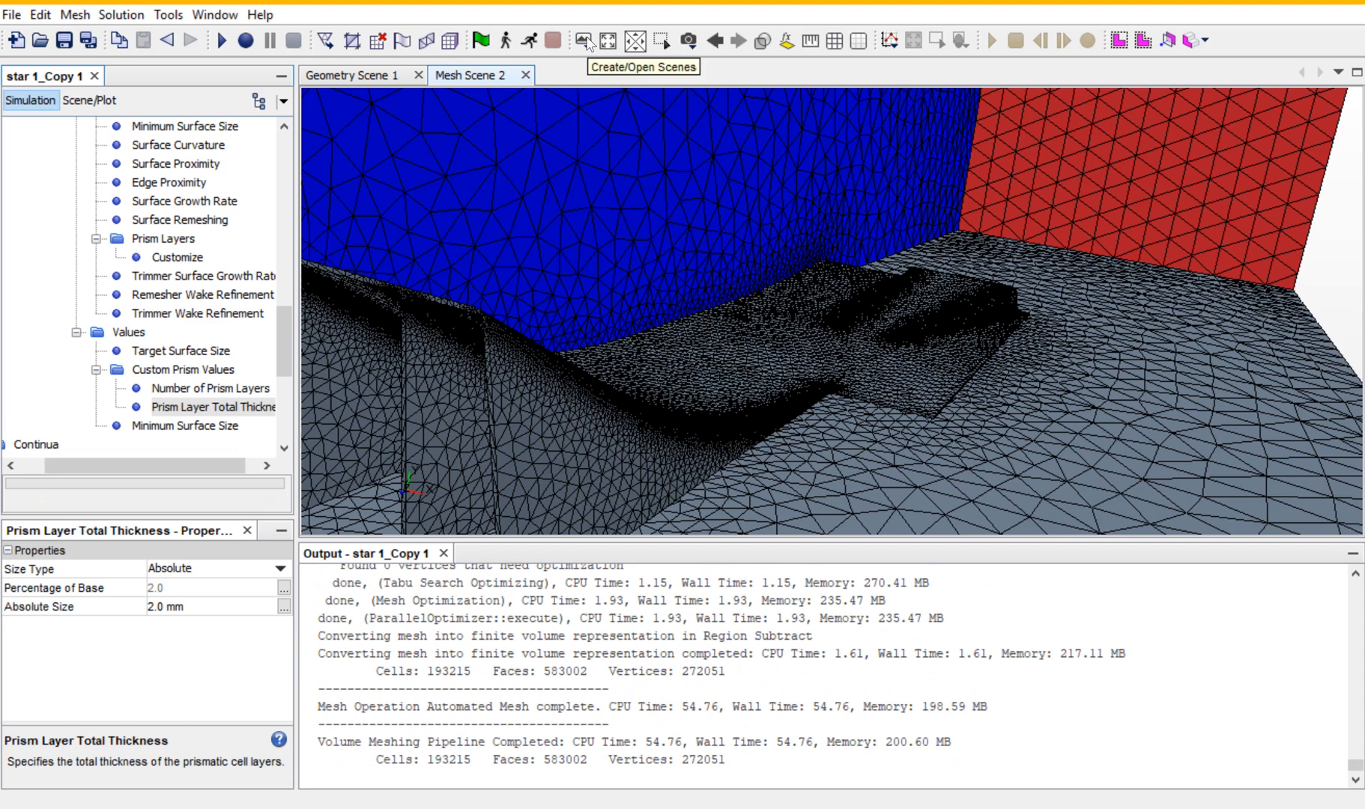
{"action": "mouse_move", "coordinate": [606, 97]}
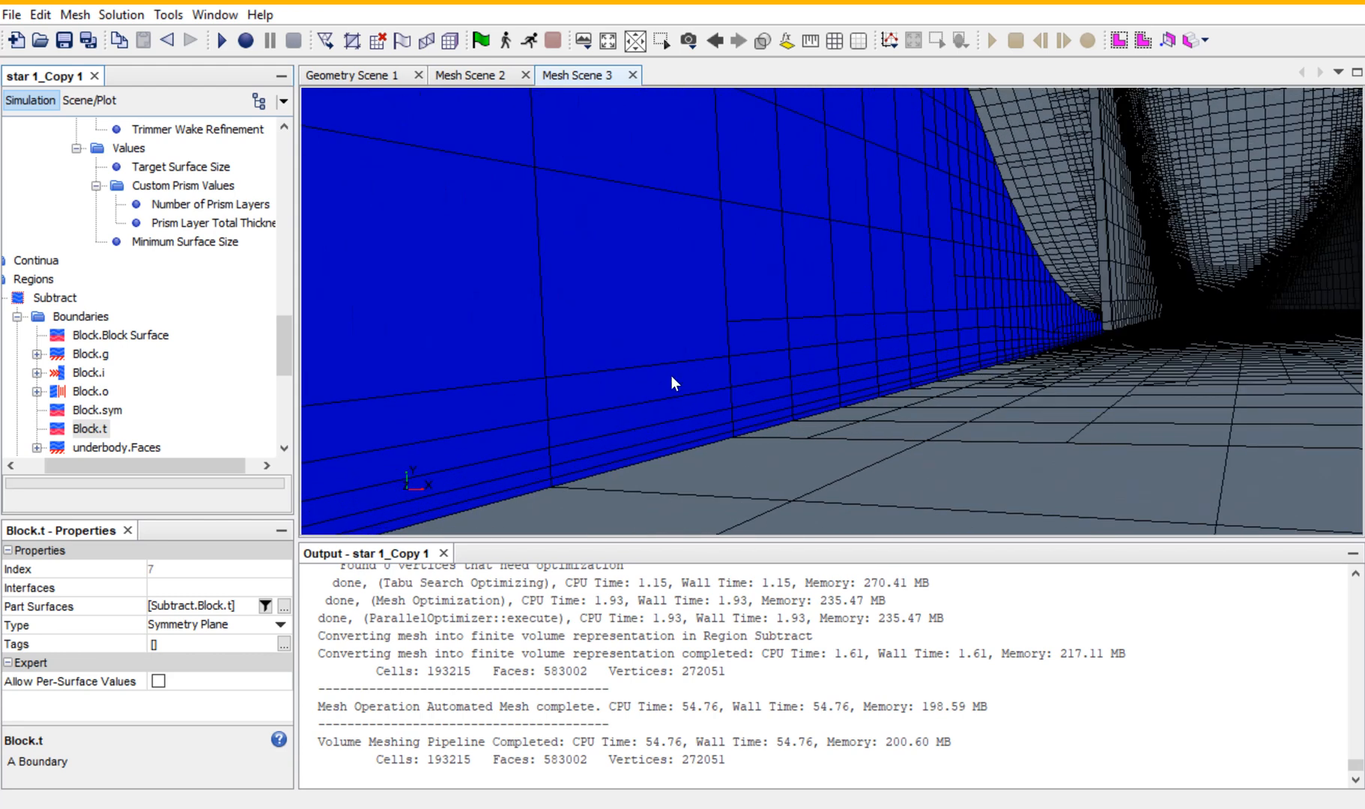
{"action": "mouse_move", "coordinate": [714, 451]}
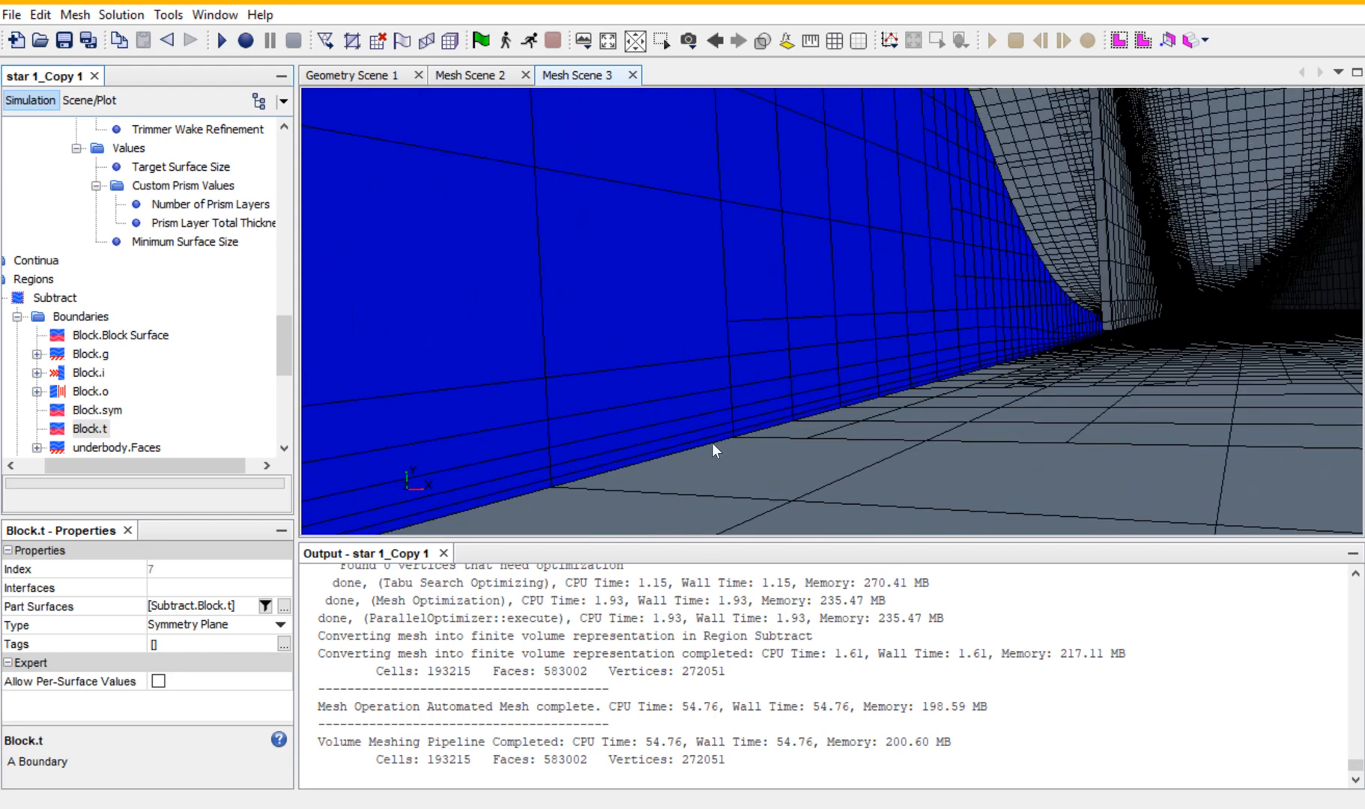
{"action": "mouse_move", "coordinate": [664, 72]}
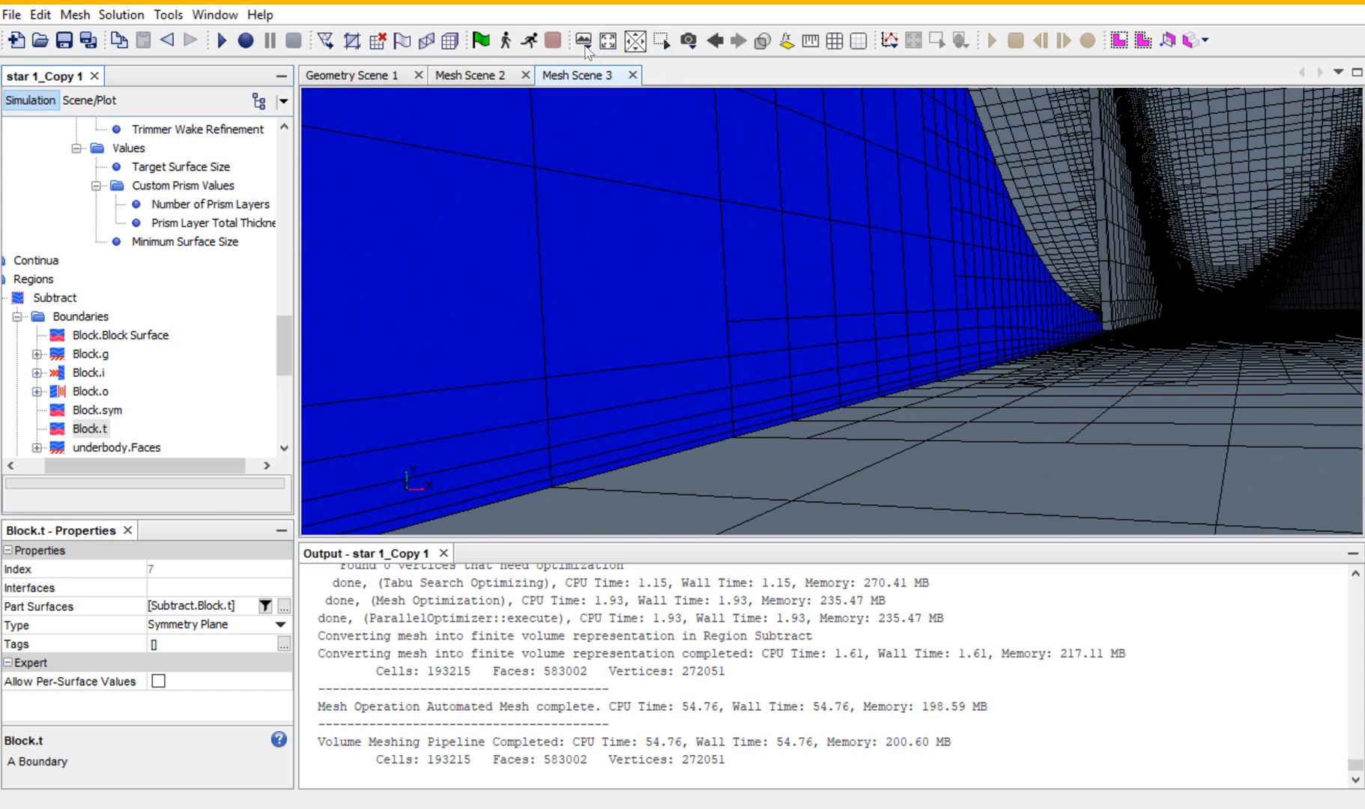
Create Scalar Scene 1 displaying the Subtract Block.sym symmetry boundary.
{"action": "left_click", "coordinate": [586, 40]}
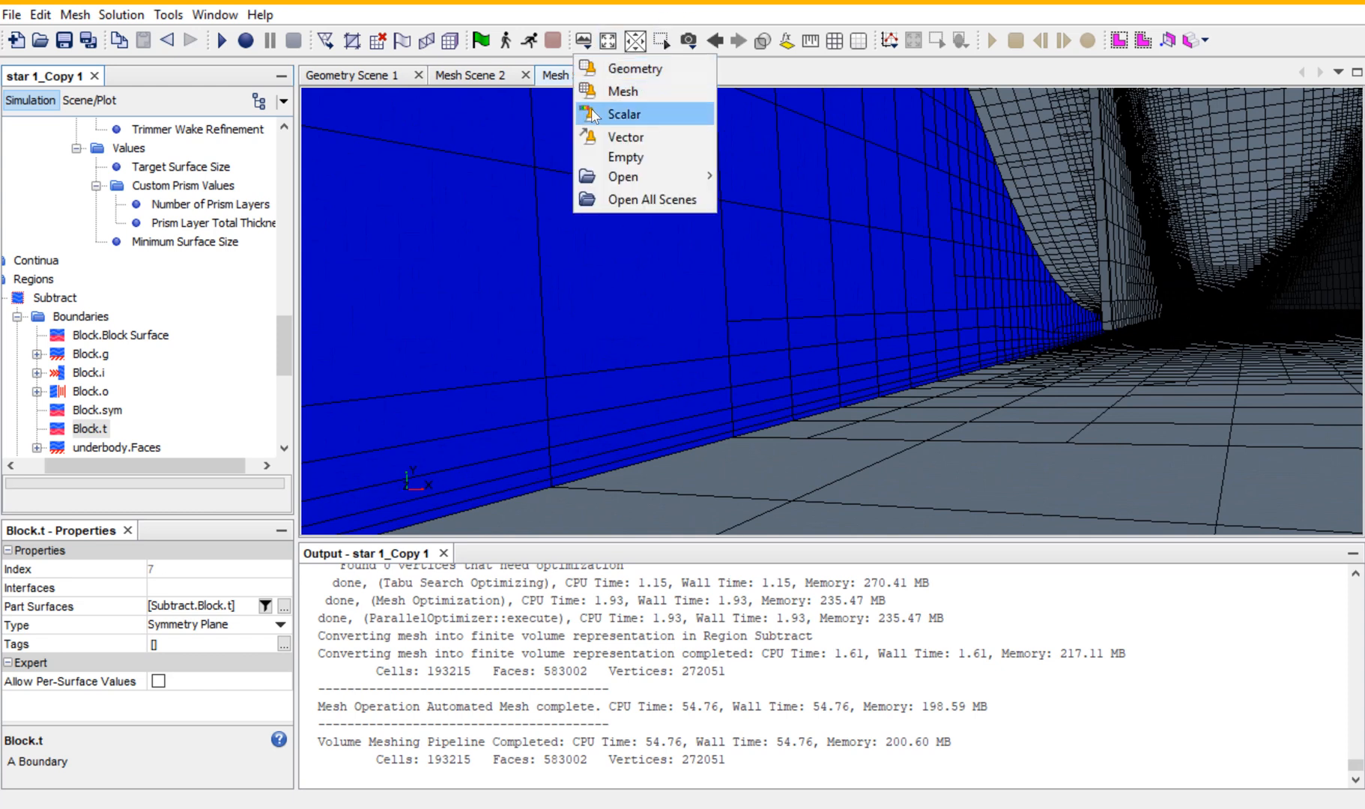
{"action": "left_click", "coordinate": [623, 114]}
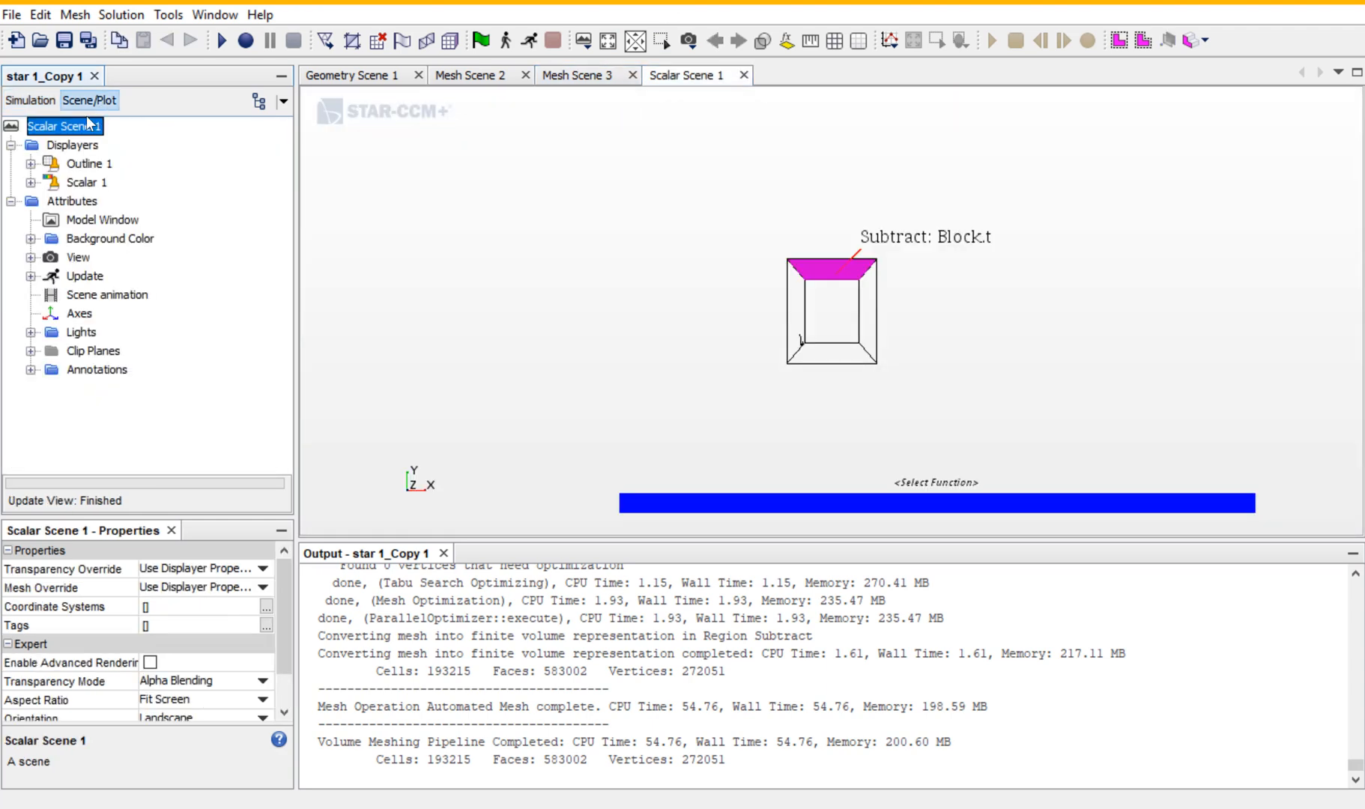
{"action": "left_click", "coordinate": [30, 181]}
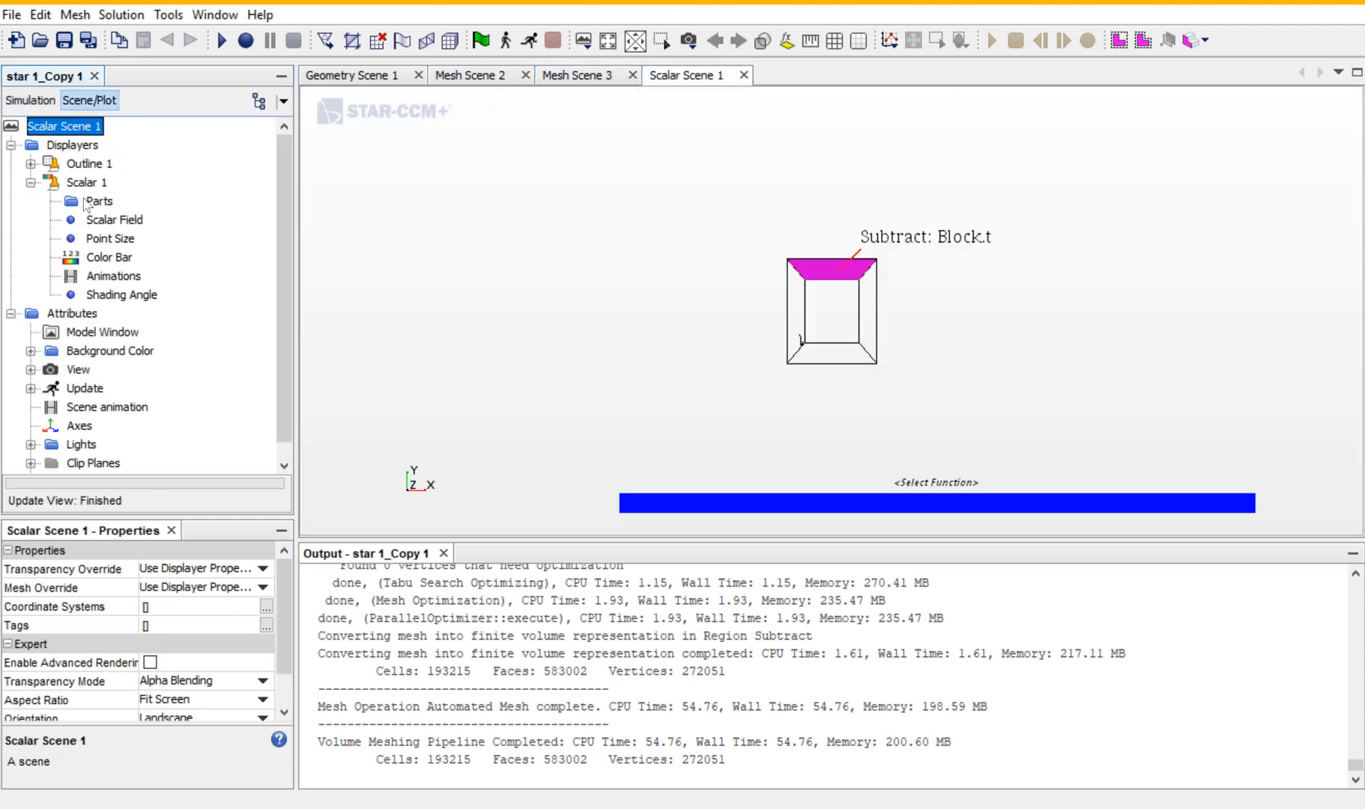
{"action": "left_click", "coordinate": [99, 201]}
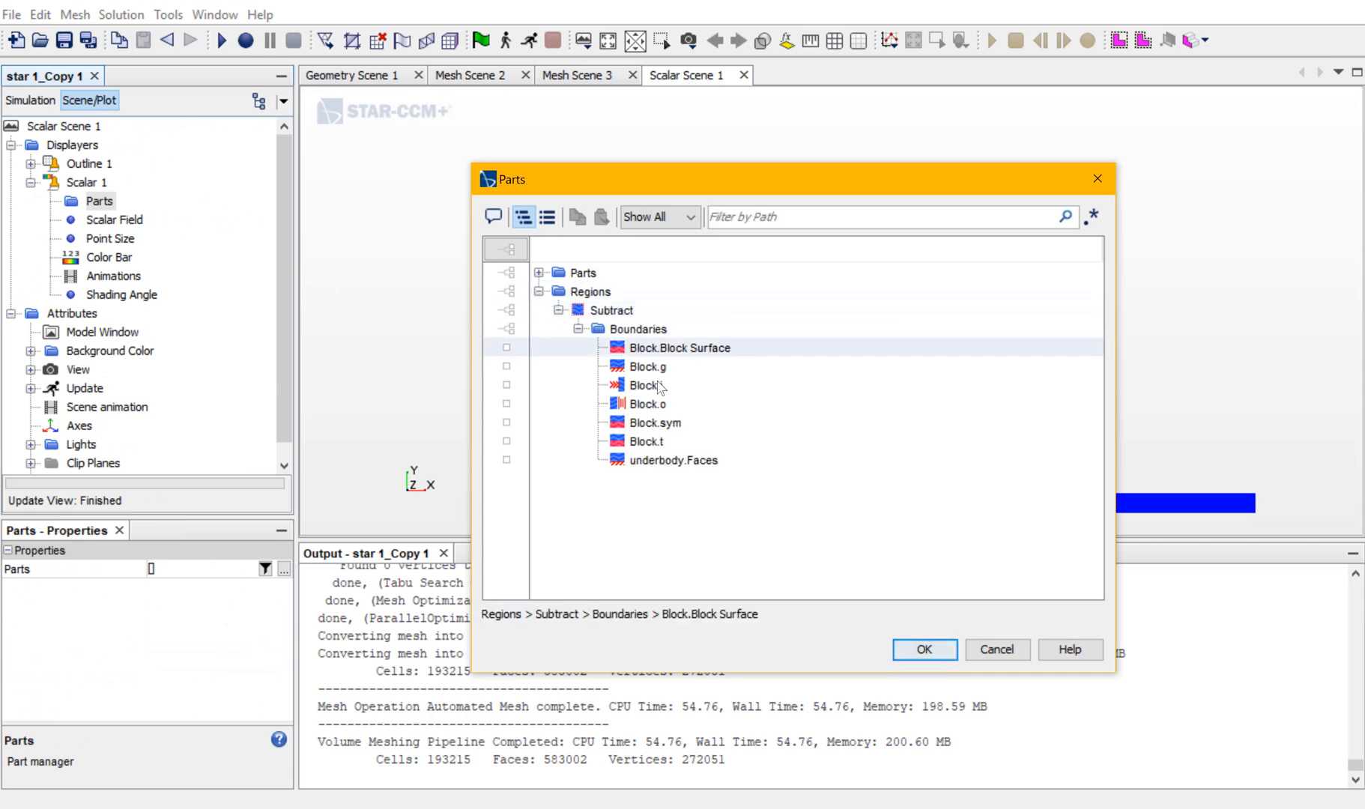
{"action": "left_click", "coordinate": [923, 651]}
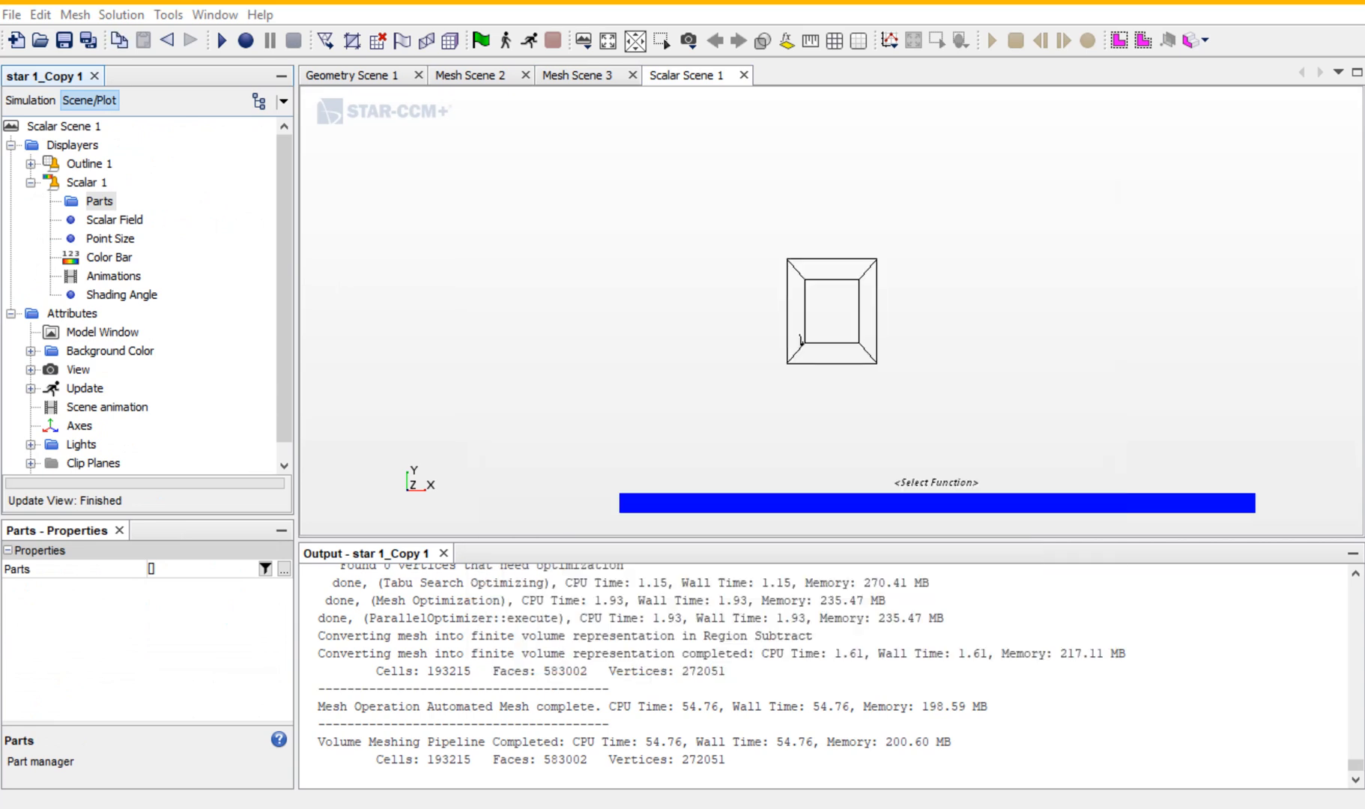
Colour the scalar scene by the Prism Layer Cells function.
{"action": "left_click", "coordinate": [935, 482]}
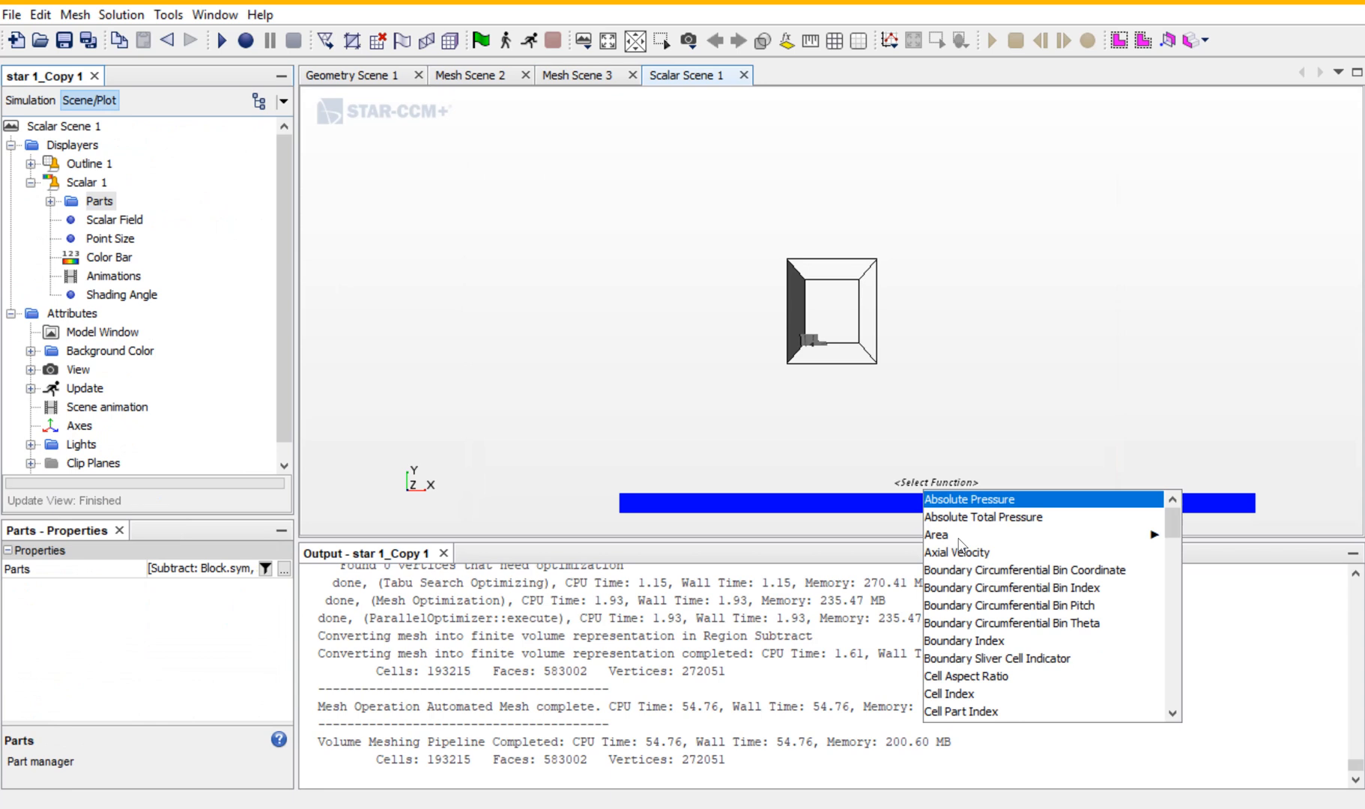
{"action": "scroll", "scroll_direction": "down", "scroll_amount": 3}
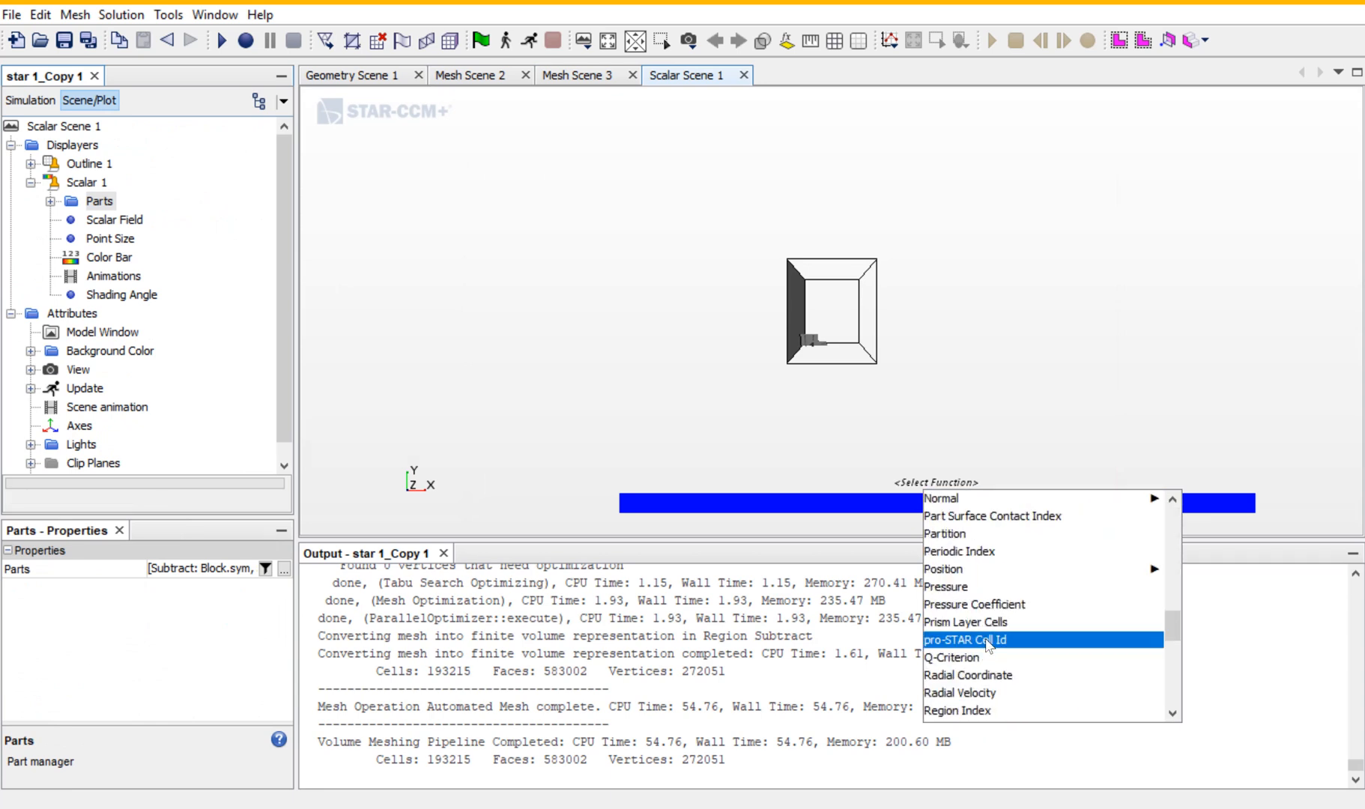
{"action": "left_click", "coordinate": [965, 621]}
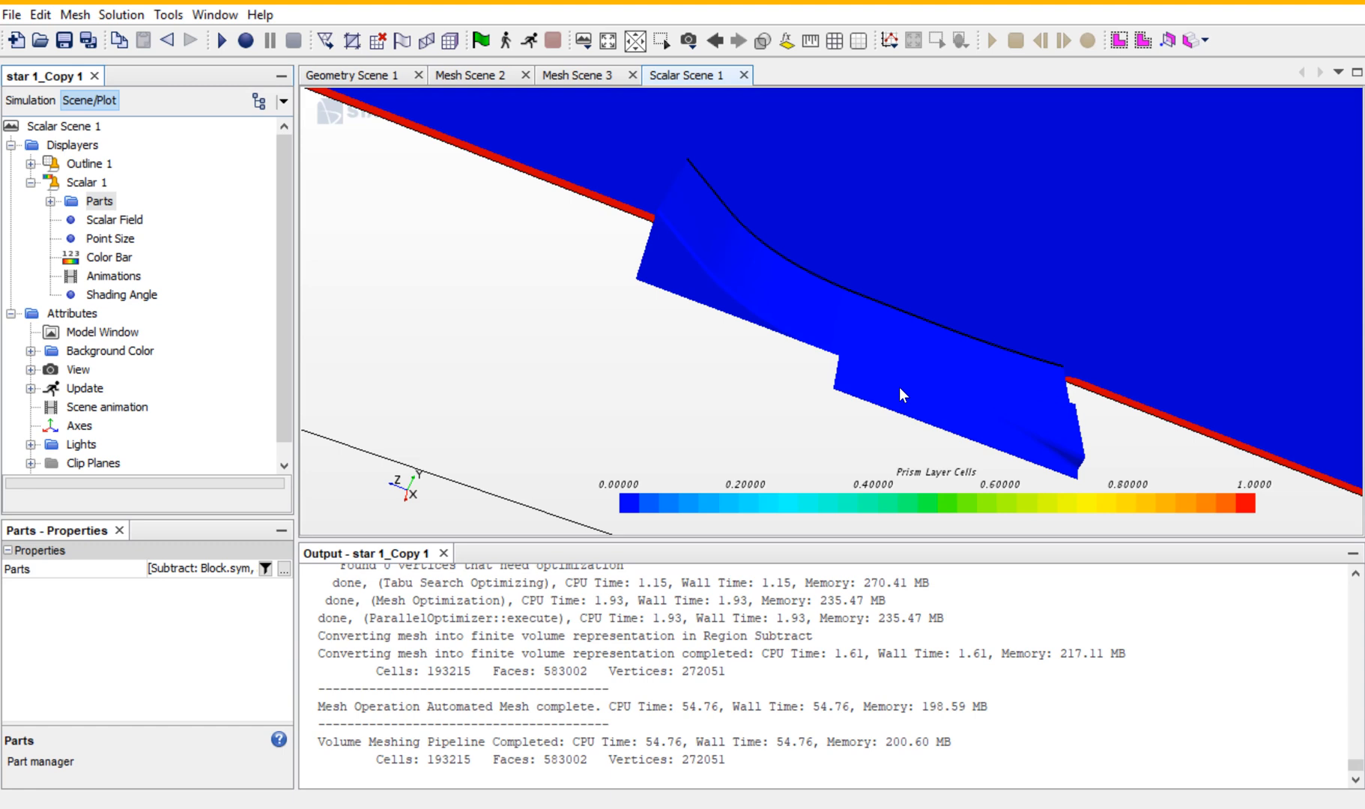
{"action": "mouse_move", "coordinate": [551, 84]}
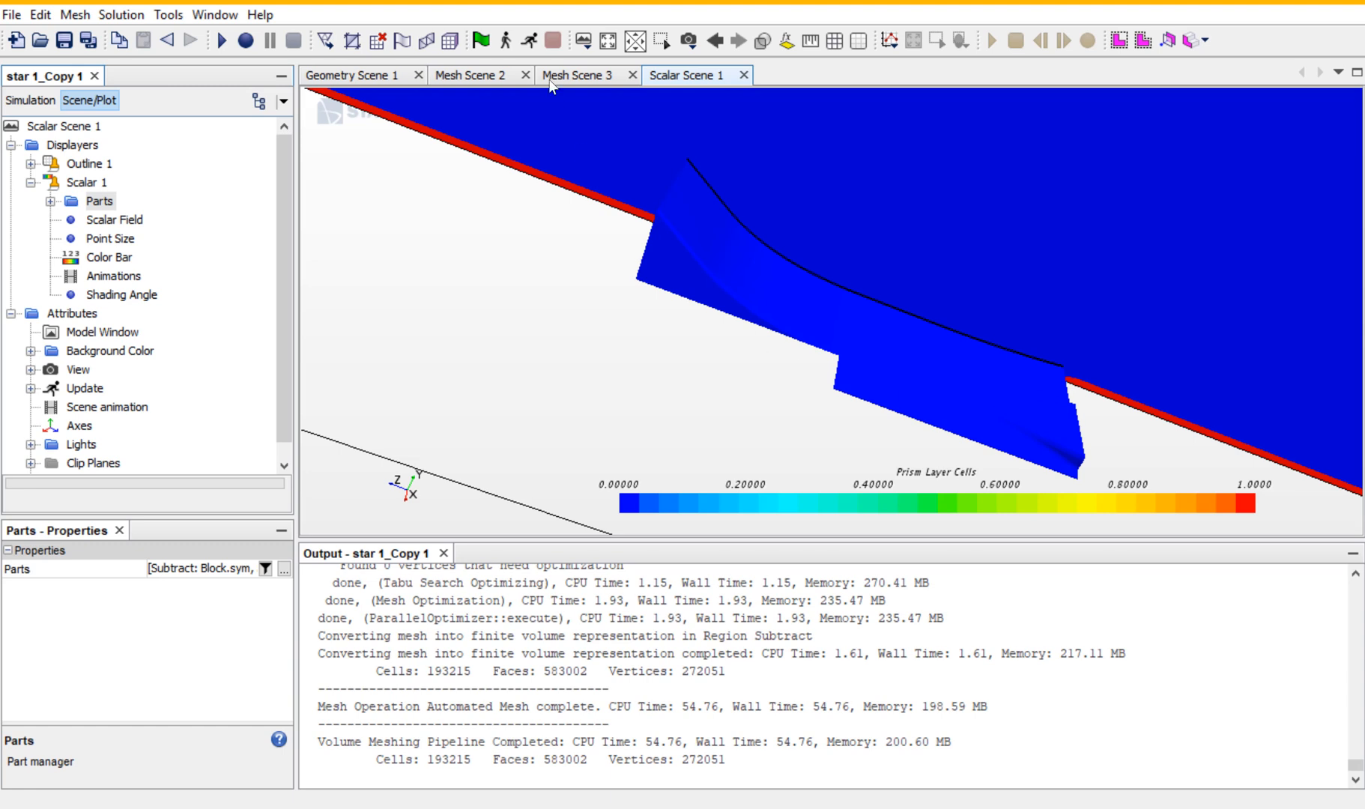
{"action": "mouse_move", "coordinate": [550, 30]}
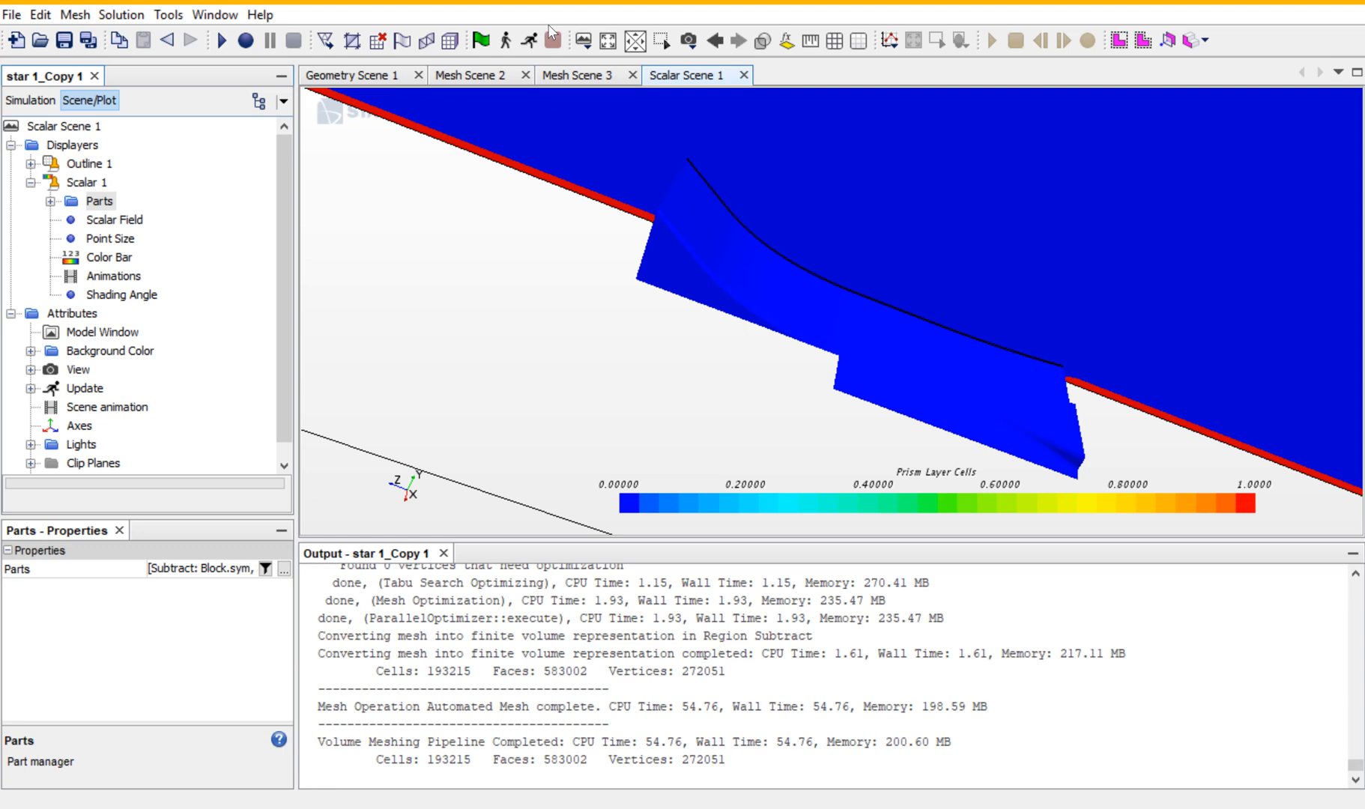
{"action": "mouse_move", "coordinate": [581, 71]}
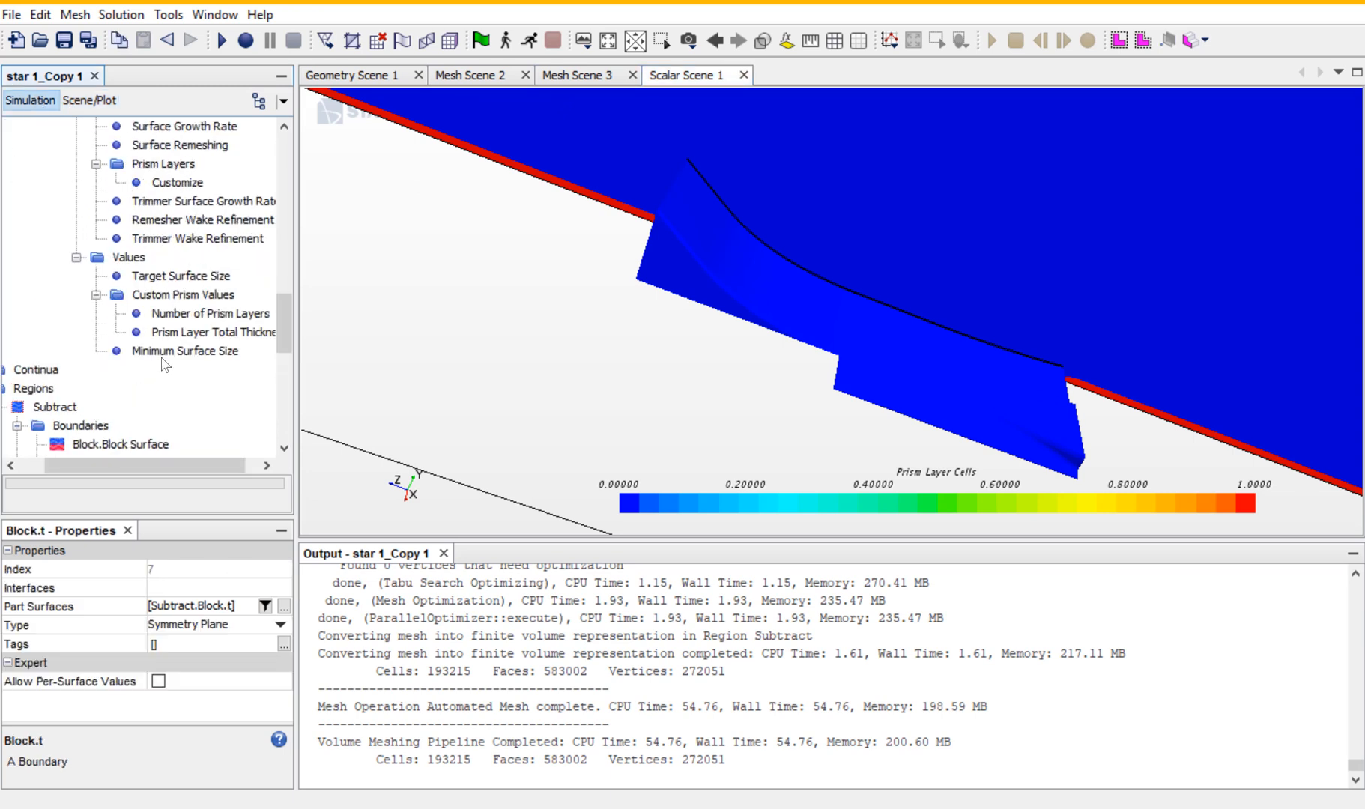
{"action": "mouse_move", "coordinate": [222, 331]}
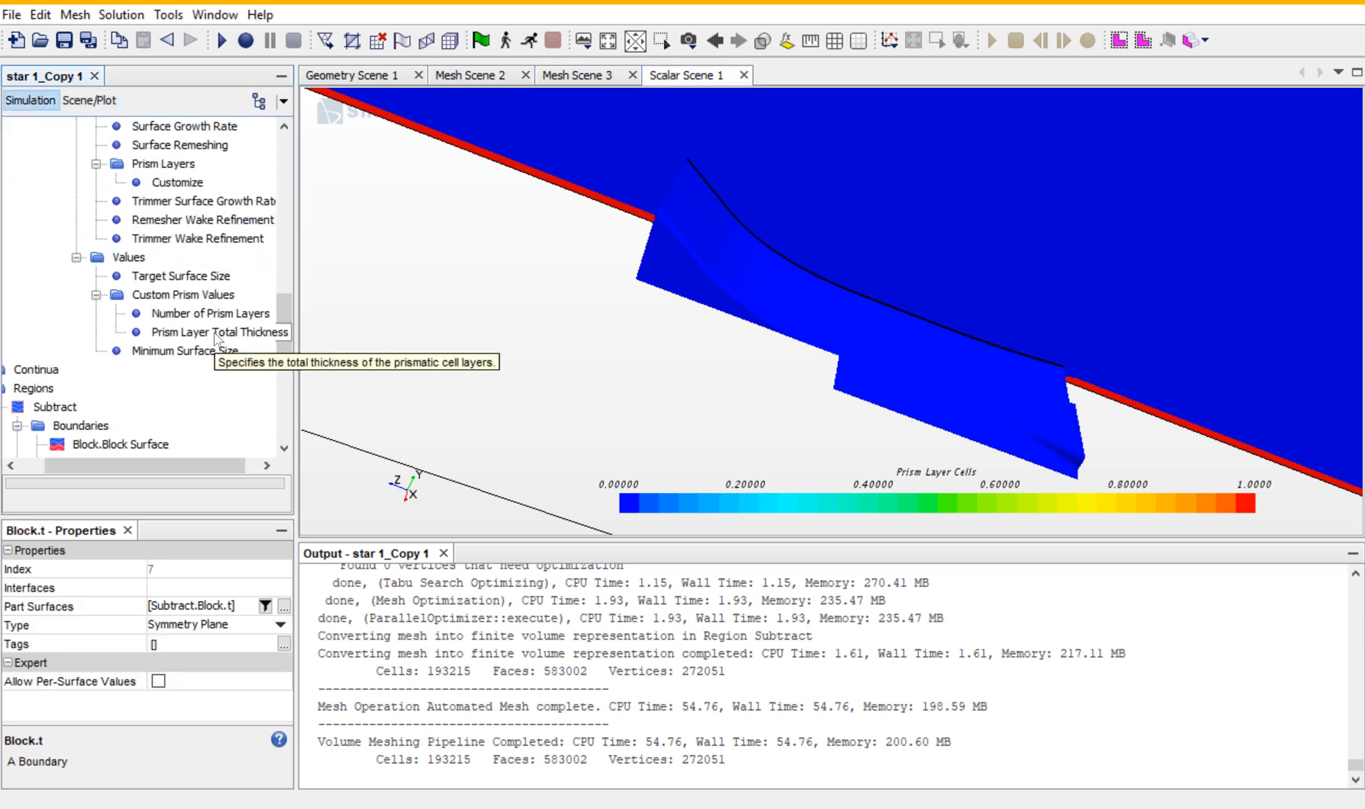
Set Custom Prism Values total thickness to an absolute 5.0 mm and regenerate the volume mesh.
{"action": "left_click", "coordinate": [219, 331]}
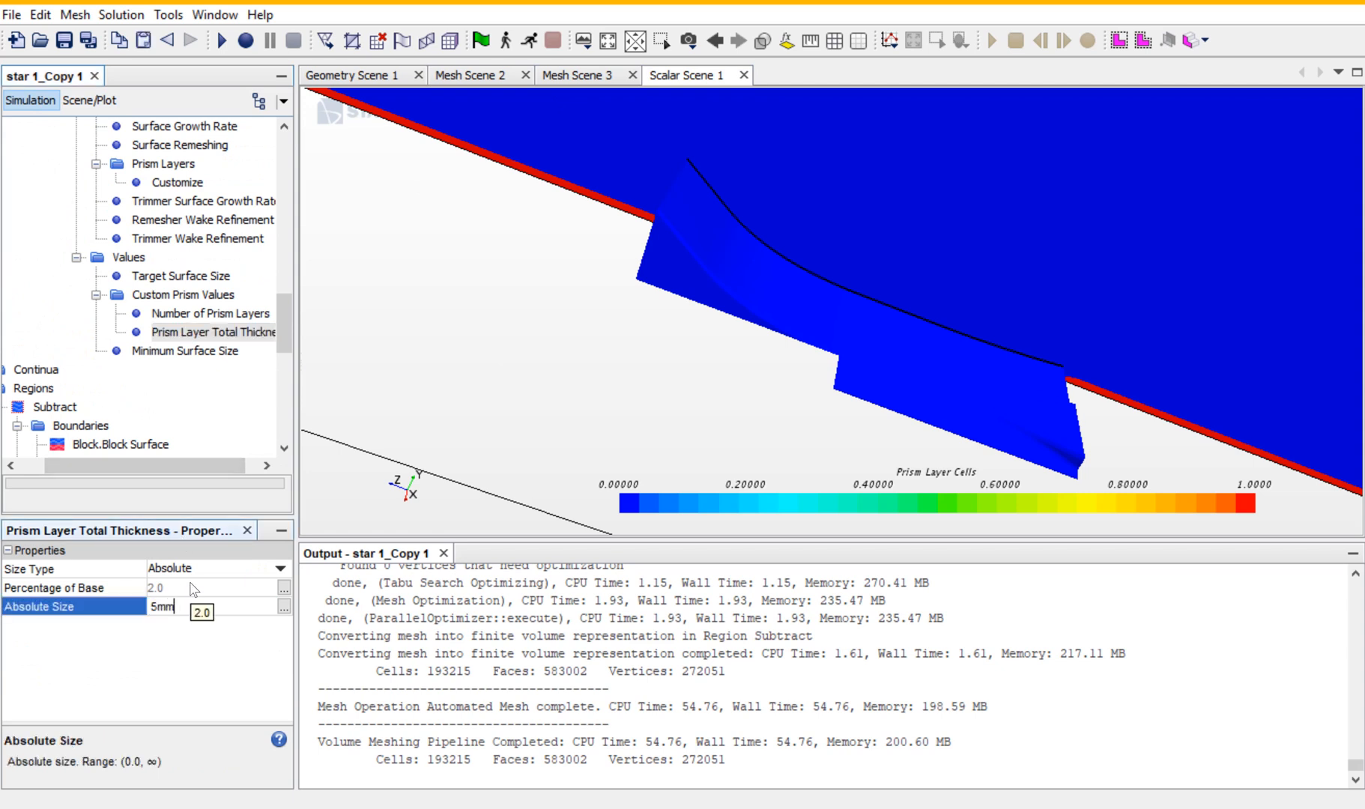
{"action": "mouse_move", "coordinate": [198, 441]}
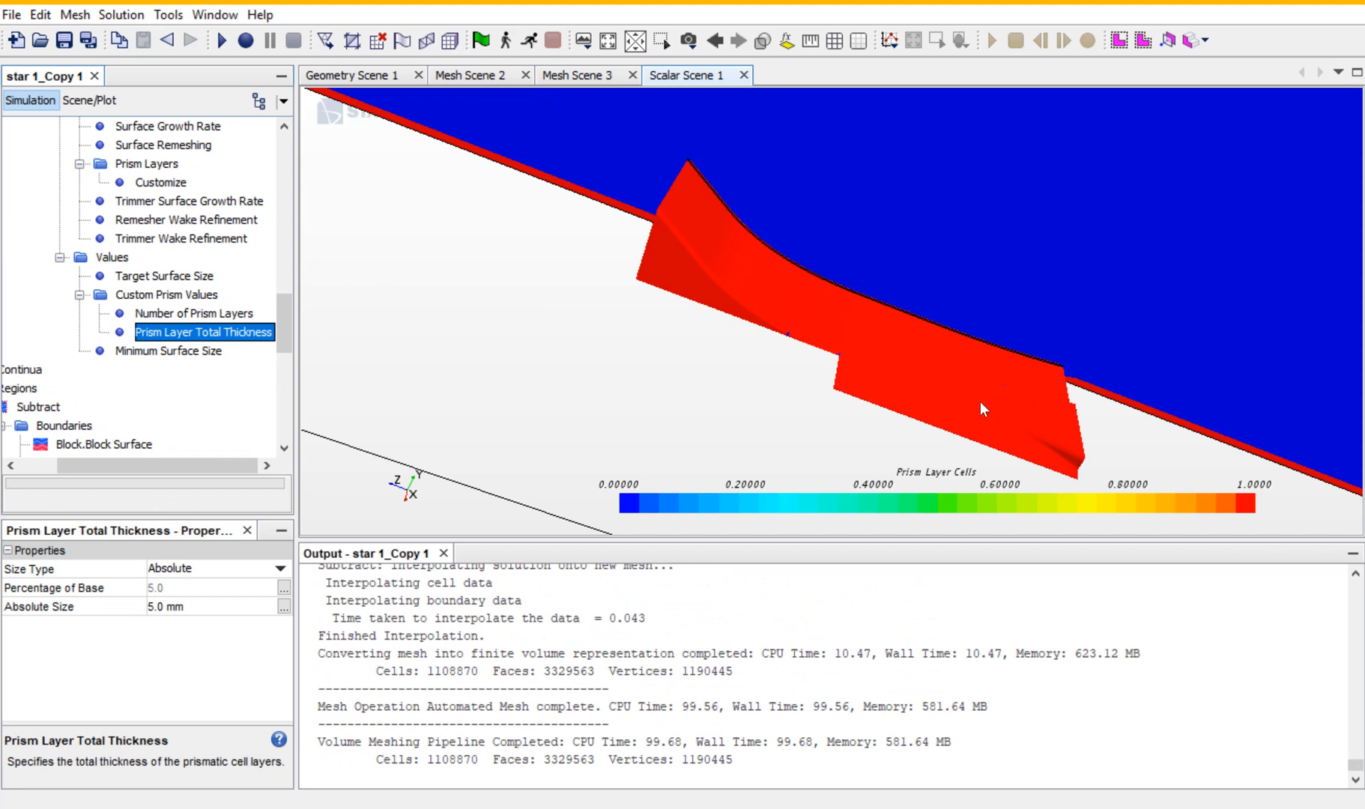
{"action": "double_click", "coordinate": [204, 331]}
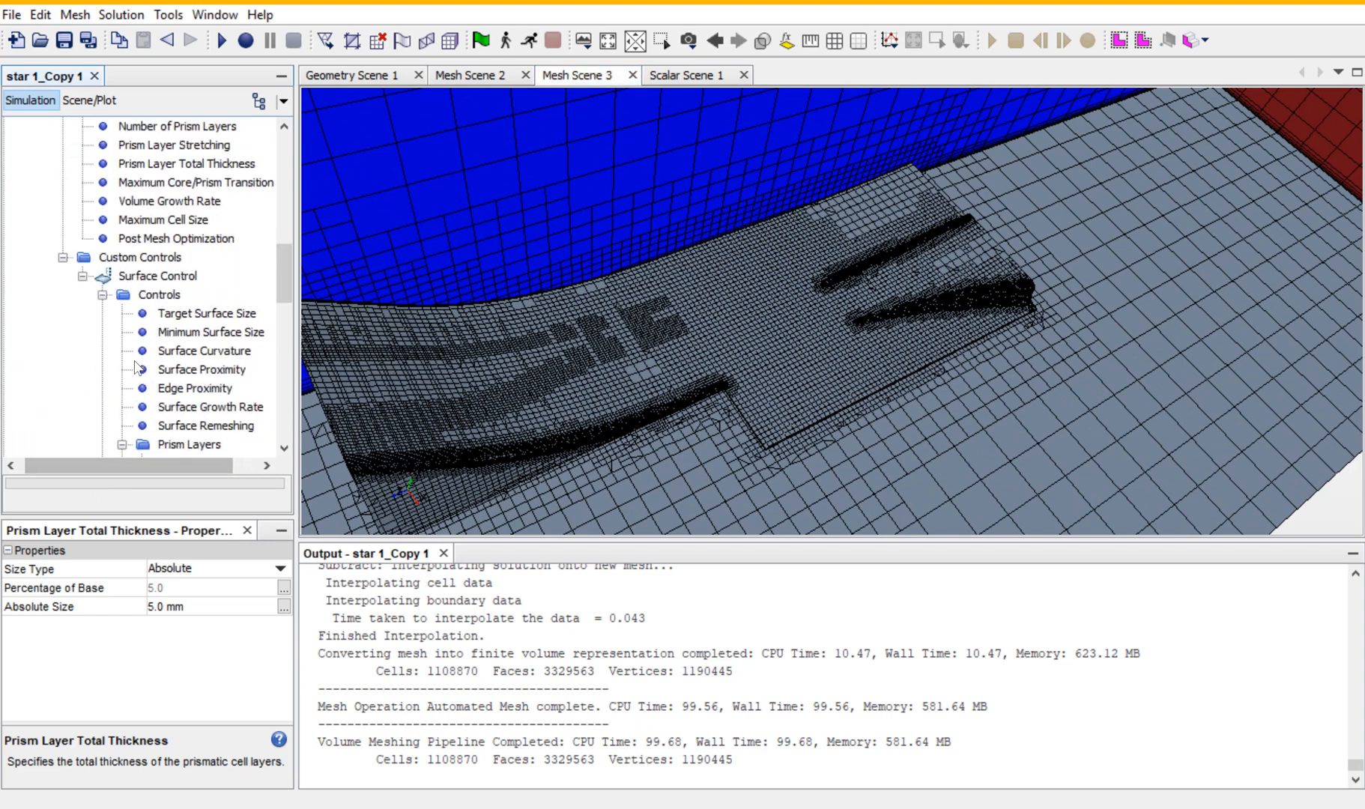
Start a New Shape Part > Block from Geometry > Parts, opening the Create Block Part panel.
{"action": "left_click", "coordinate": [141, 256]}
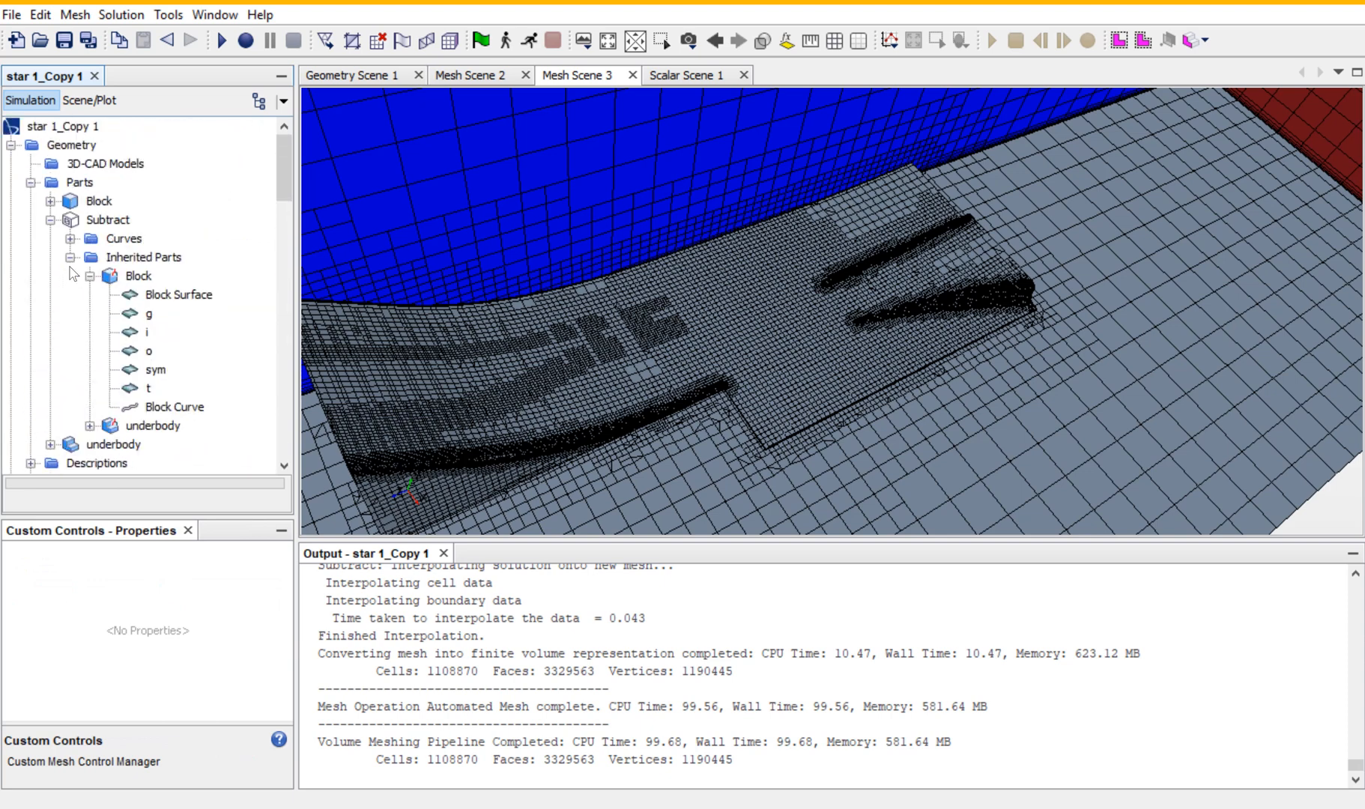
{"action": "mouse_move", "coordinate": [74, 192]}
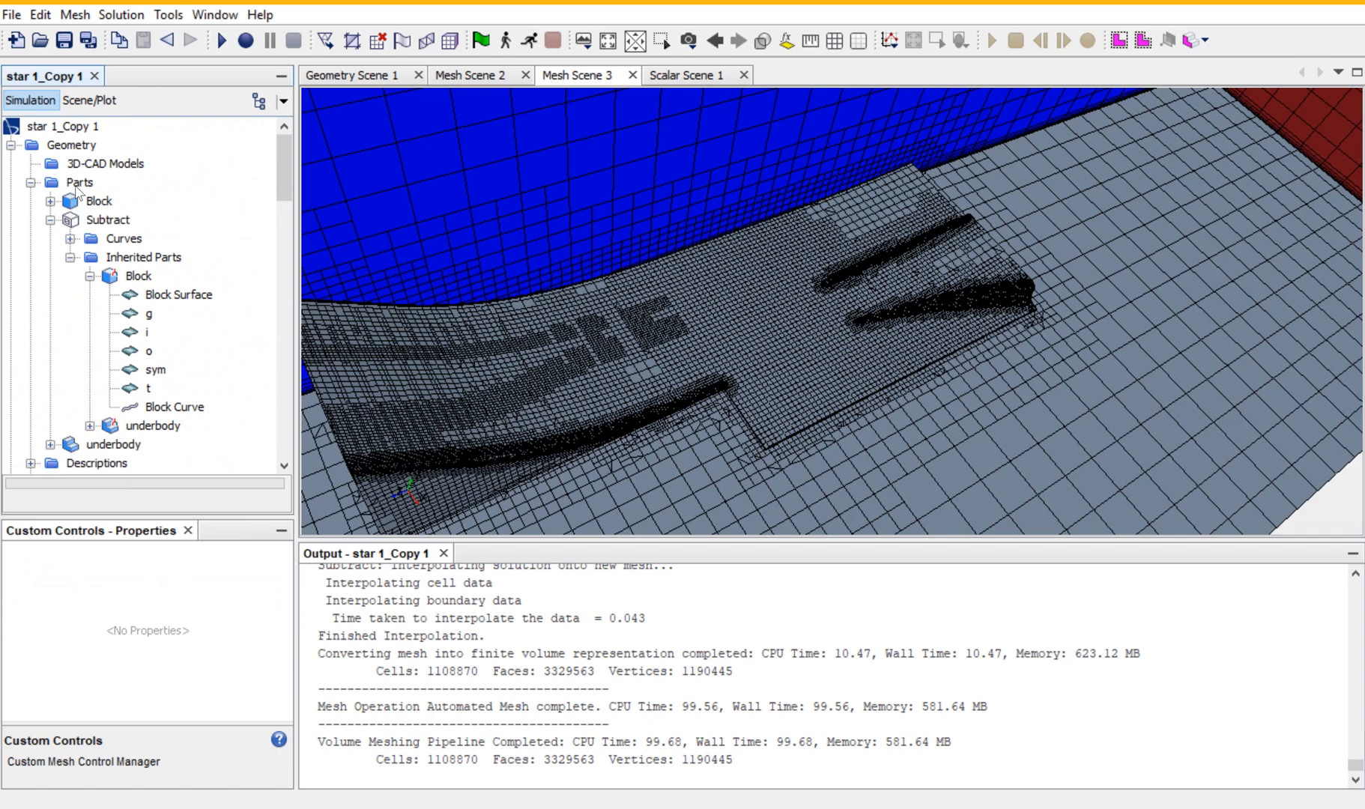
{"action": "right_click", "coordinate": [79, 181]}
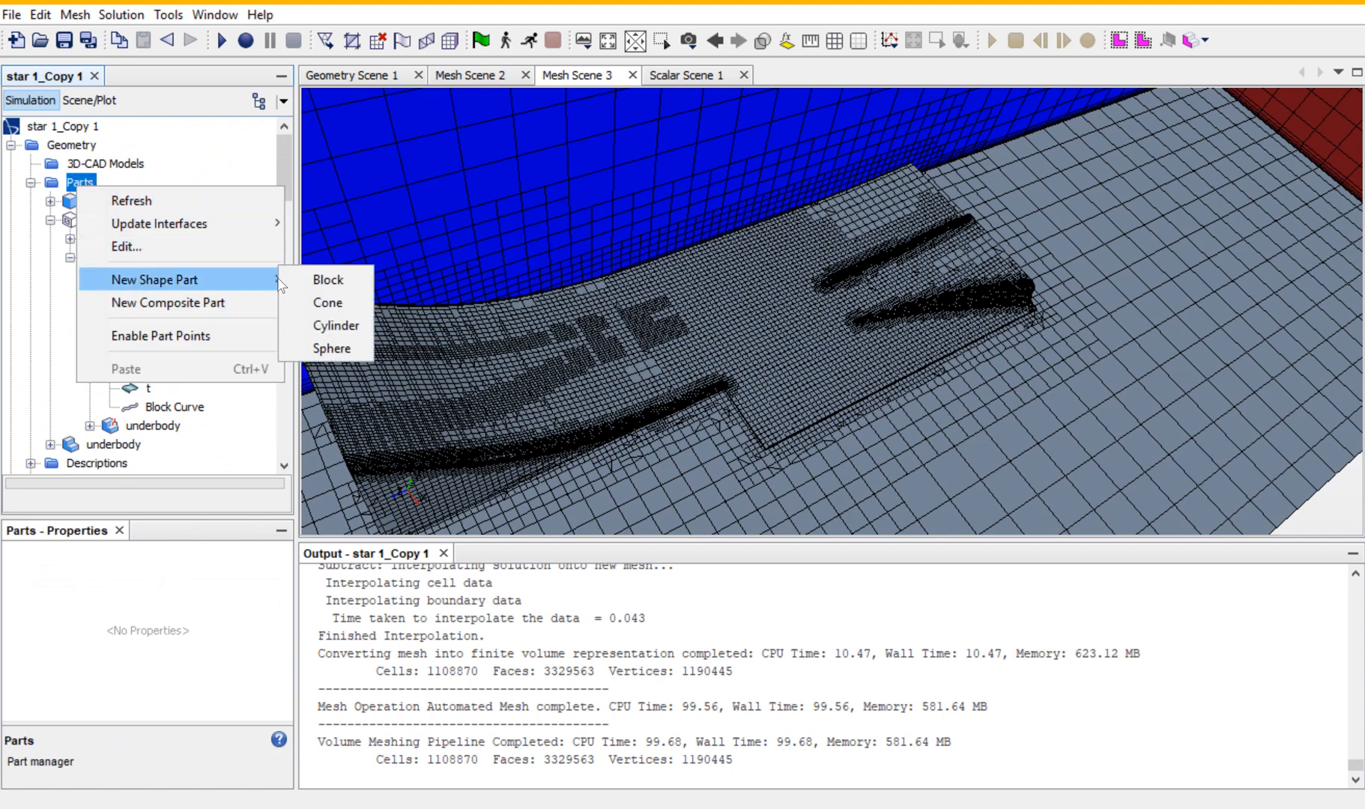
{"action": "left_click", "coordinate": [327, 280]}
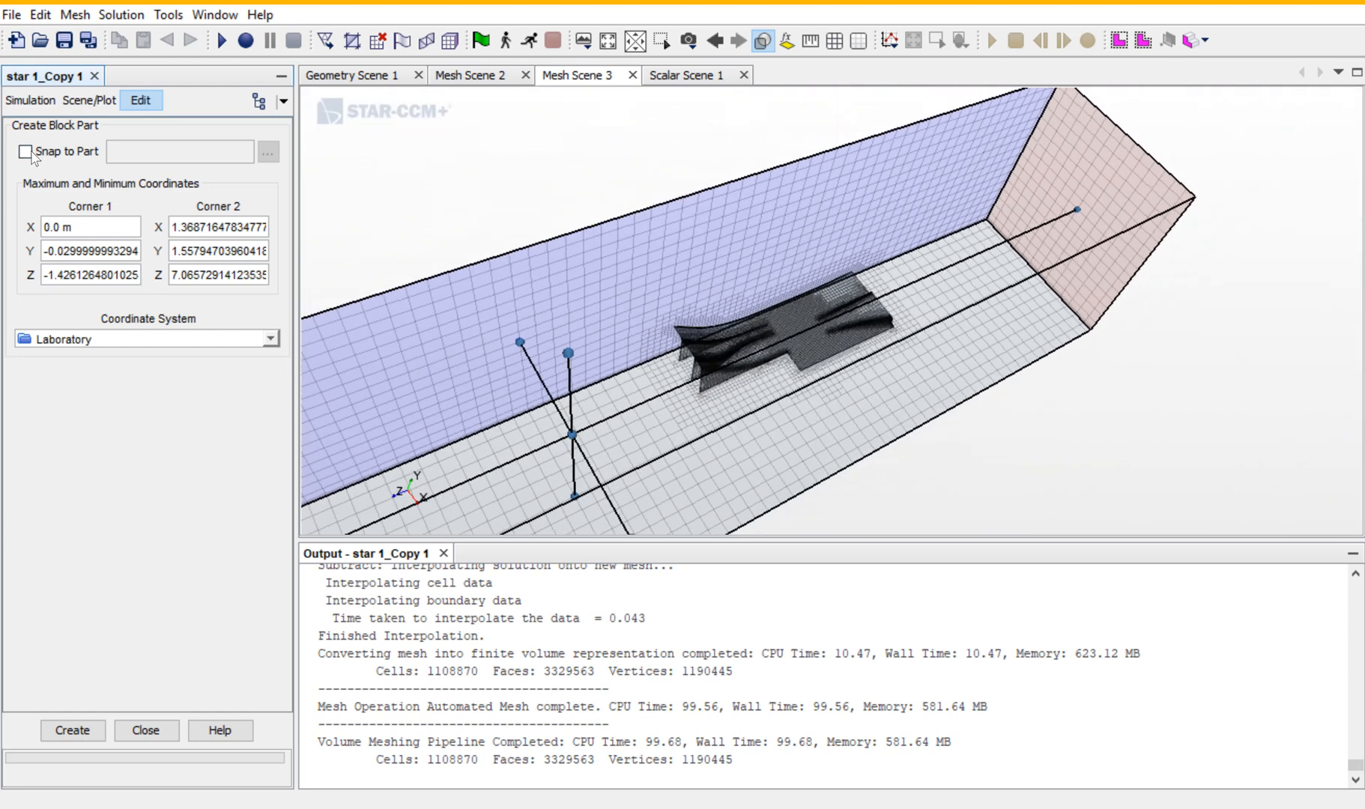
Snap the block to the underbody, extend its corner coordinates rearward, and create it.
{"action": "left_click", "coordinate": [267, 152]}
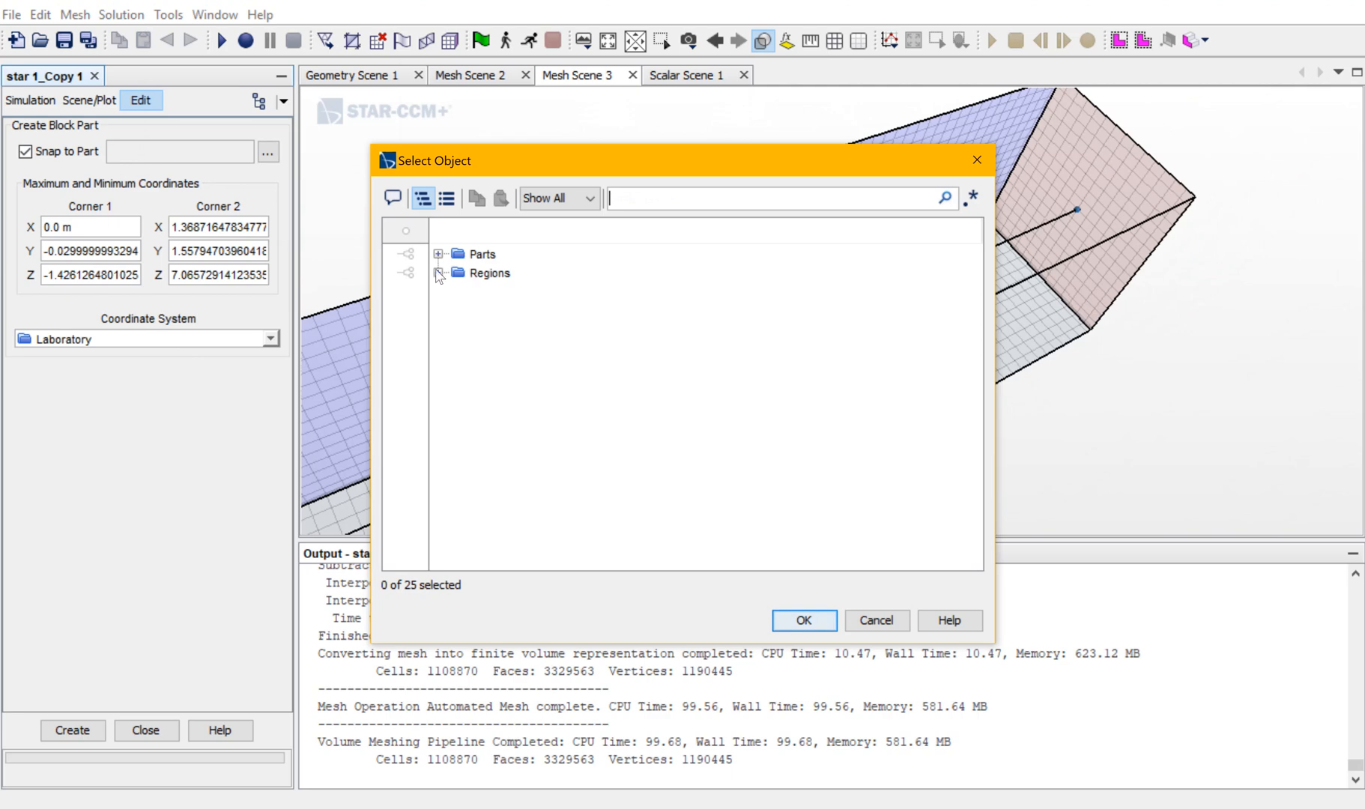
{"action": "left_click", "coordinate": [442, 253]}
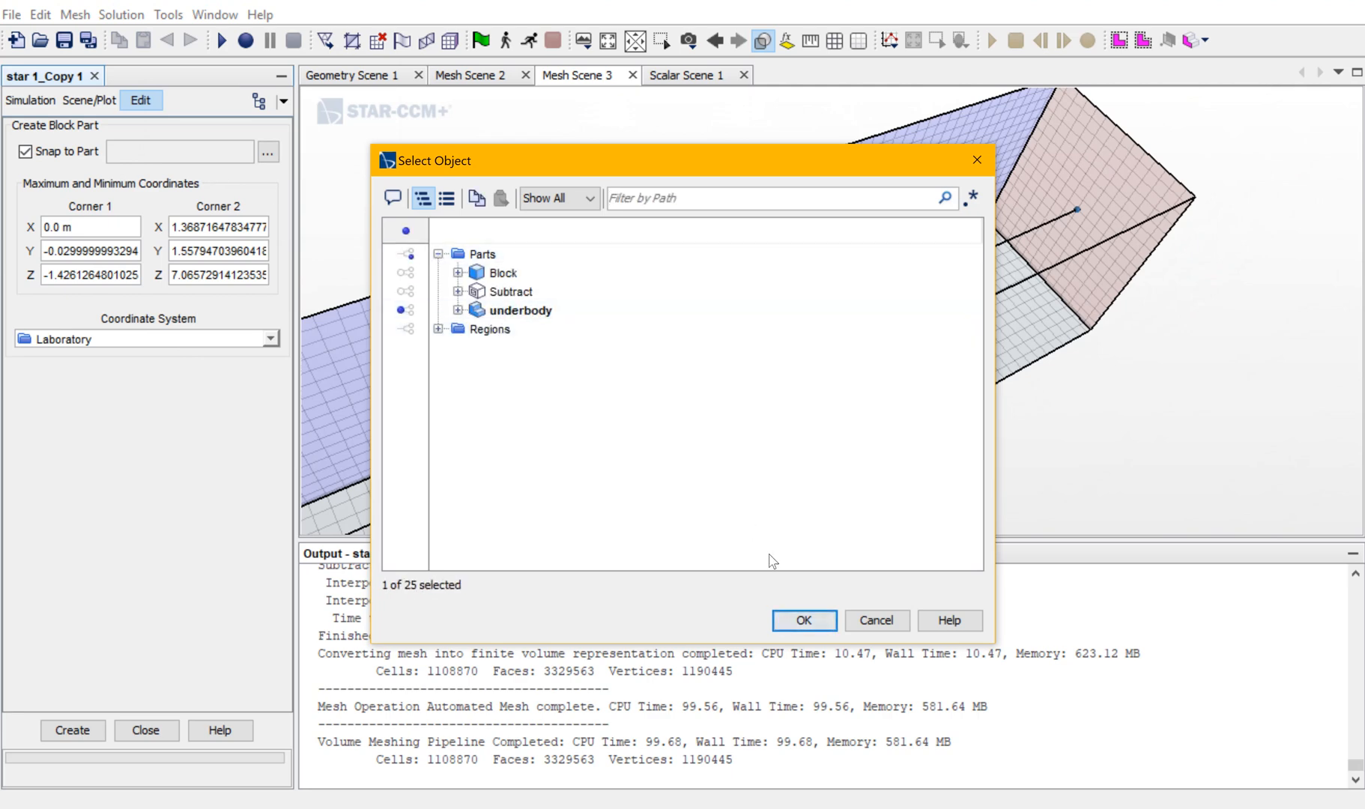
{"action": "left_click", "coordinate": [801, 620]}
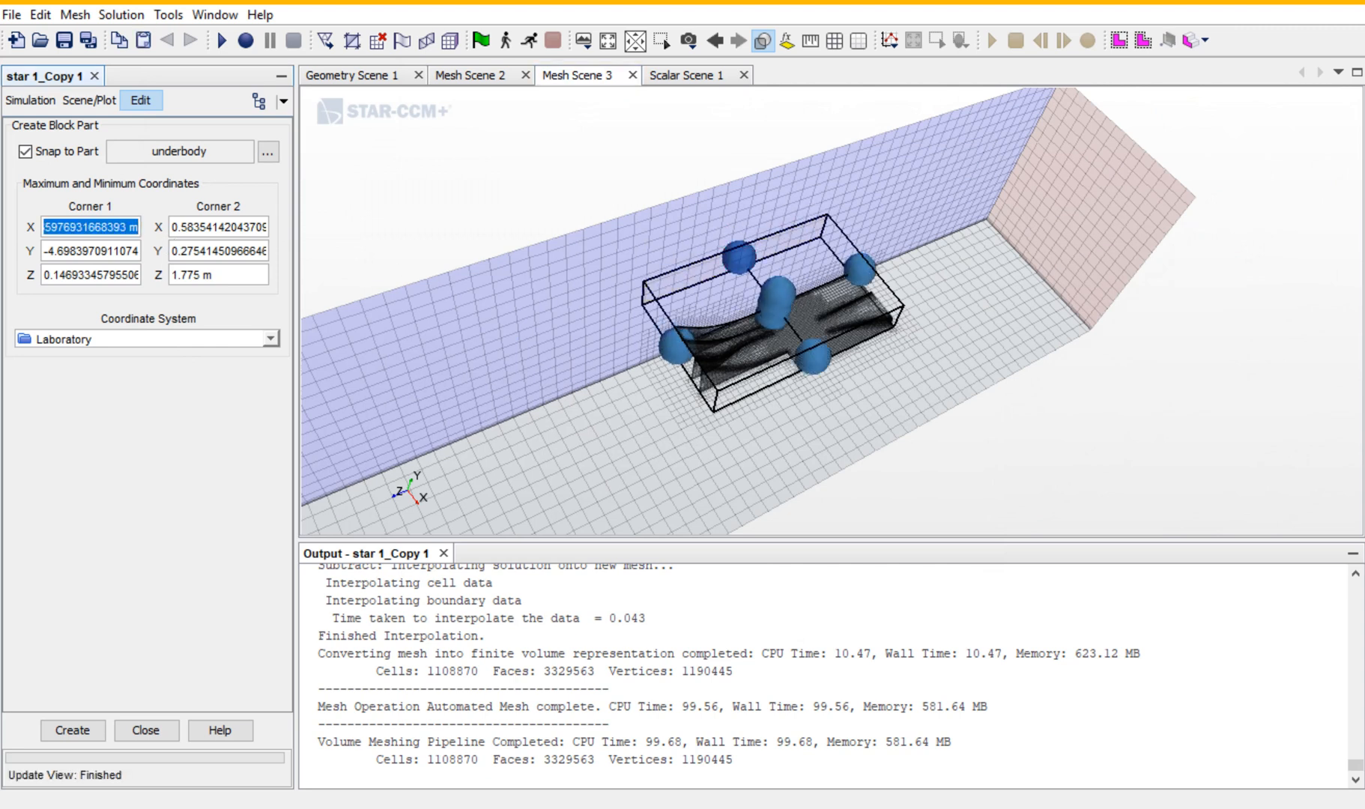
{"action": "type", "text": "0.0 m"}
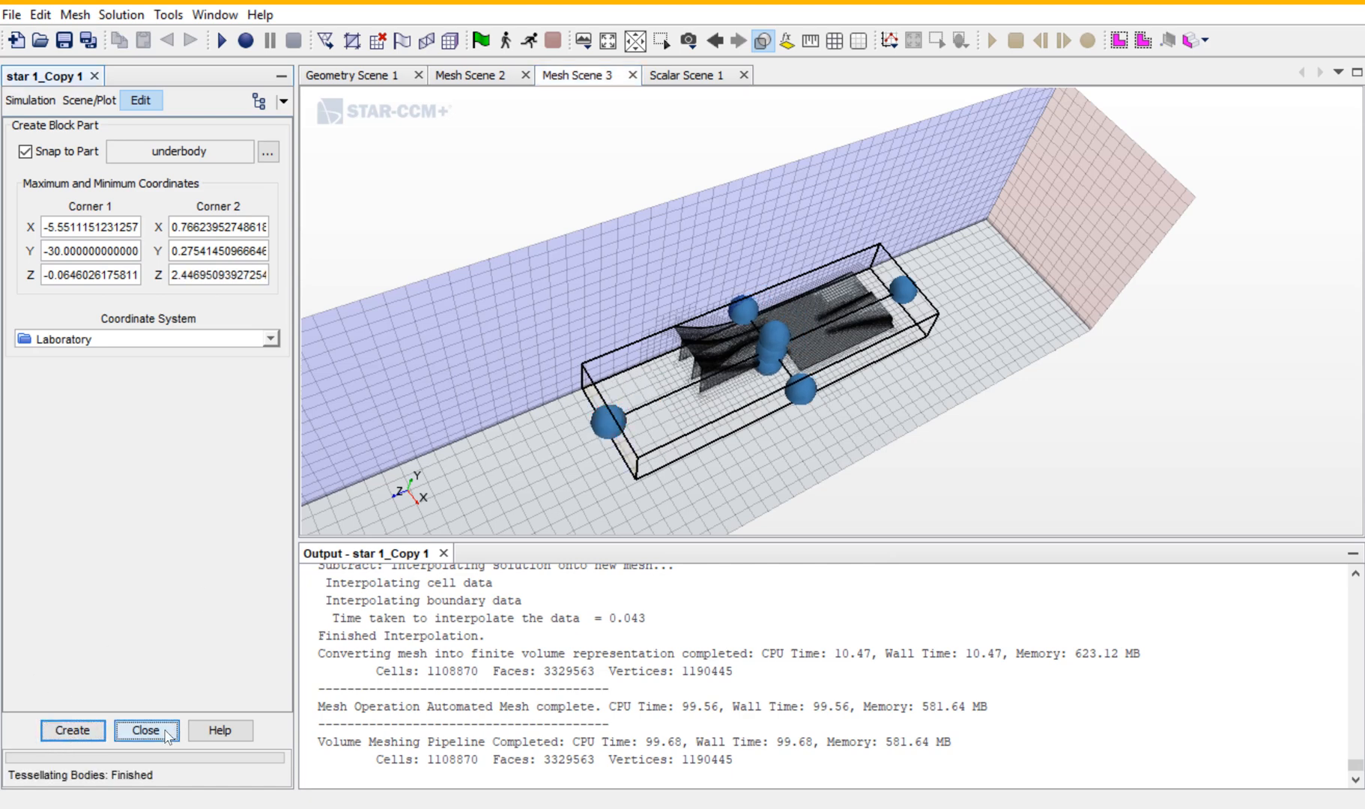
{"action": "left_click", "coordinate": [144, 730]}
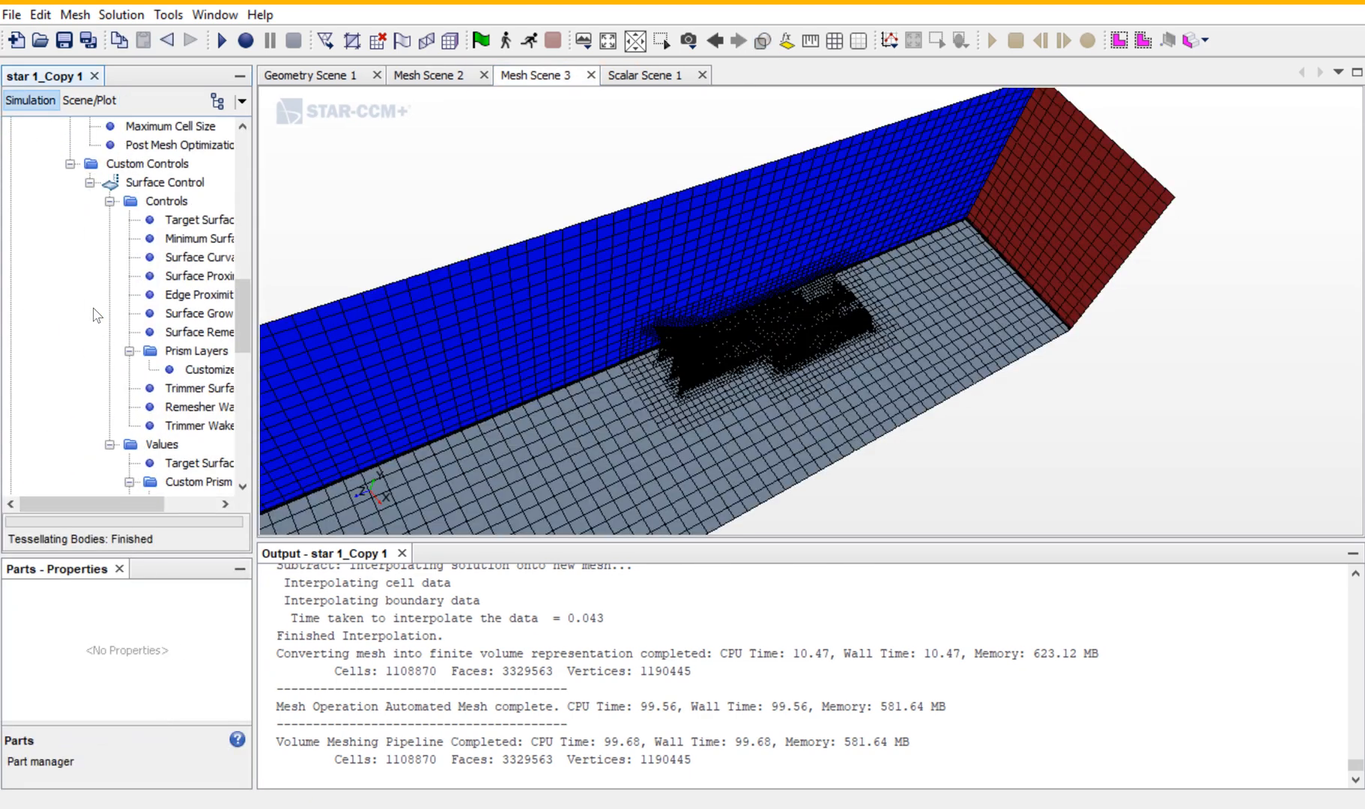
{"action": "scroll", "scroll_direction": "down", "scroll_amount": 3}
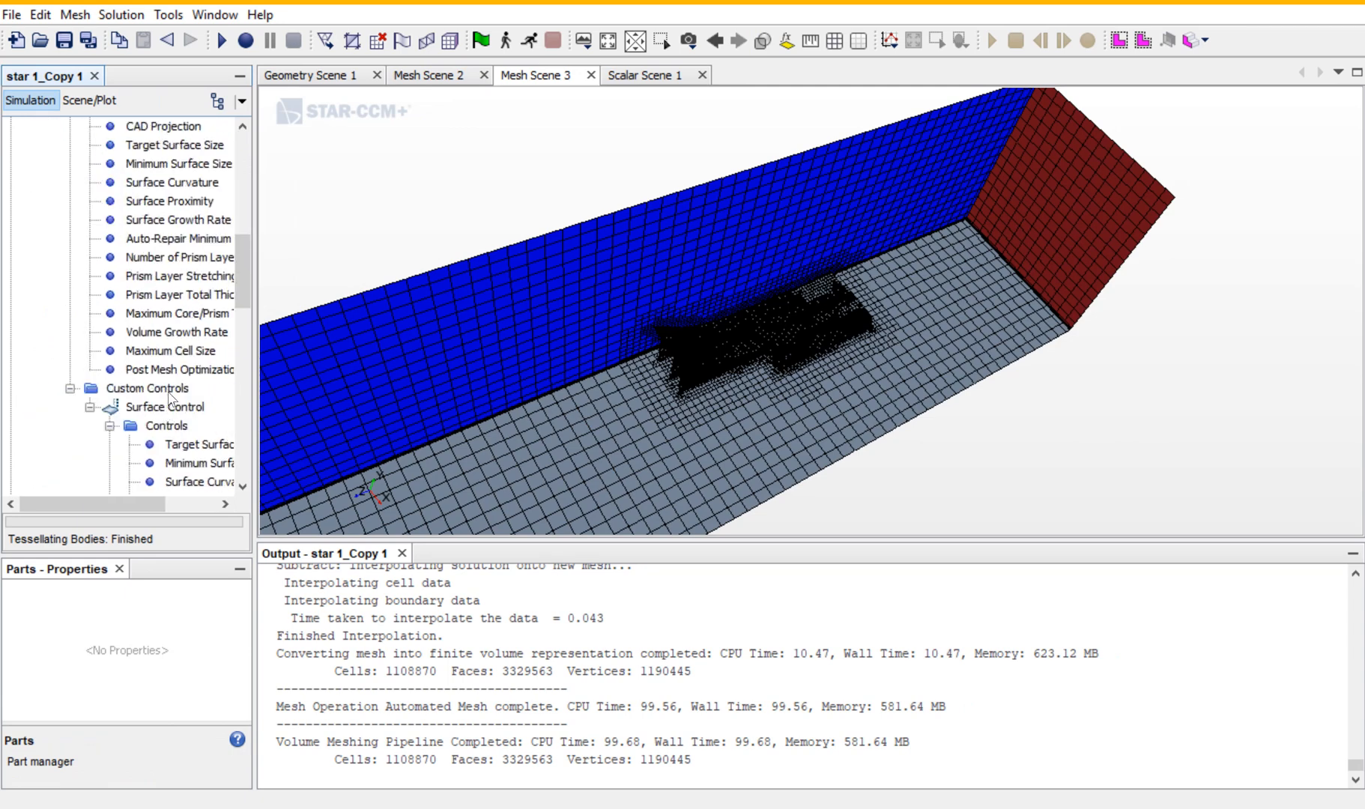
Add a new Volumetric Control under the mesh's Custom Controls.
{"action": "right_click", "coordinate": [149, 388]}
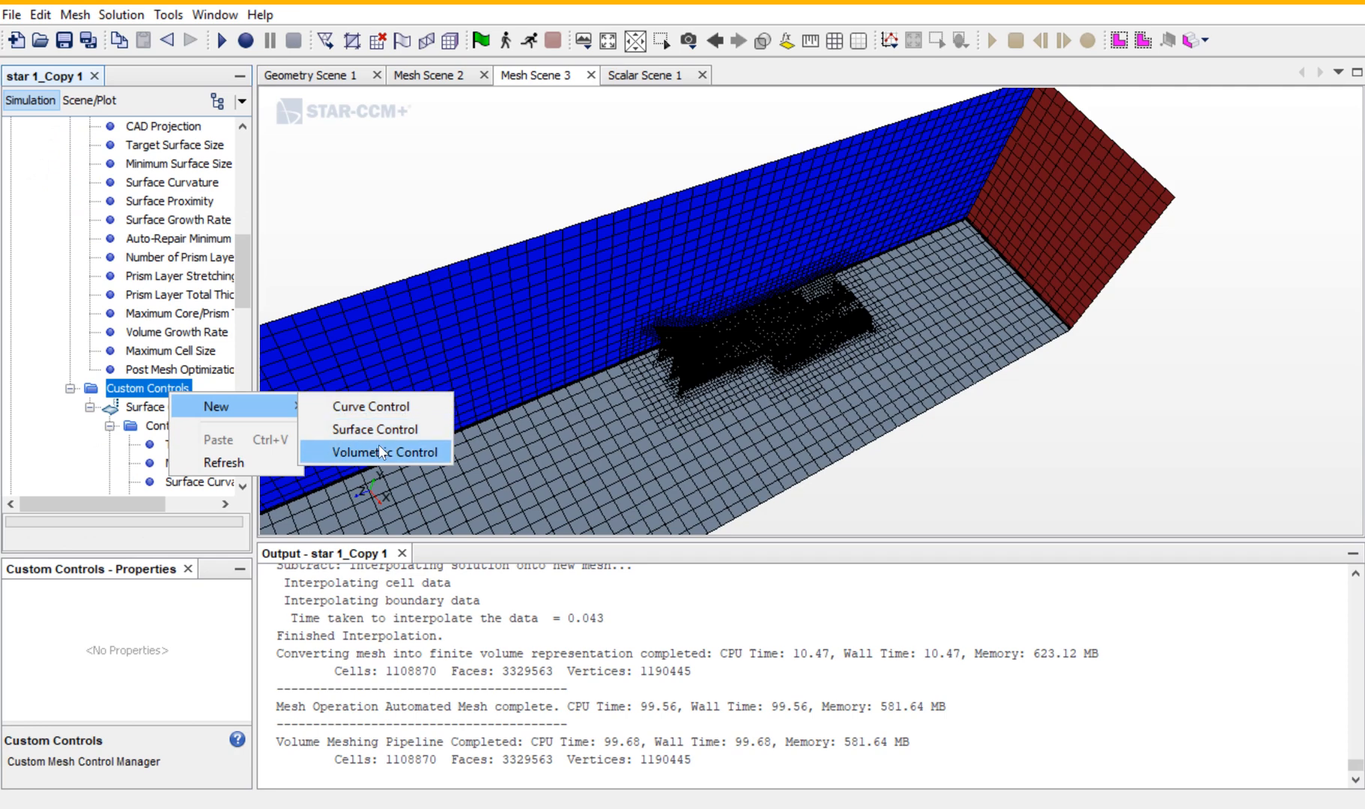
{"action": "left_click", "coordinate": [375, 428]}
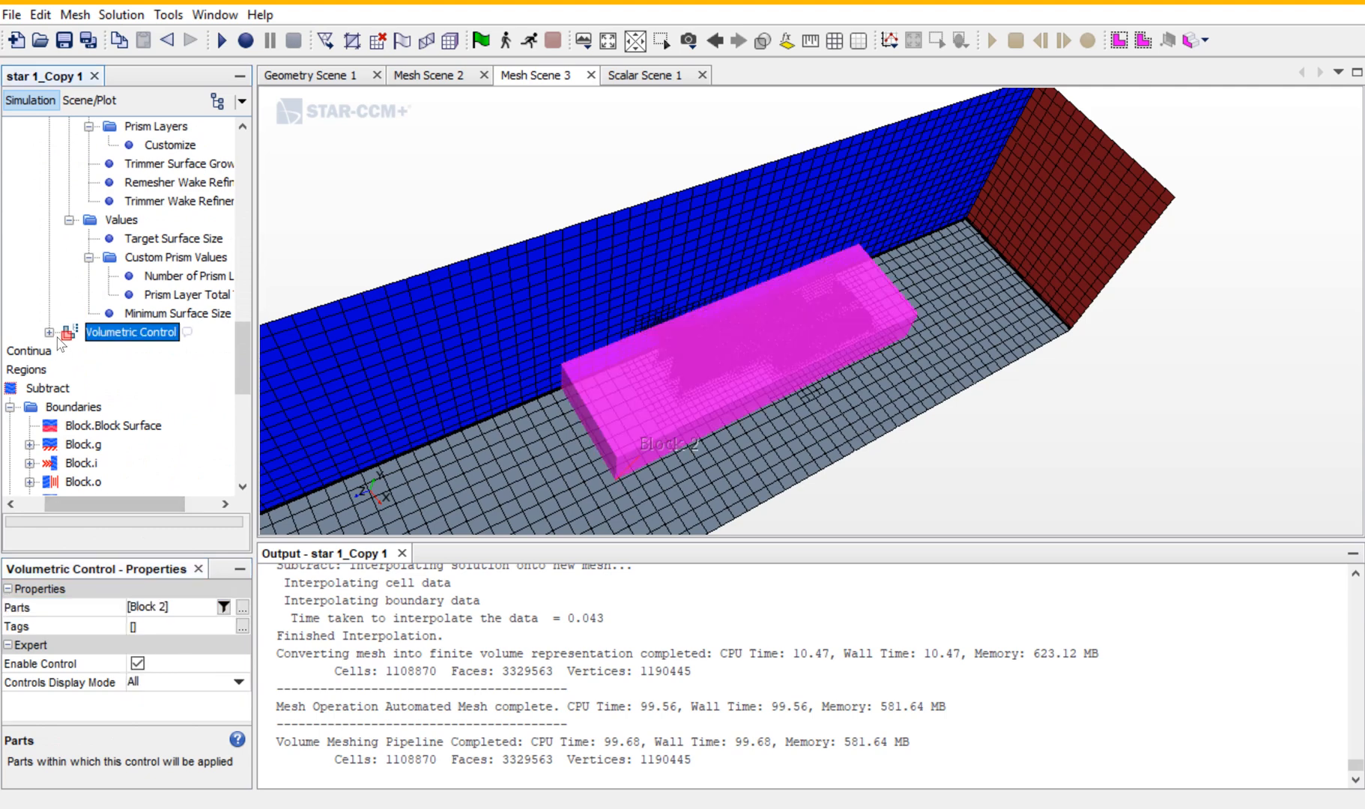
Enable custom surface remesher size and custom isotropic trimmer size on the volumetric control.
{"action": "left_click", "coordinate": [49, 331]}
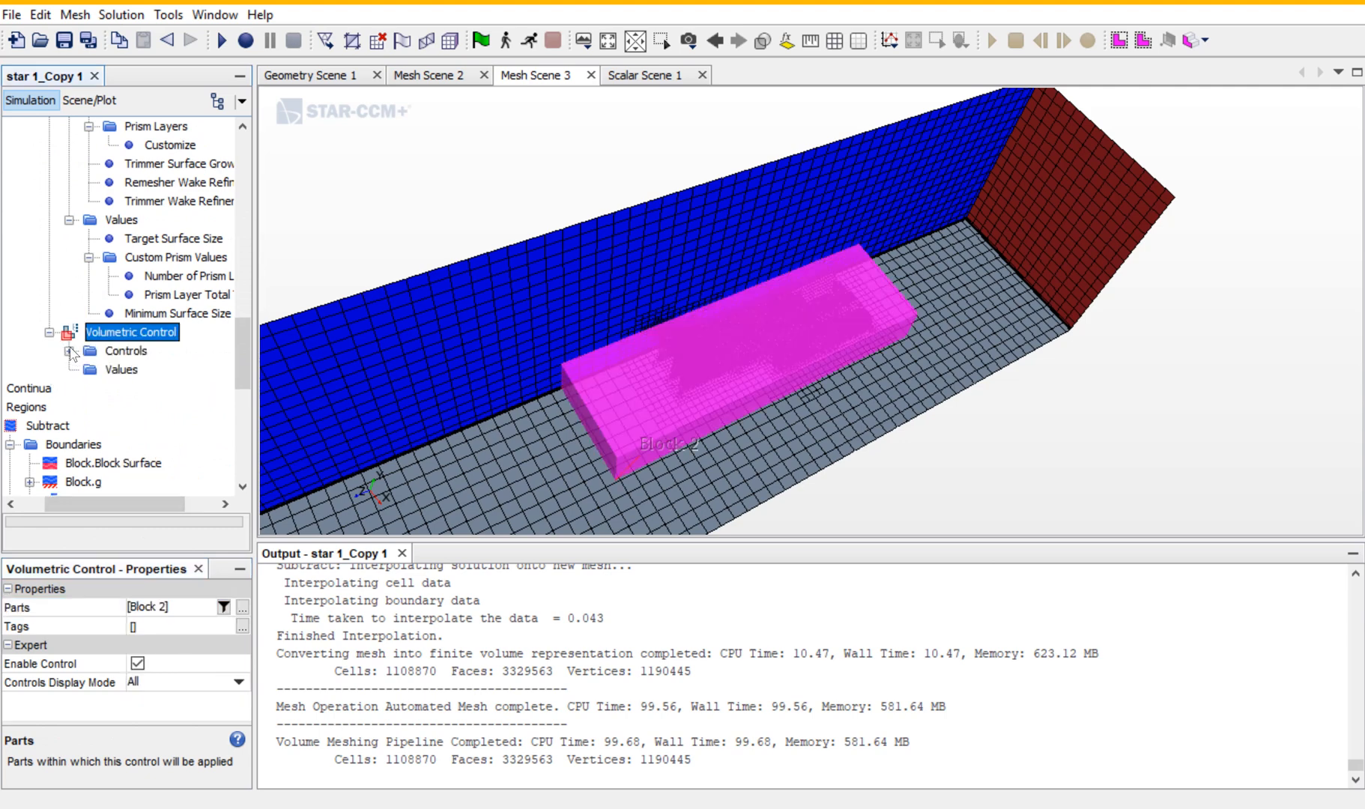
{"action": "left_click", "coordinate": [74, 351]}
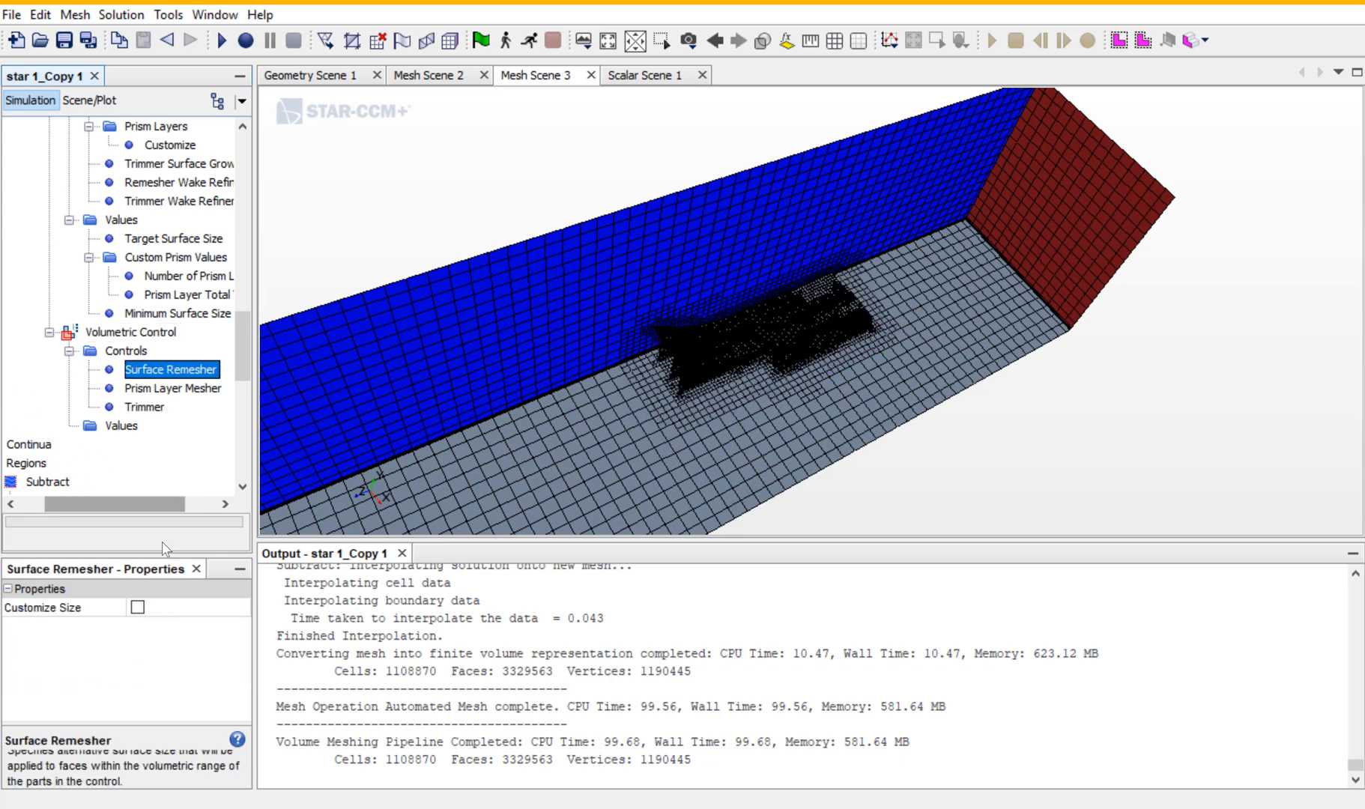
{"action": "left_click", "coordinate": [136, 607]}
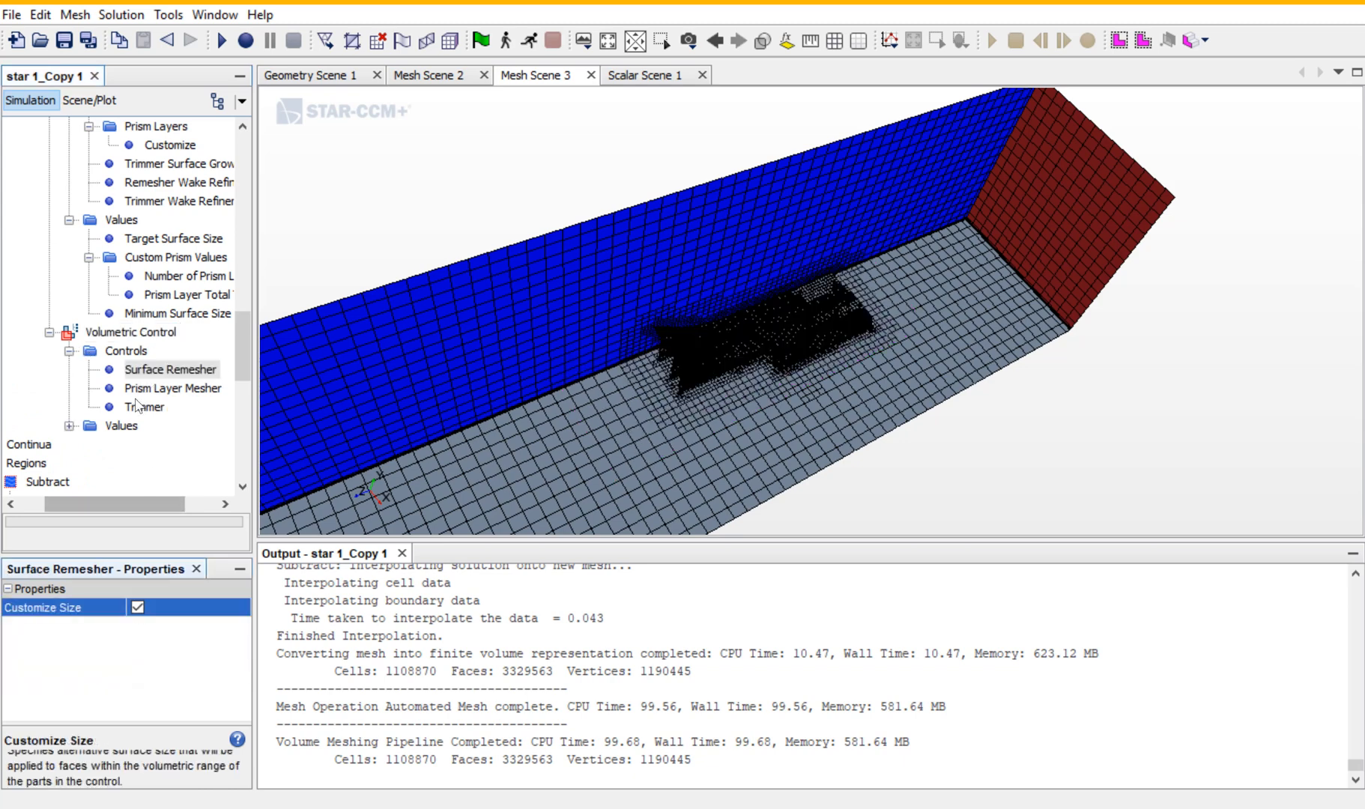
{"action": "left_click", "coordinate": [145, 406]}
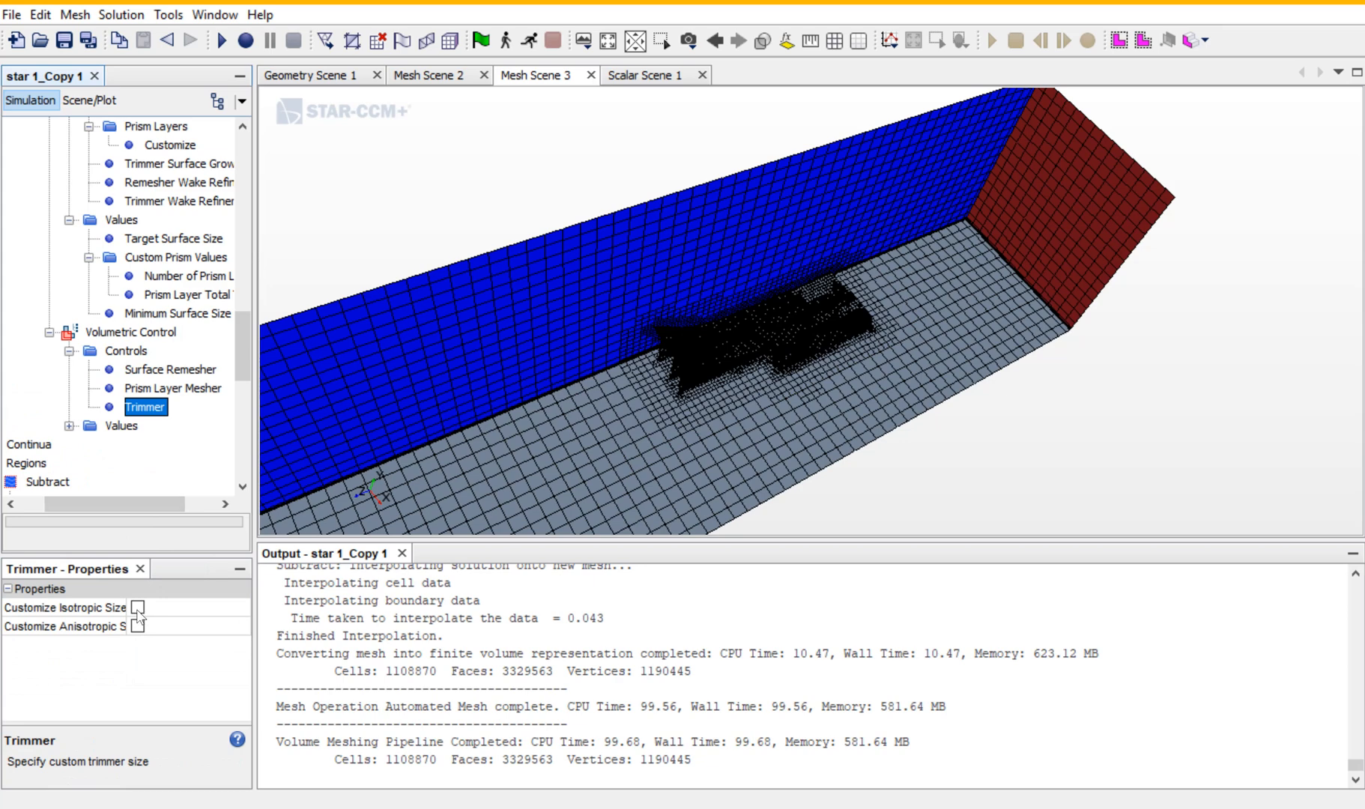
{"action": "left_click", "coordinate": [136, 607]}
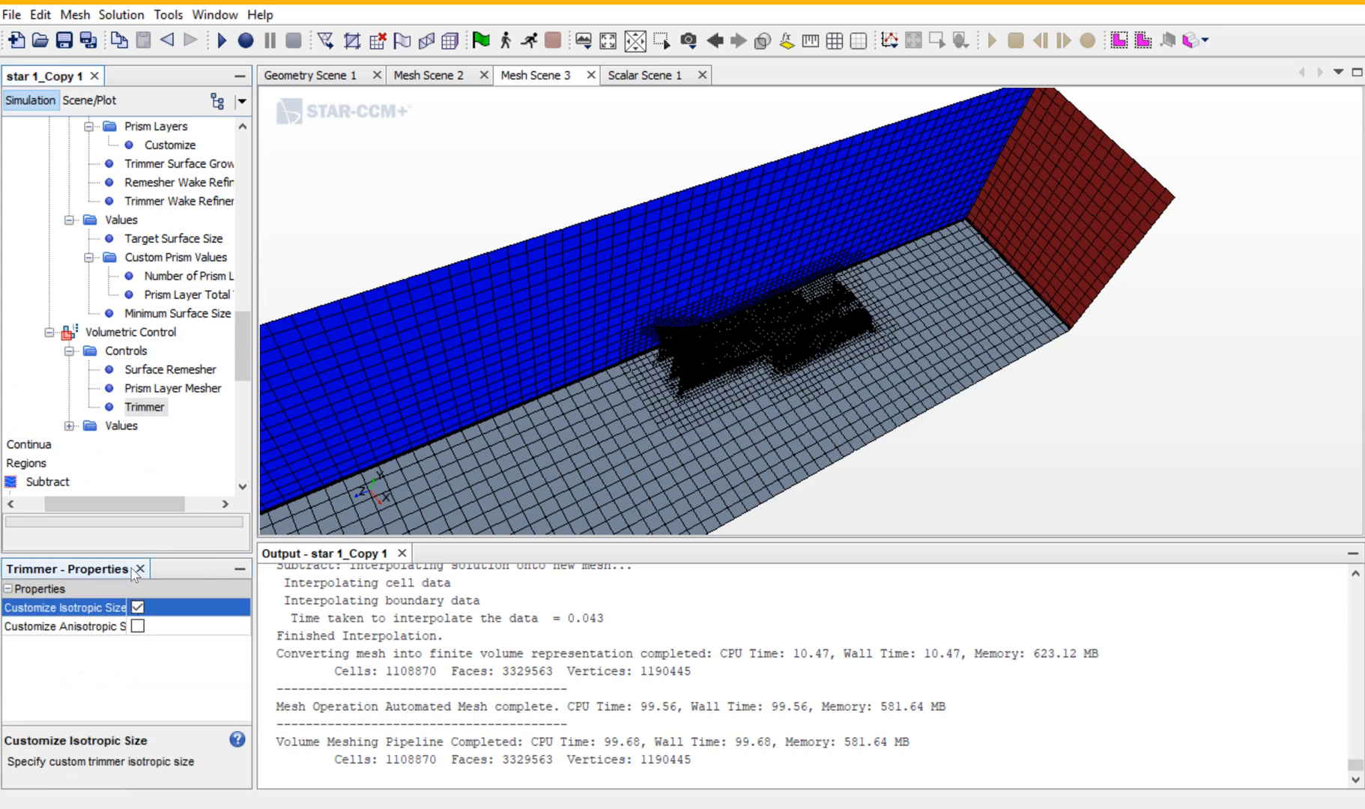
Set the control's custom size to an absolute value of 20 mm.
{"action": "left_click", "coordinate": [145, 406]}
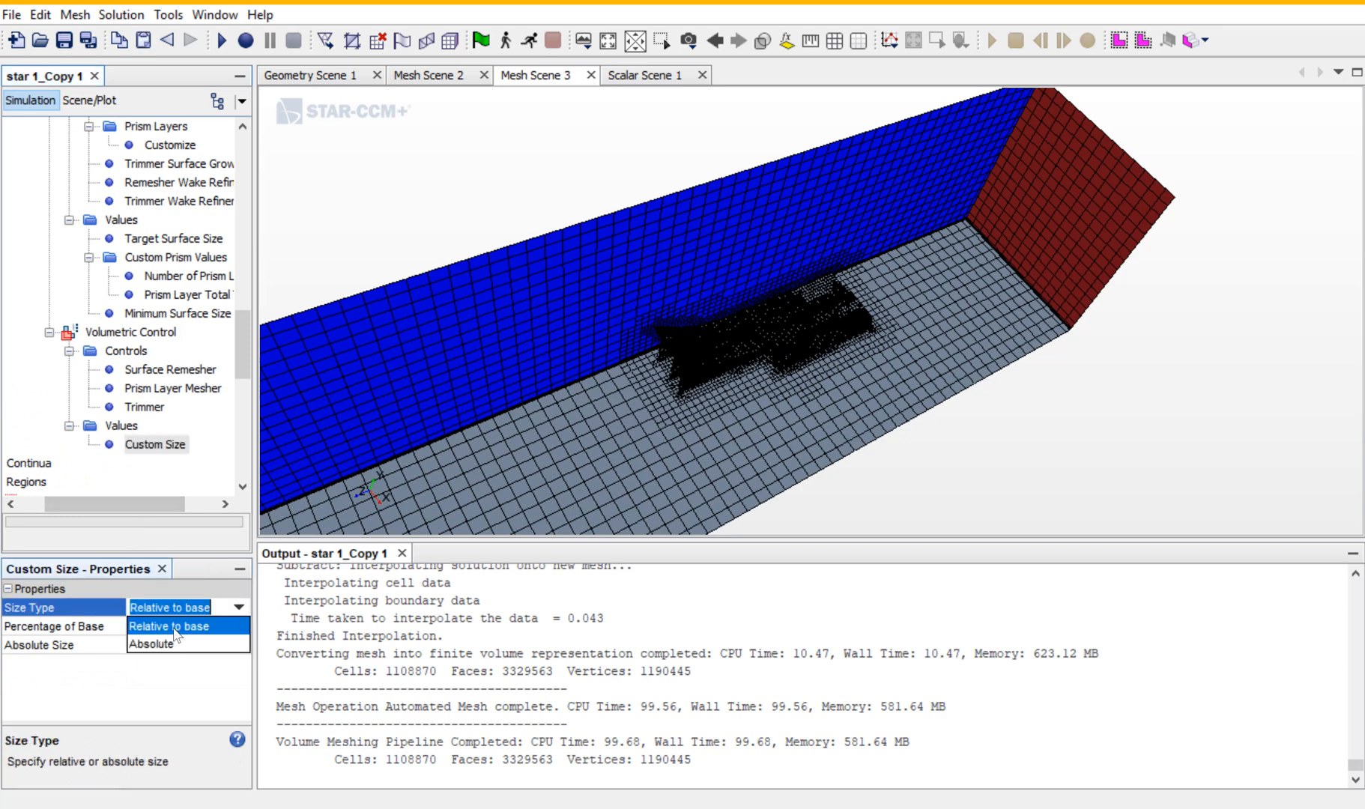
{"action": "left_click", "coordinate": [150, 645]}
{"action": "type", "text": "2"}
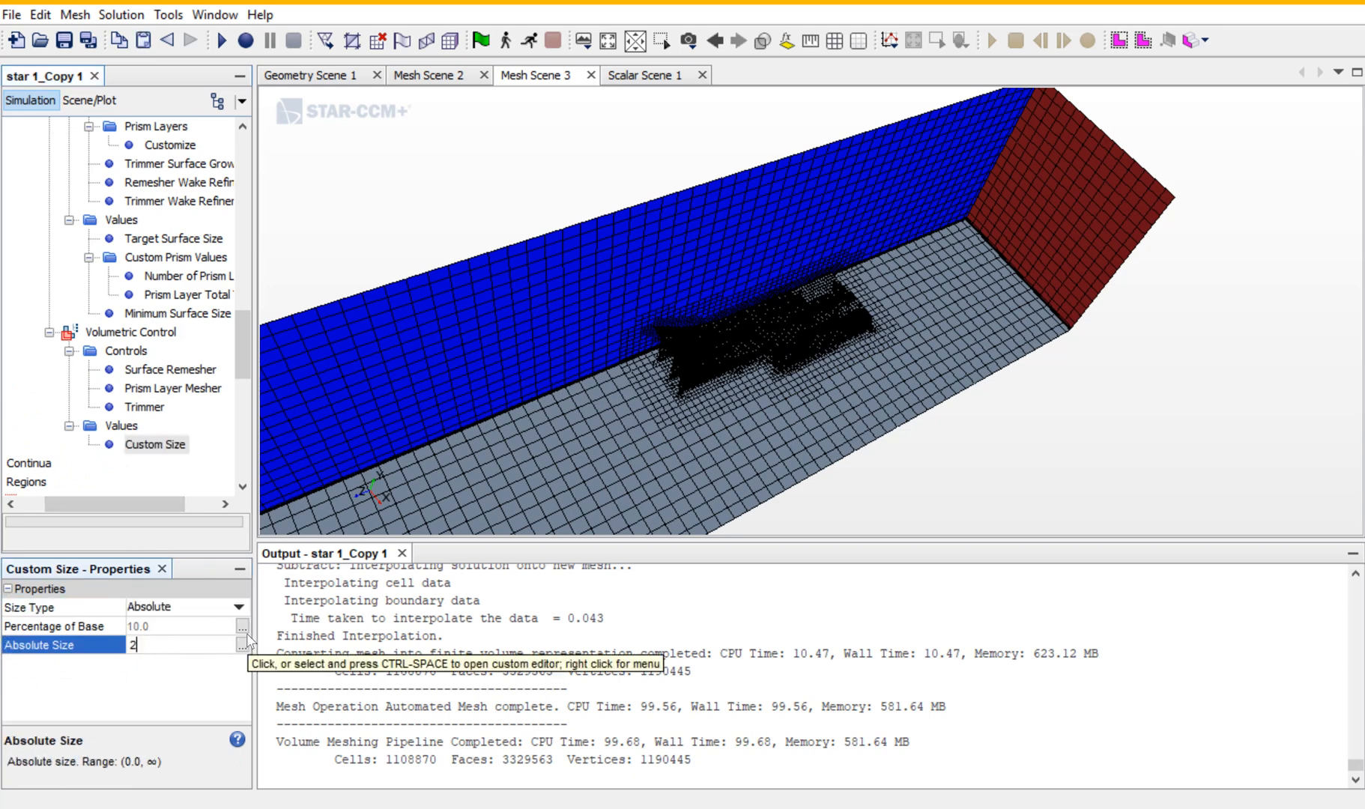
{"action": "type", "text": "0mm"}
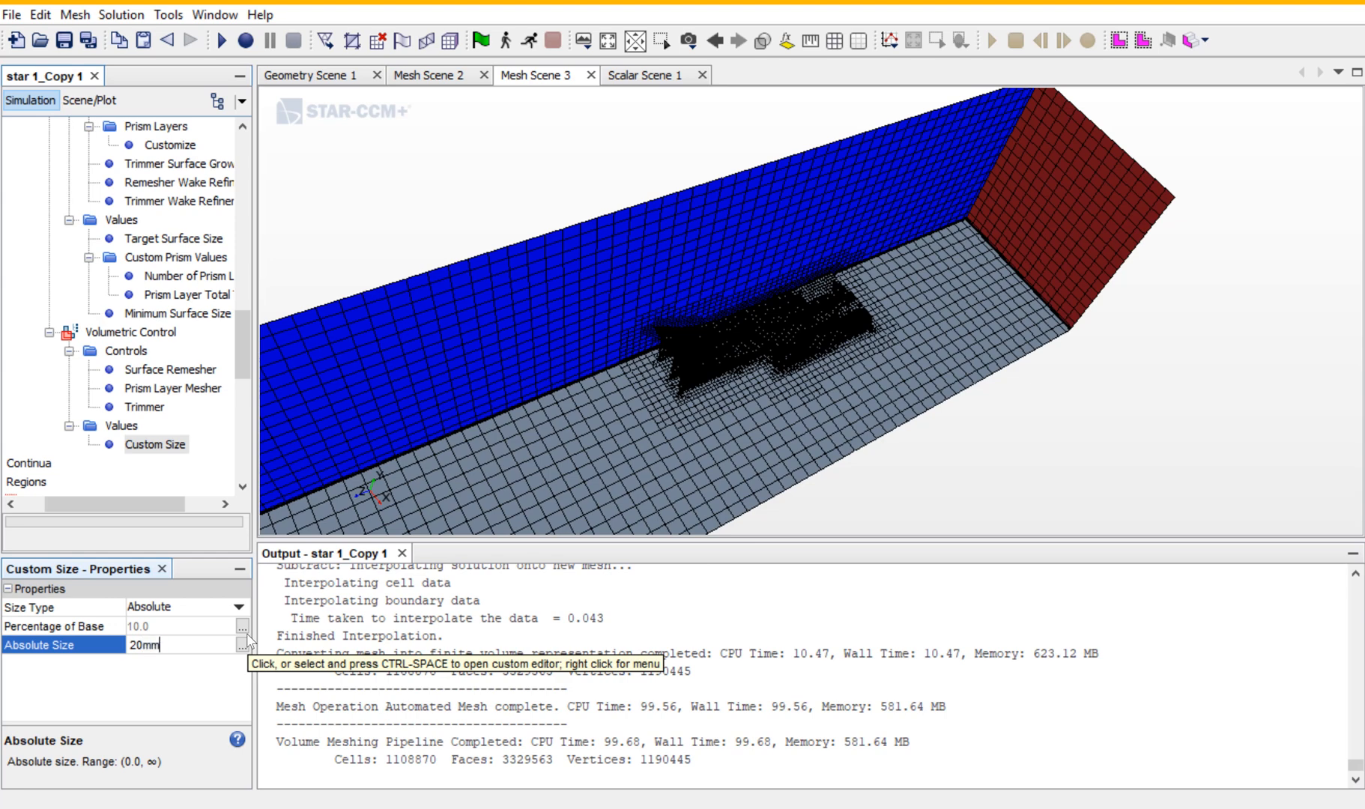
{"action": "mouse_move", "coordinate": [217, 577]}
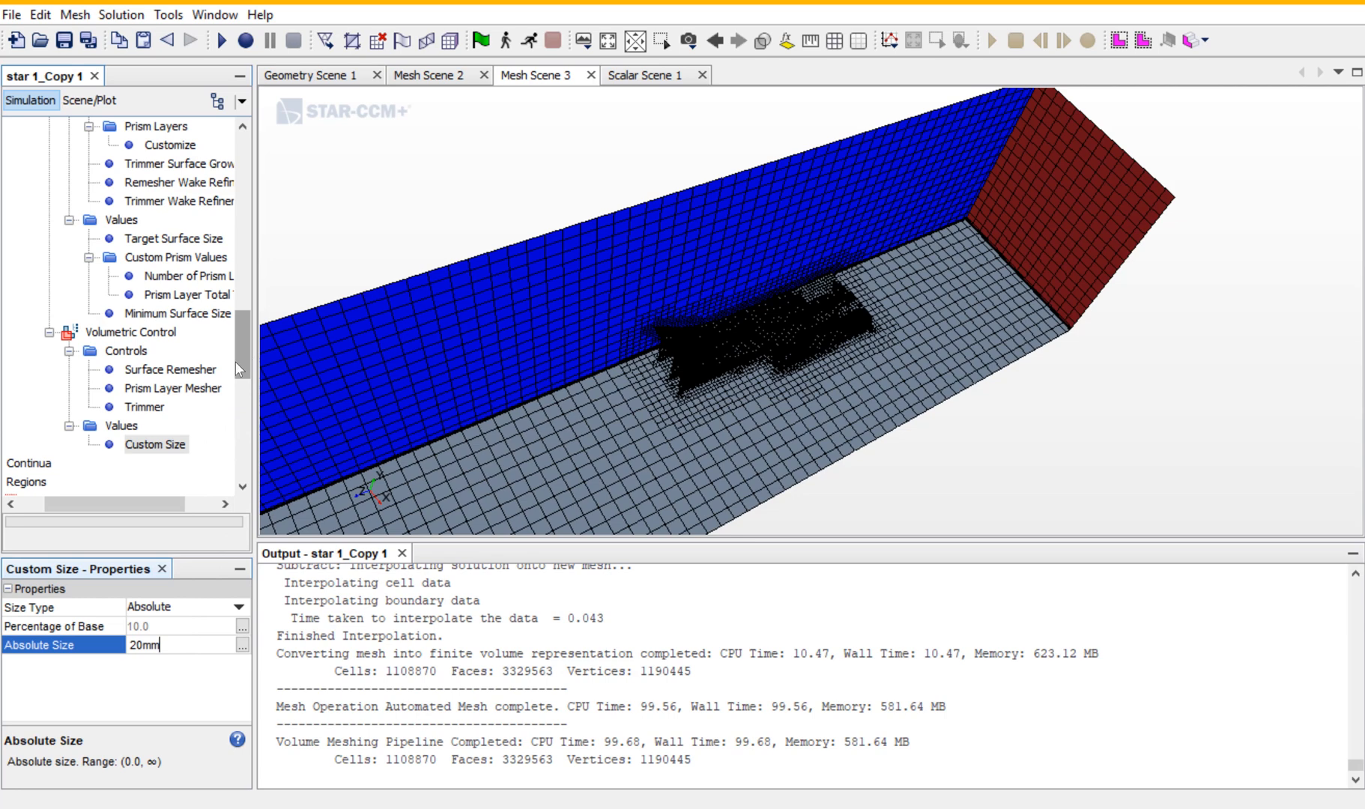
{"action": "mouse_move", "coordinate": [241, 369]}
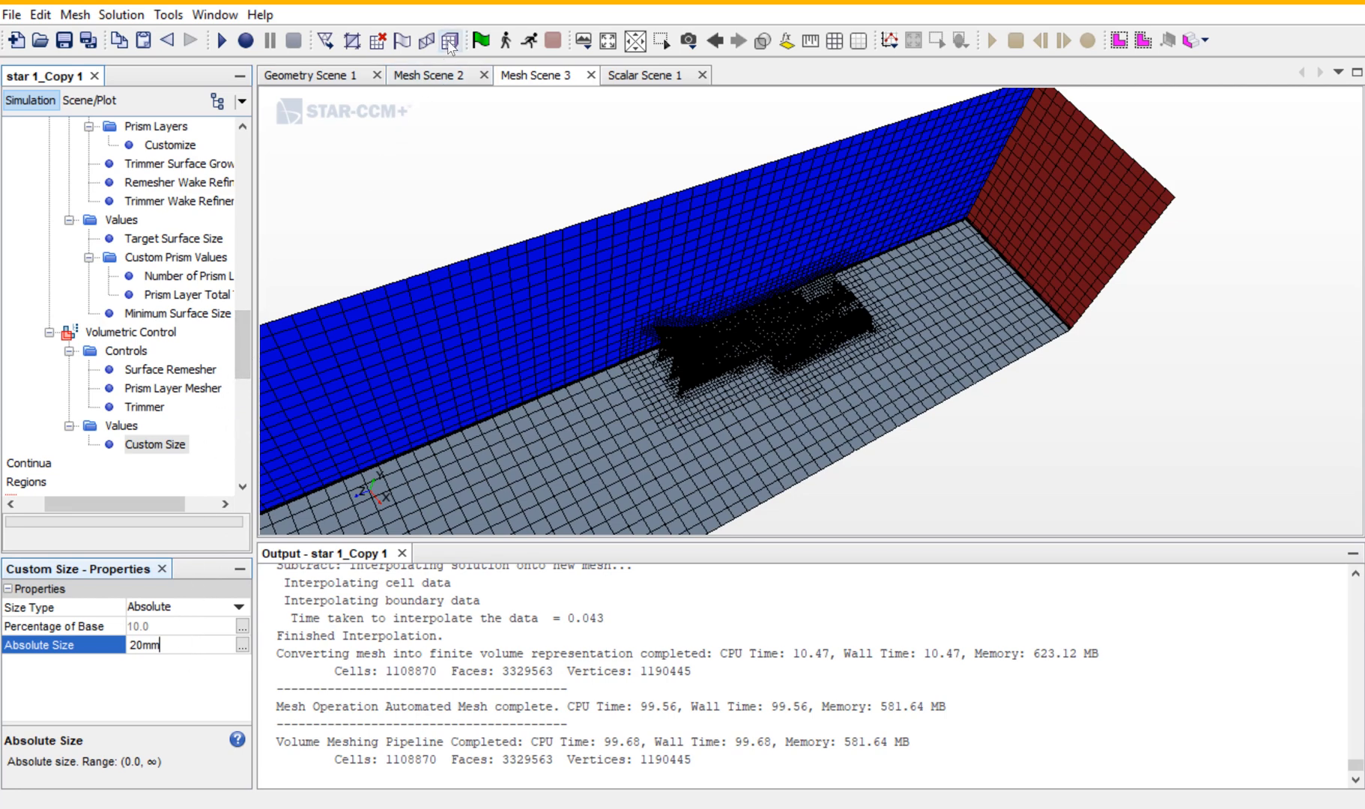
{"action": "mouse_move", "coordinate": [449, 40]}
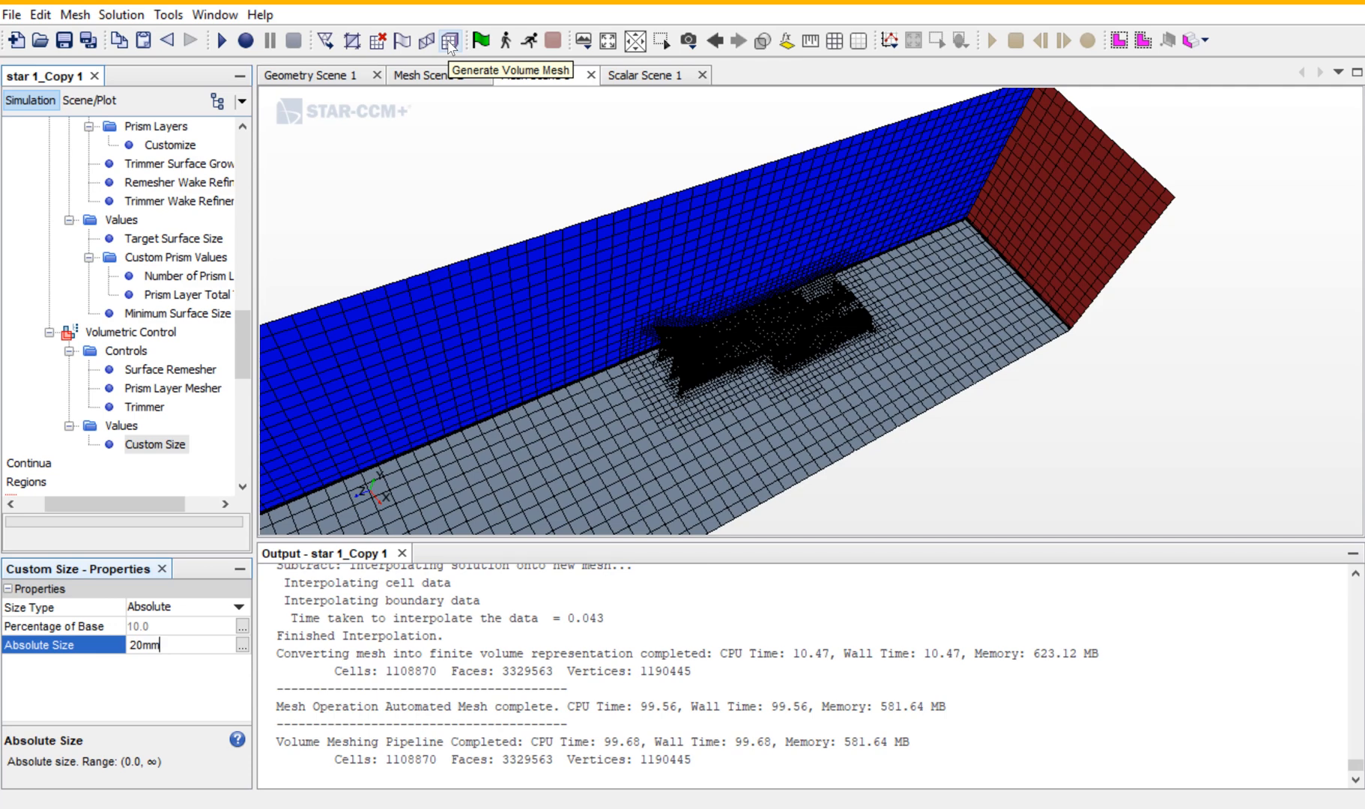
Regenerate the volume mesh to about 4 million cells and view it in Mesh Scene 2.
{"action": "left_click", "coordinate": [448, 40]}
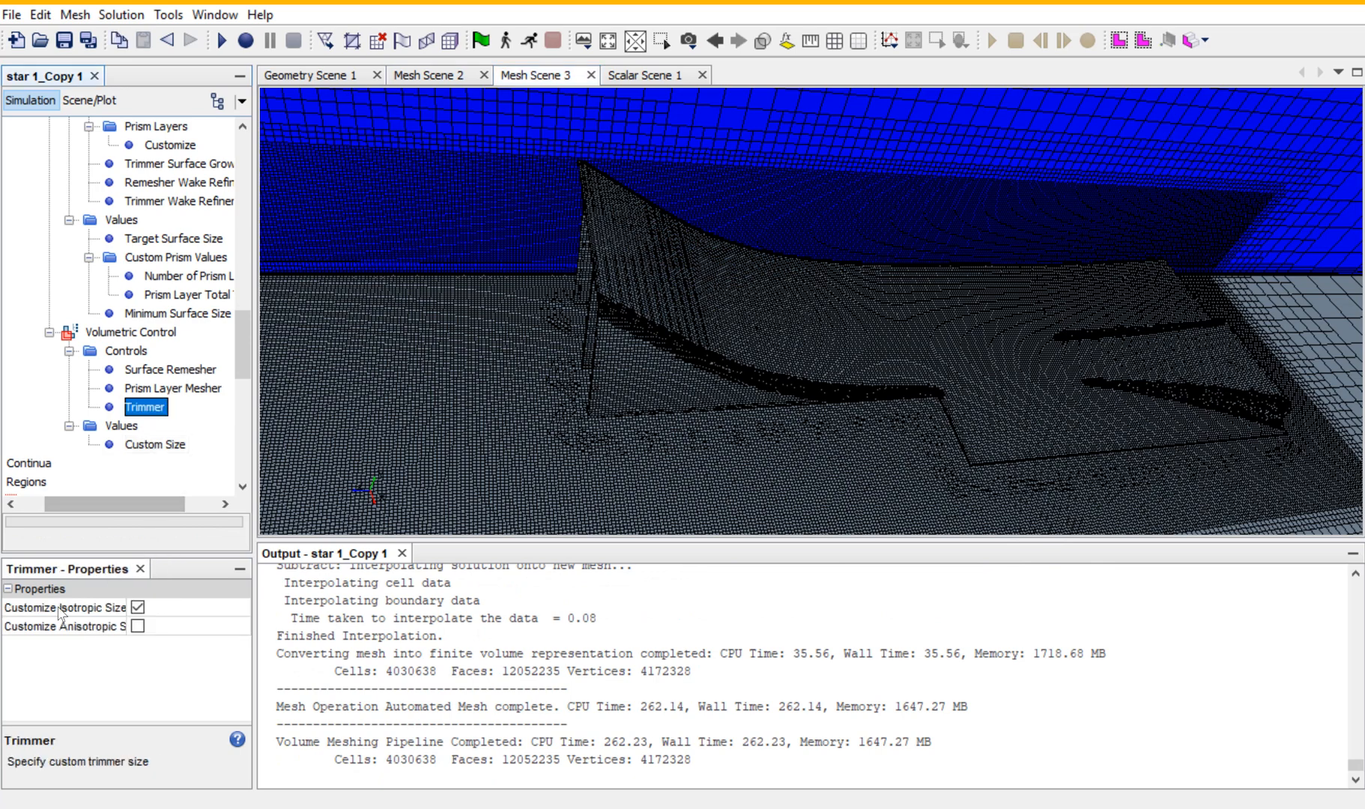
{"action": "mouse_move", "coordinate": [982, 366]}
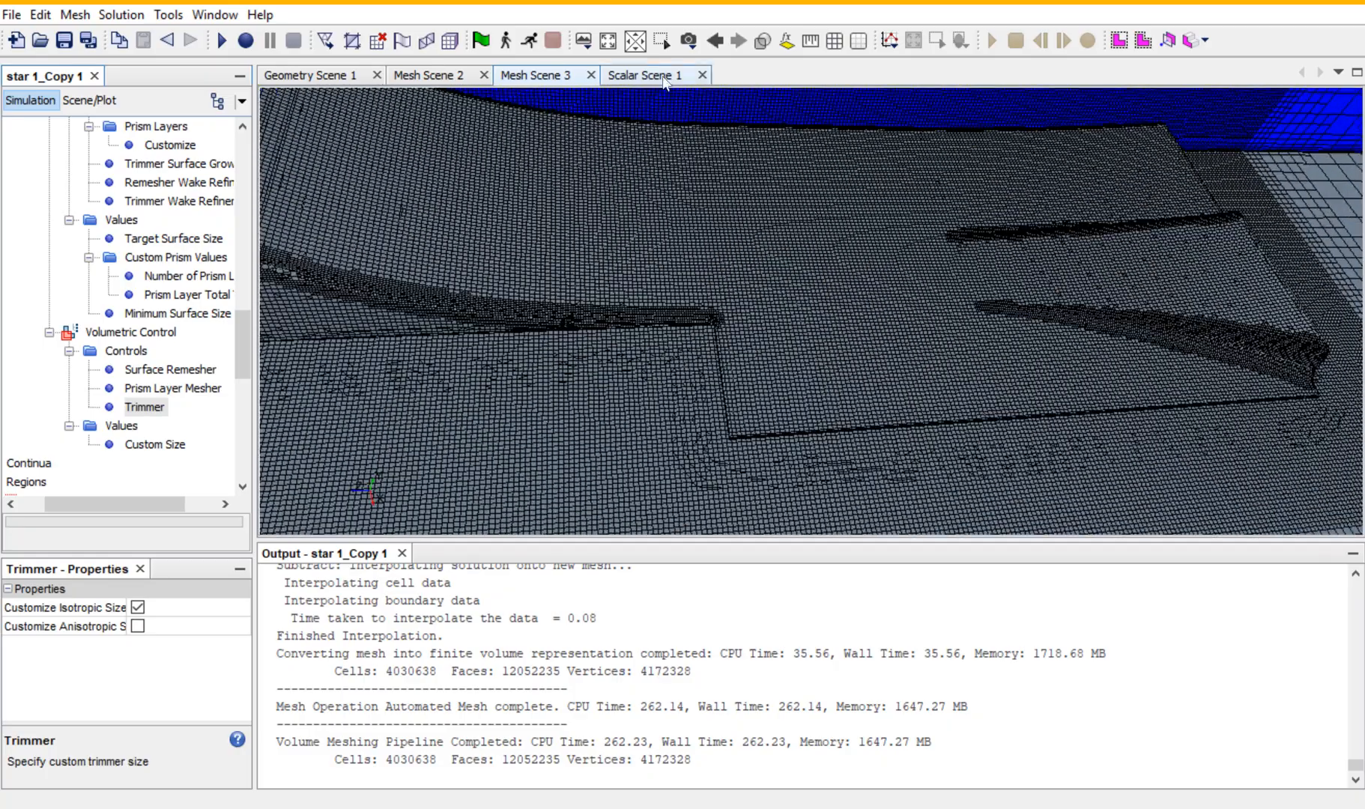
{"action": "left_click", "coordinate": [644, 75]}
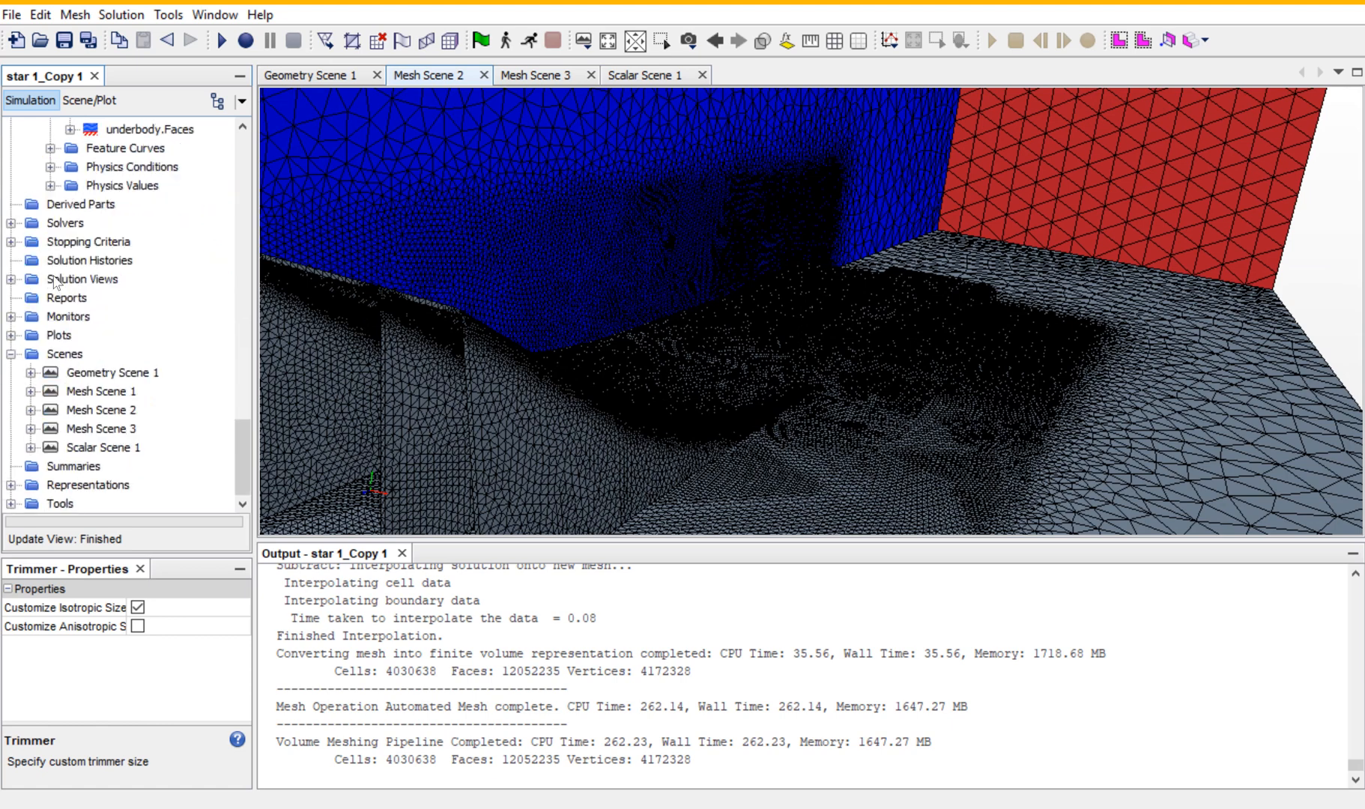
Create a Force report and rename it 'df'.
{"action": "scroll", "scroll_direction": "up", "scroll_amount": 3}
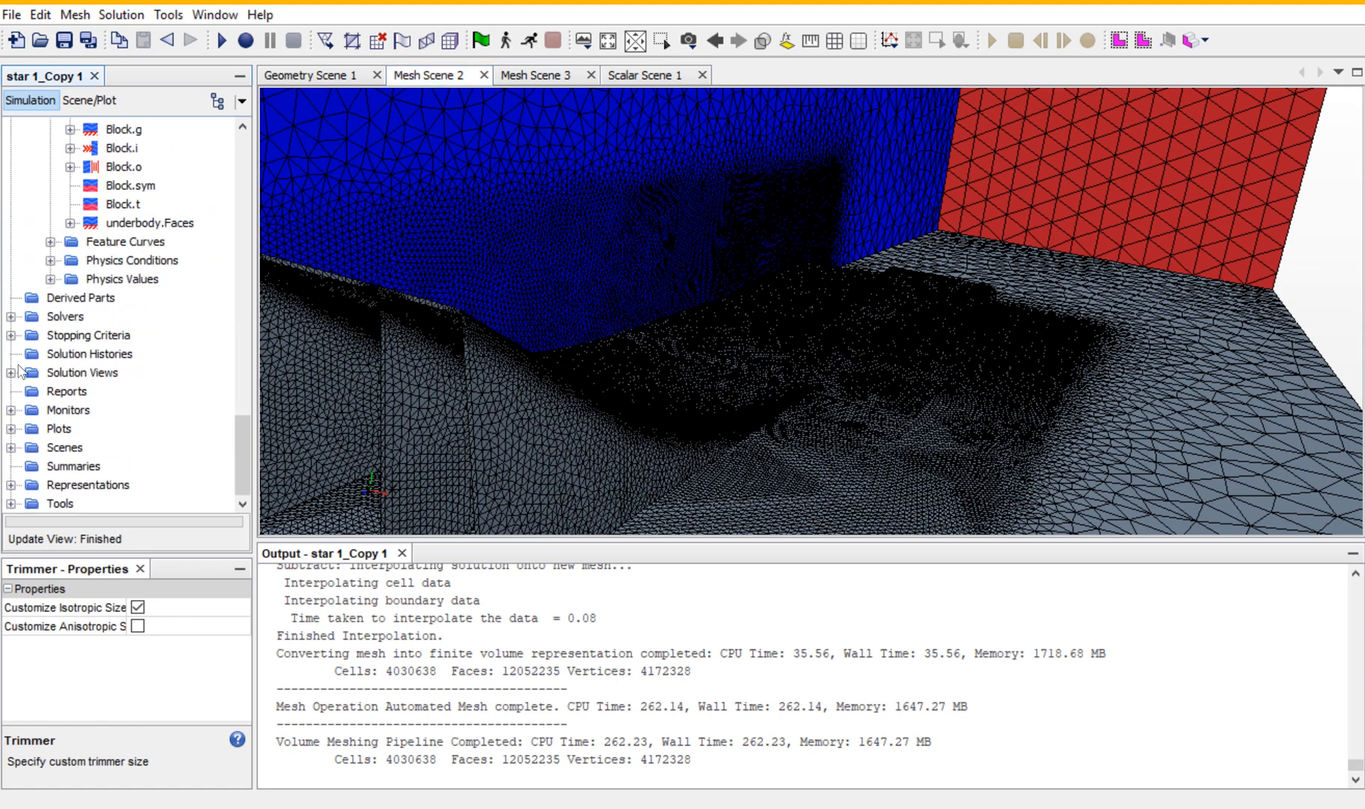
{"action": "mouse_move", "coordinate": [52, 399]}
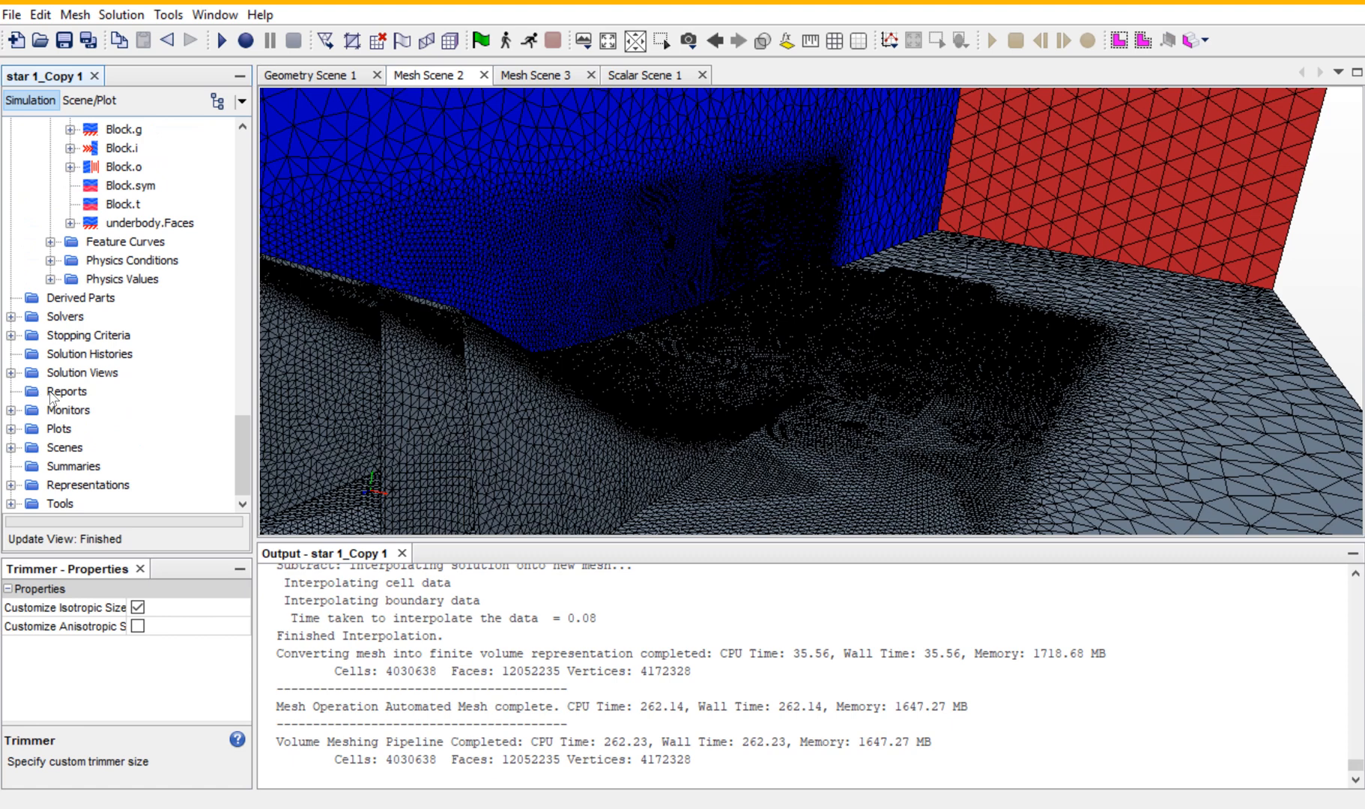
{"action": "right_click", "coordinate": [67, 391]}
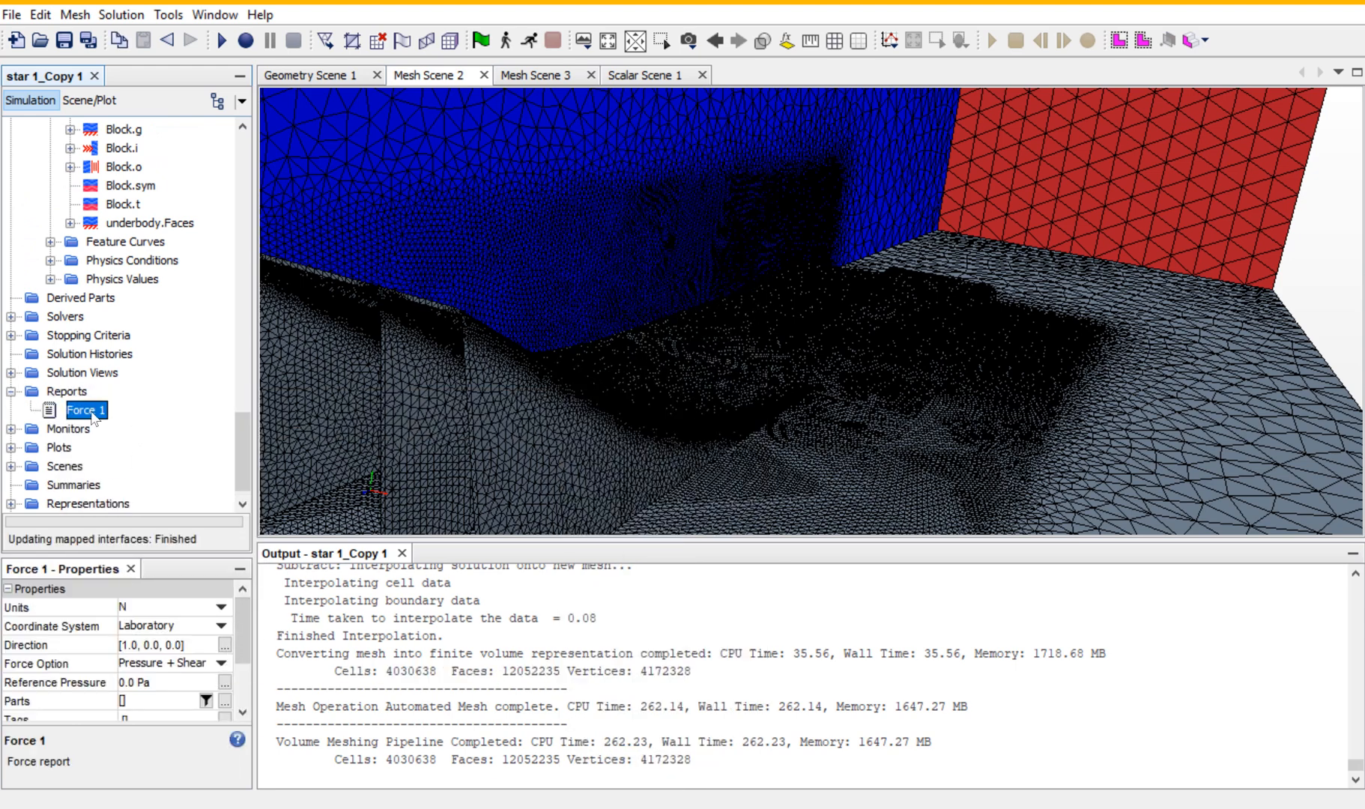
{"action": "right_click", "coordinate": [85, 409]}
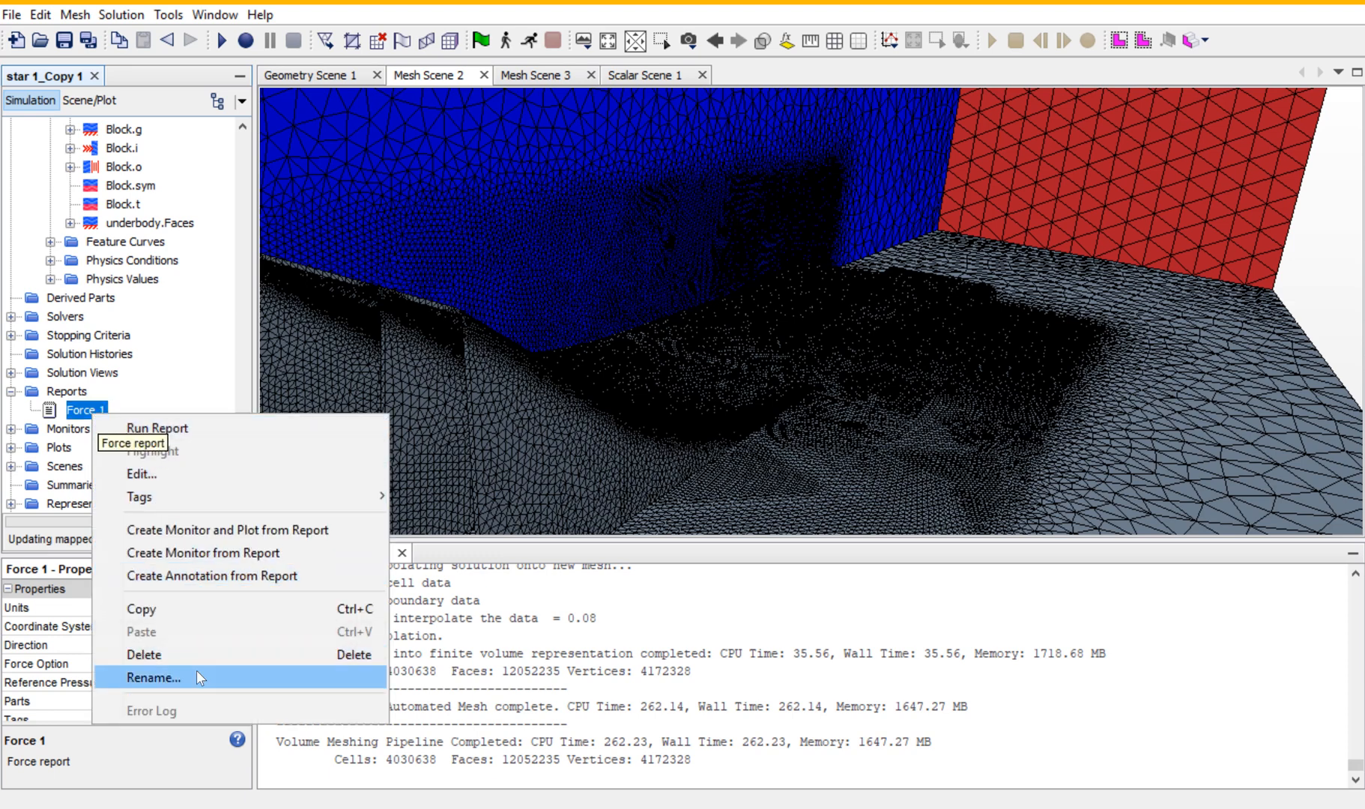
{"action": "left_click", "coordinate": [153, 677]}
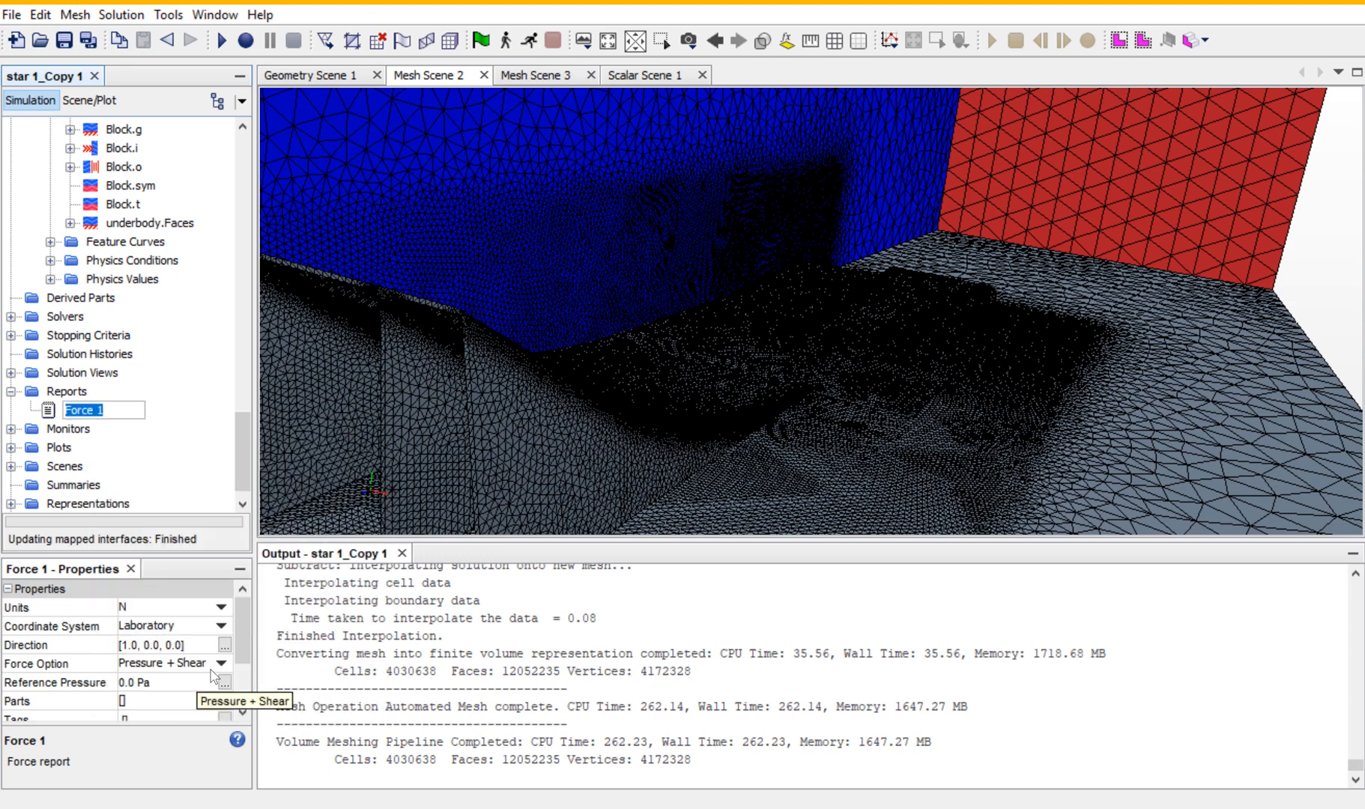
{"action": "type", "text": "df"}
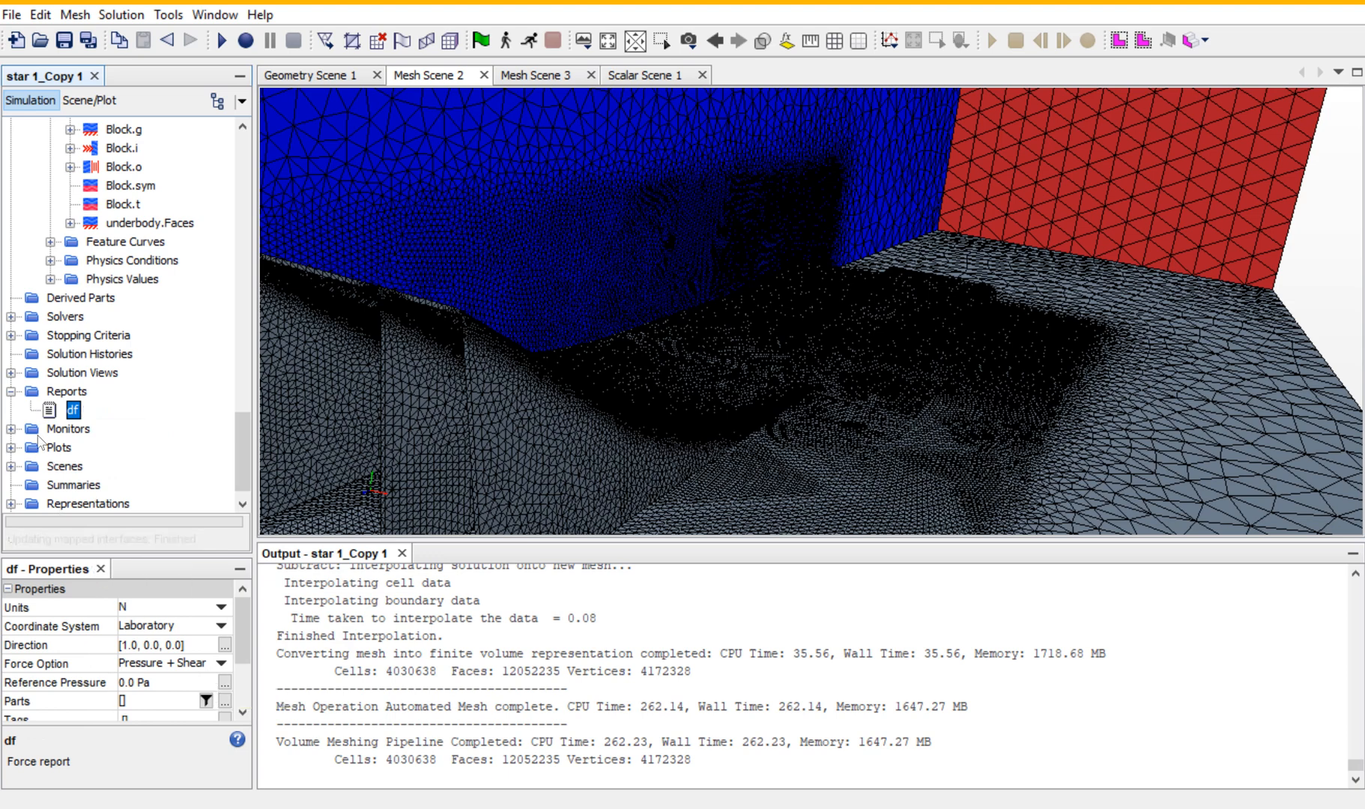
Add a second Force report under Reports.
{"action": "right_click", "coordinate": [68, 391]}
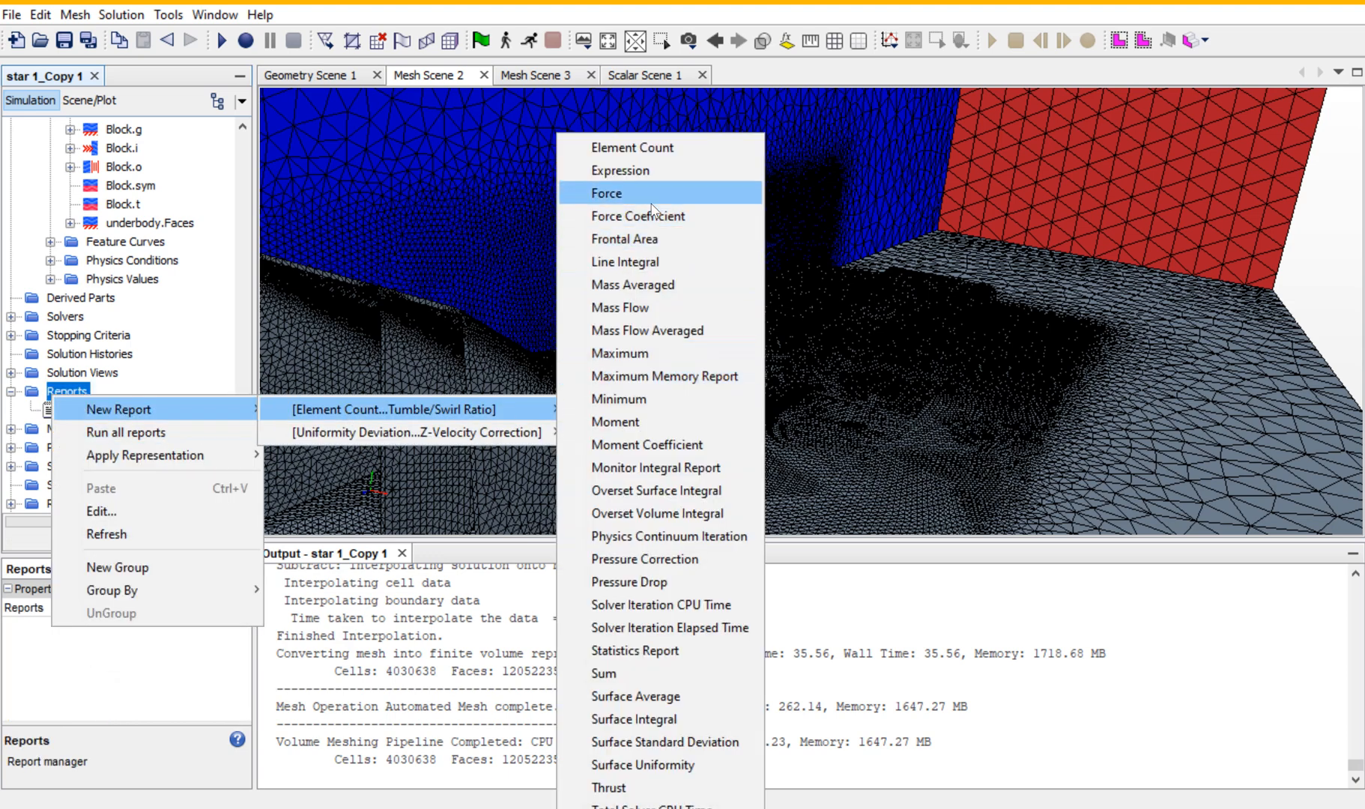
{"action": "left_click", "coordinate": [606, 192]}
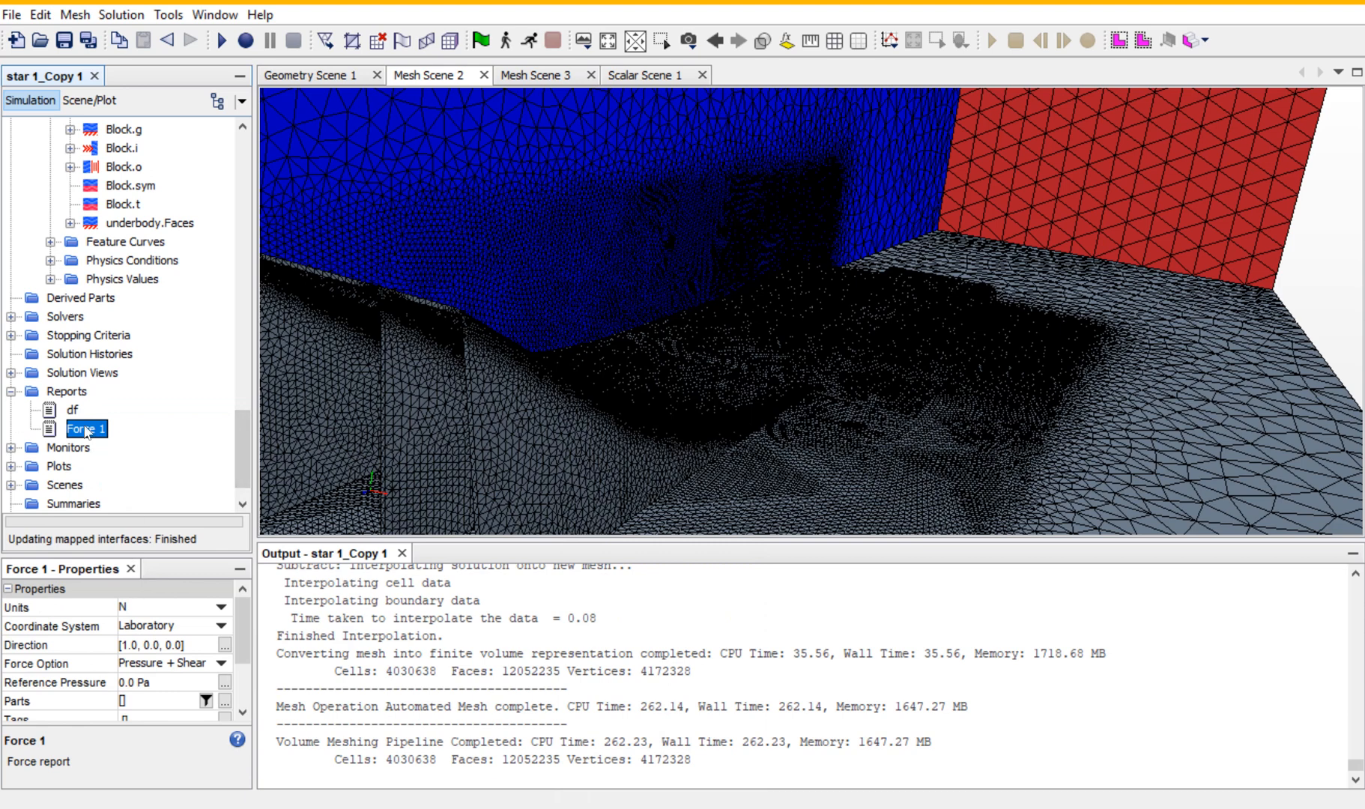
Rename Force 1 to 'drag'; set df direction [0,-1,0] and drag direction [0,0,1].
{"action": "right_click", "coordinate": [86, 429]}
{"action": "type", "text": "drag"}
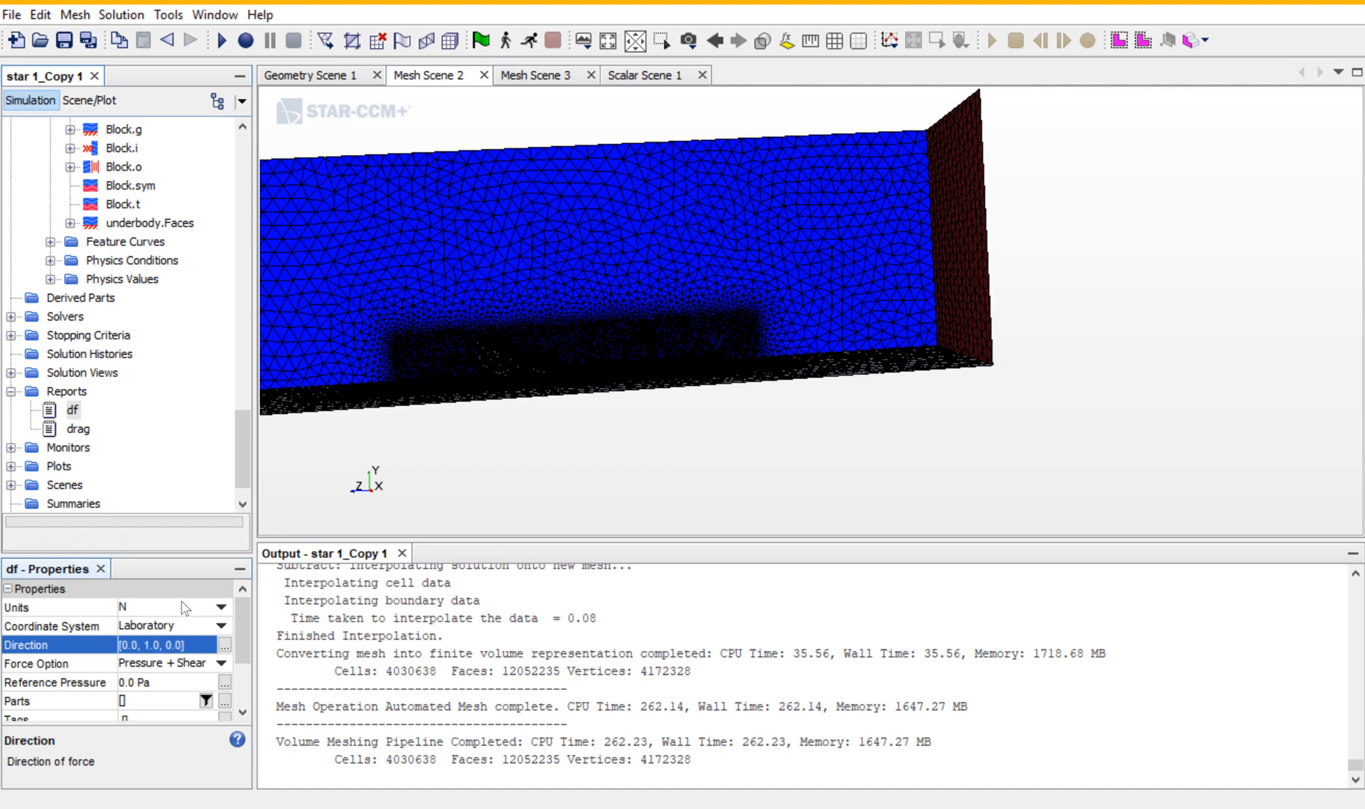
{"action": "left_click", "coordinate": [77, 428]}
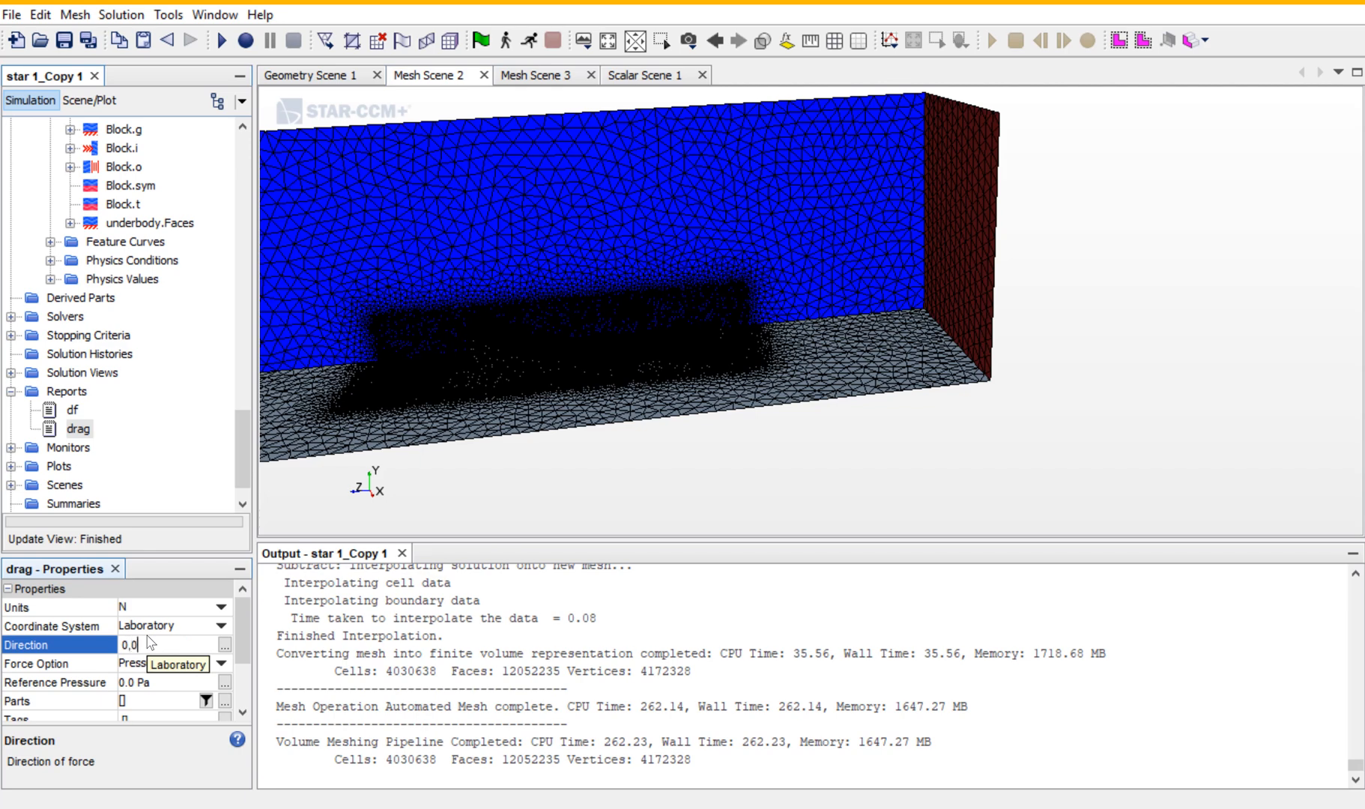
{"action": "left_click", "coordinate": [174, 662]}
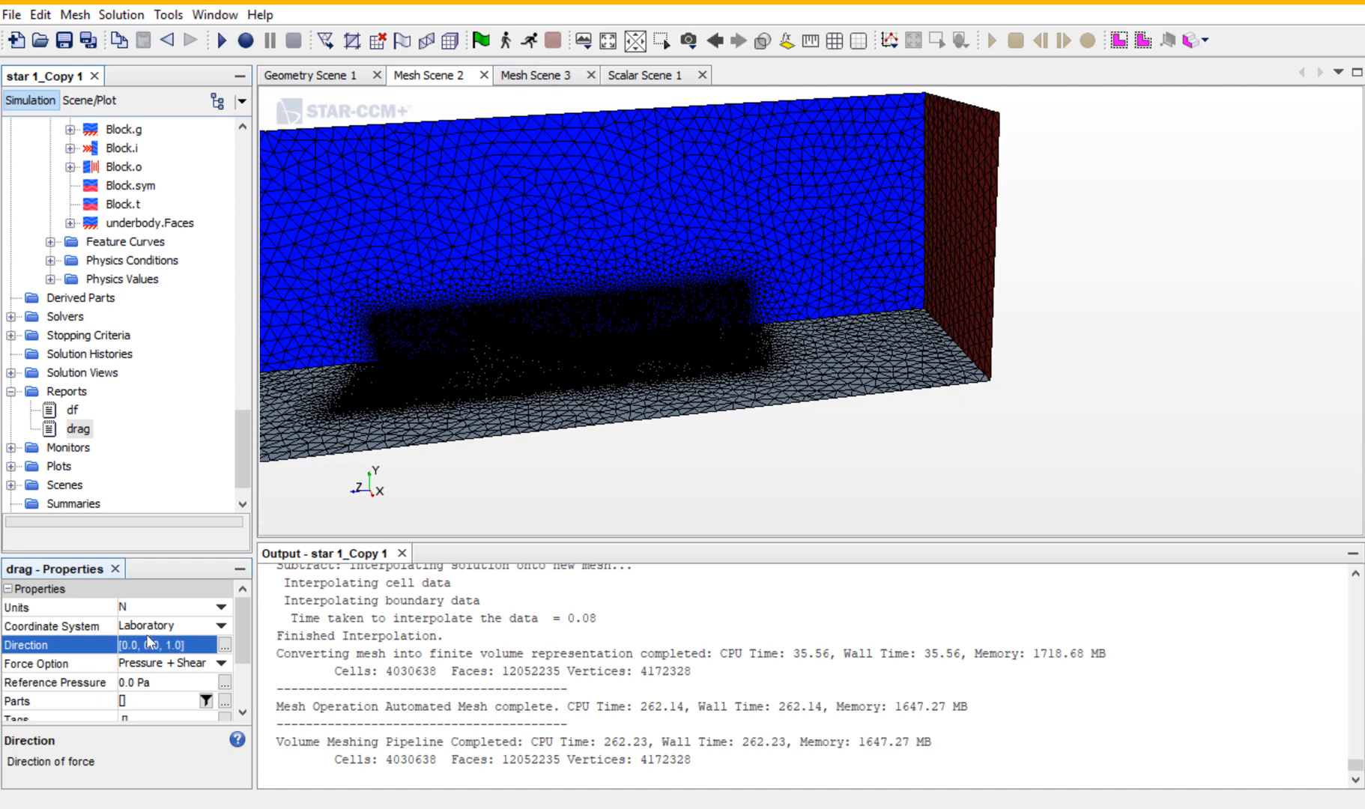
{"action": "left_click", "coordinate": [72, 409]}
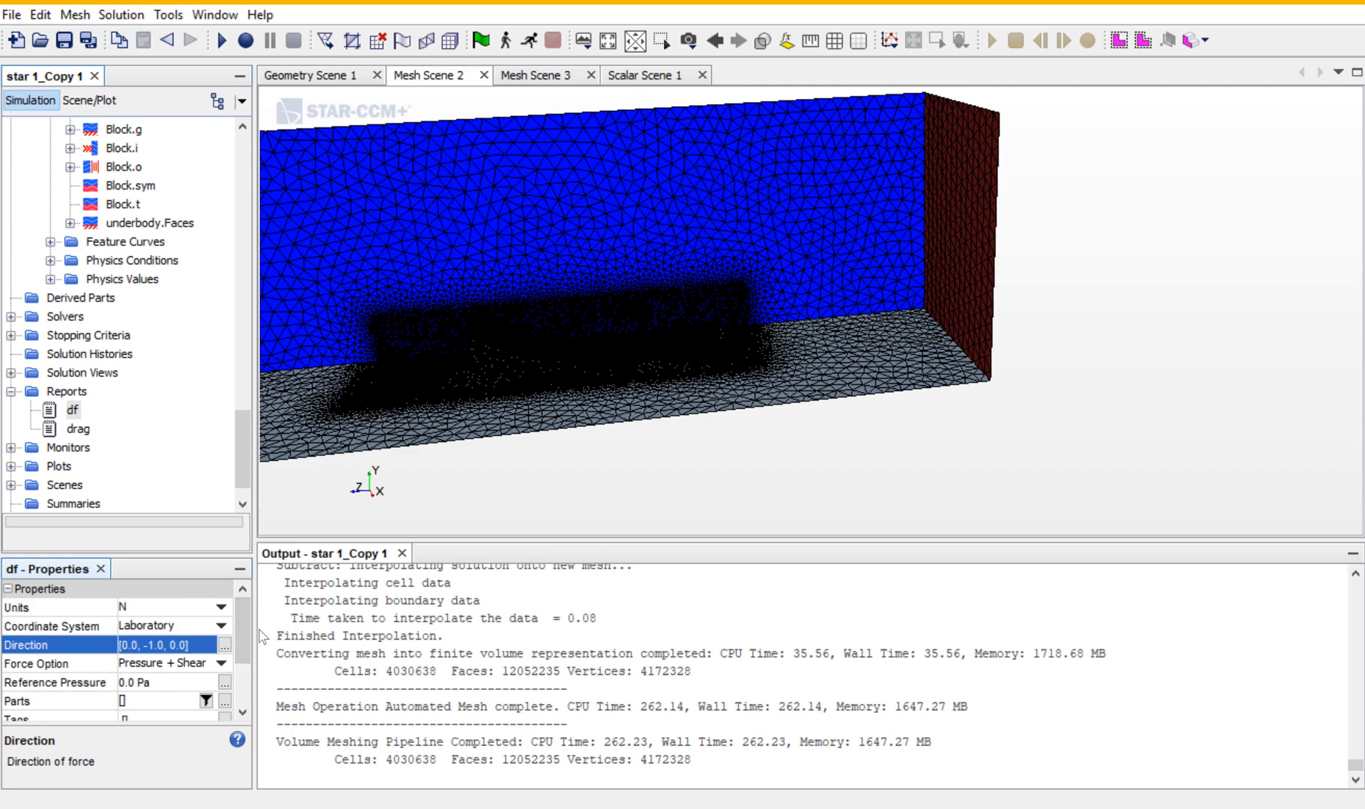
{"action": "scroll", "scroll_direction": "down", "scroll_amount": 3}
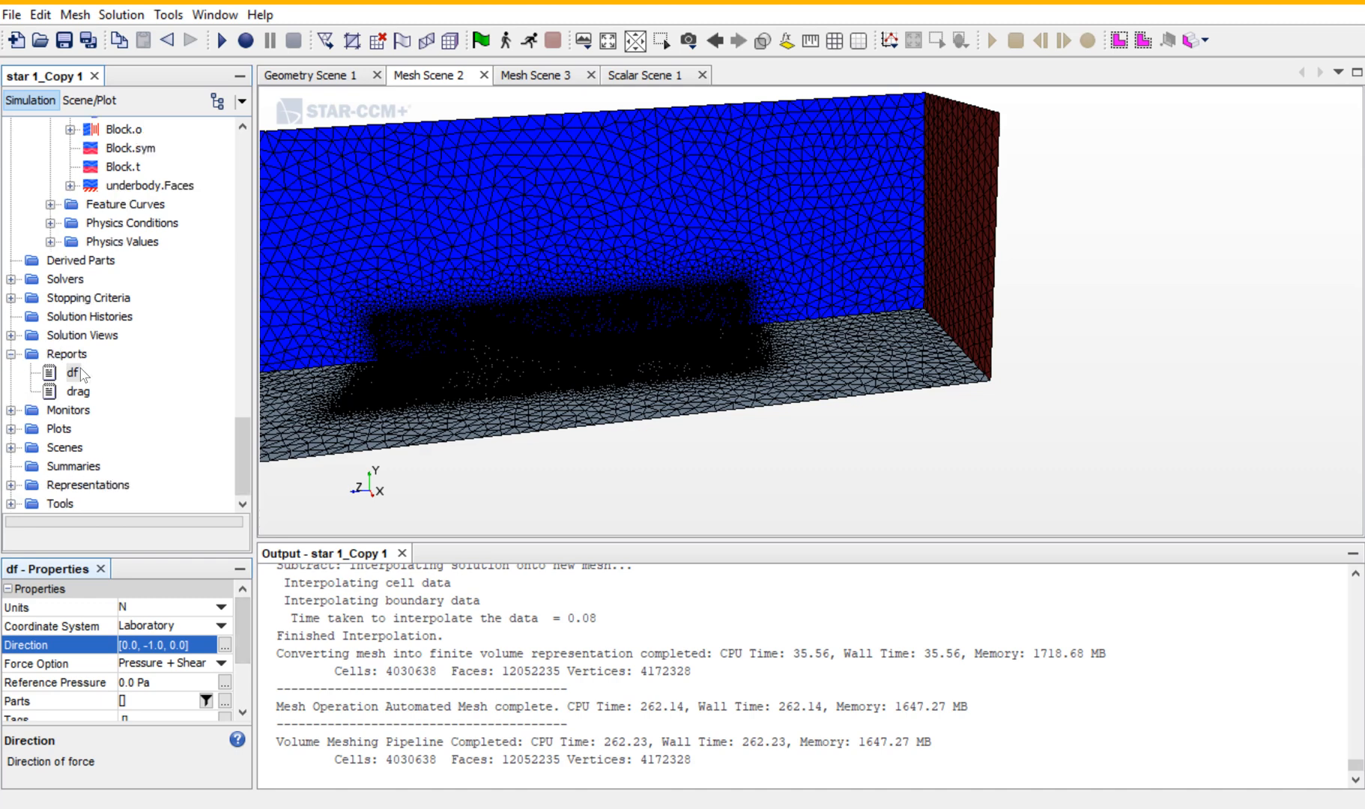
{"action": "mouse_move", "coordinate": [74, 373]}
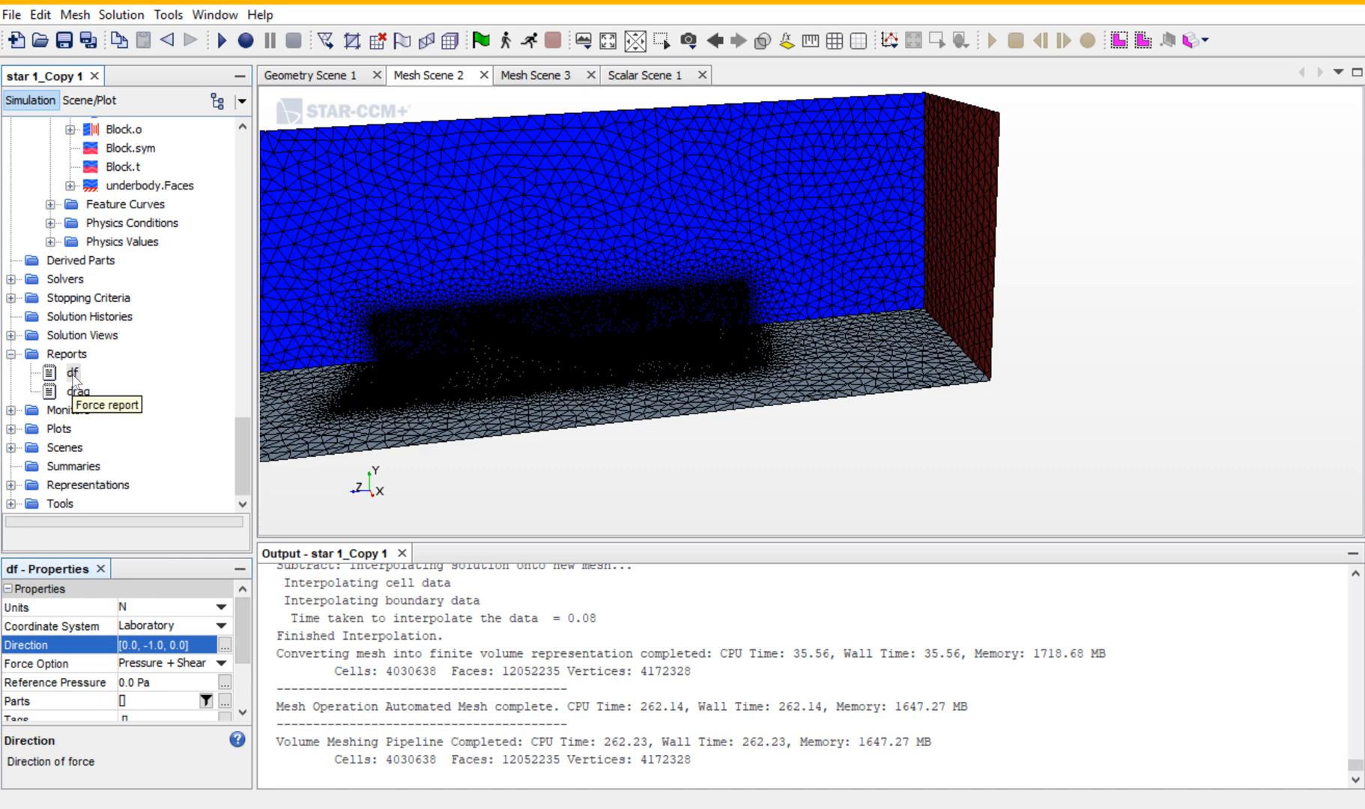
Create monitors from df and drag and put both on a single plot.
{"action": "left_click", "coordinate": [79, 389]}
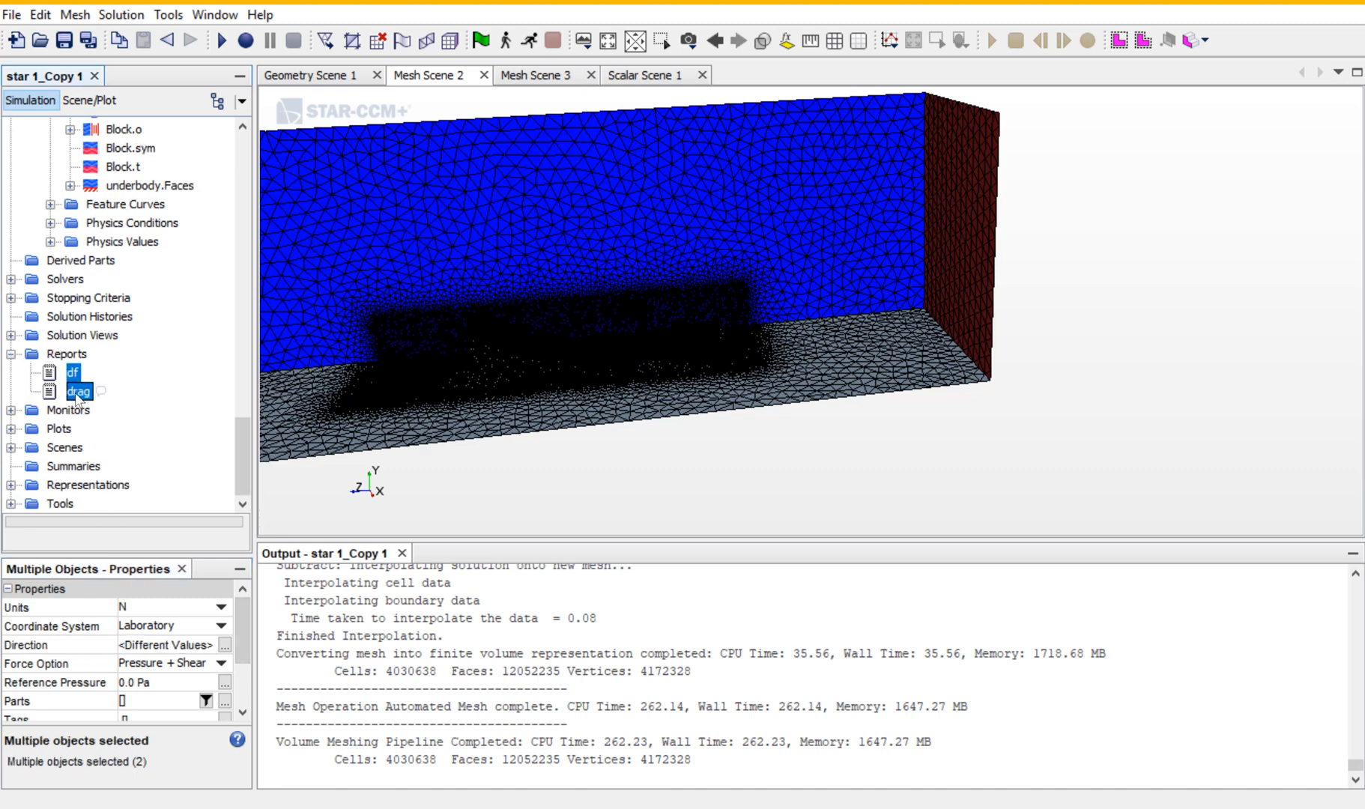
{"action": "mouse_move", "coordinate": [78, 391]}
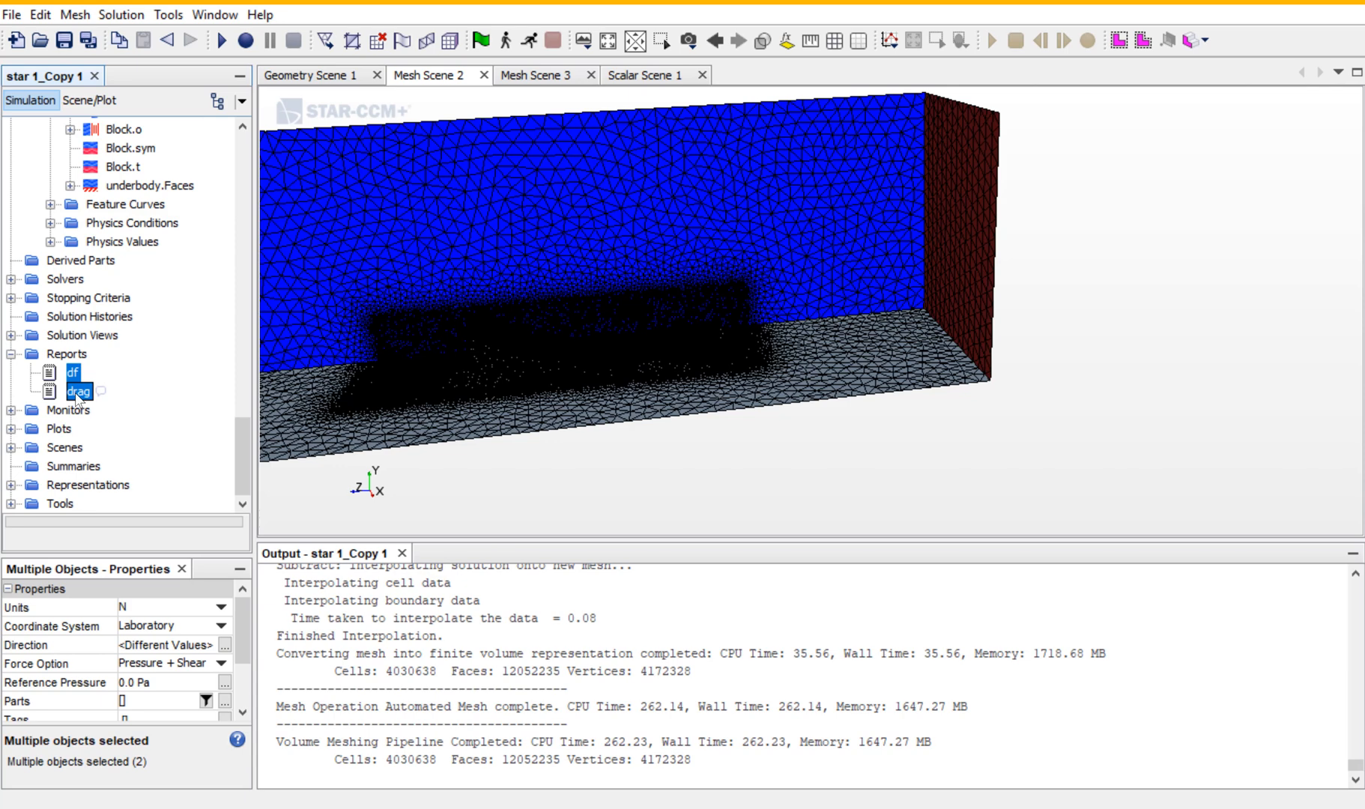
{"action": "right_click", "coordinate": [77, 393]}
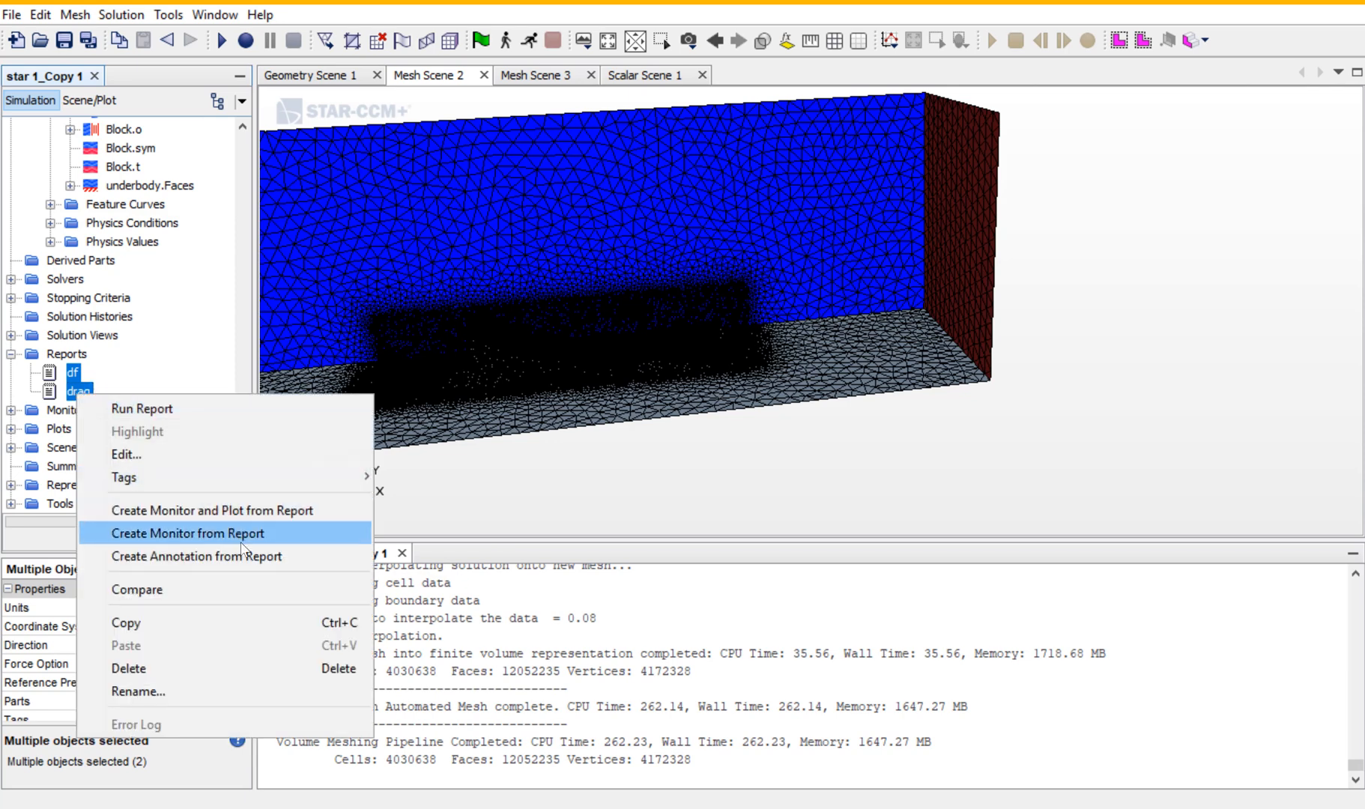
{"action": "mouse_move", "coordinate": [252, 523]}
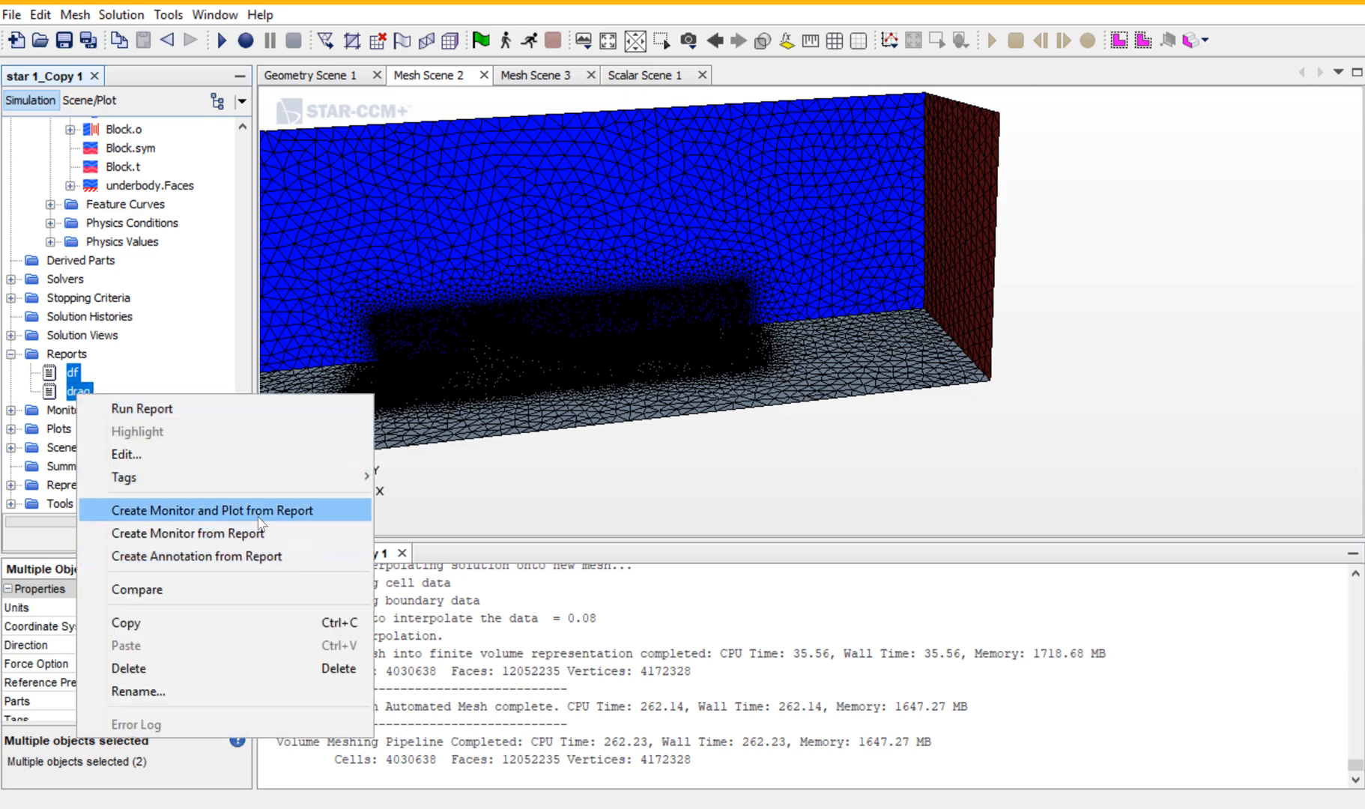
{"action": "left_click", "coordinate": [211, 511]}
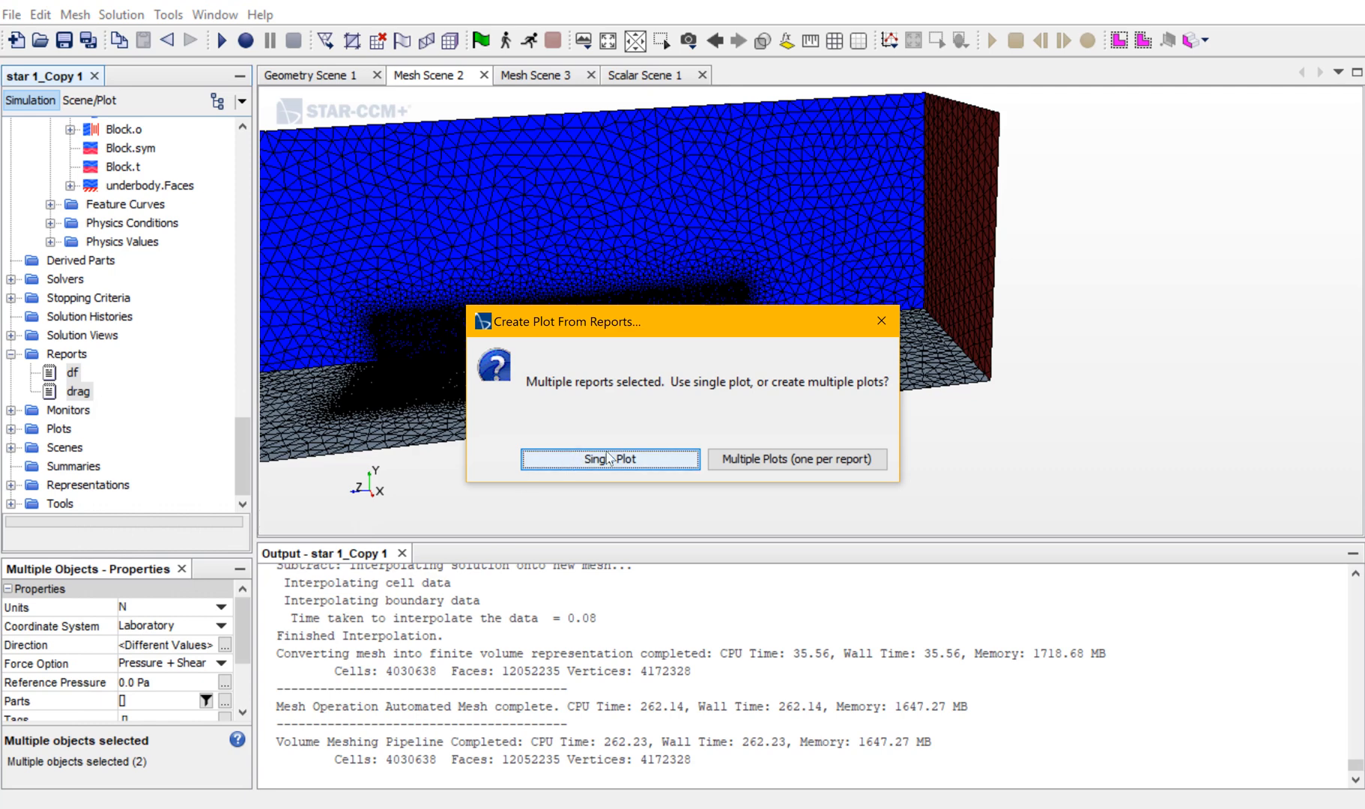
{"action": "mouse_move", "coordinate": [795, 458]}
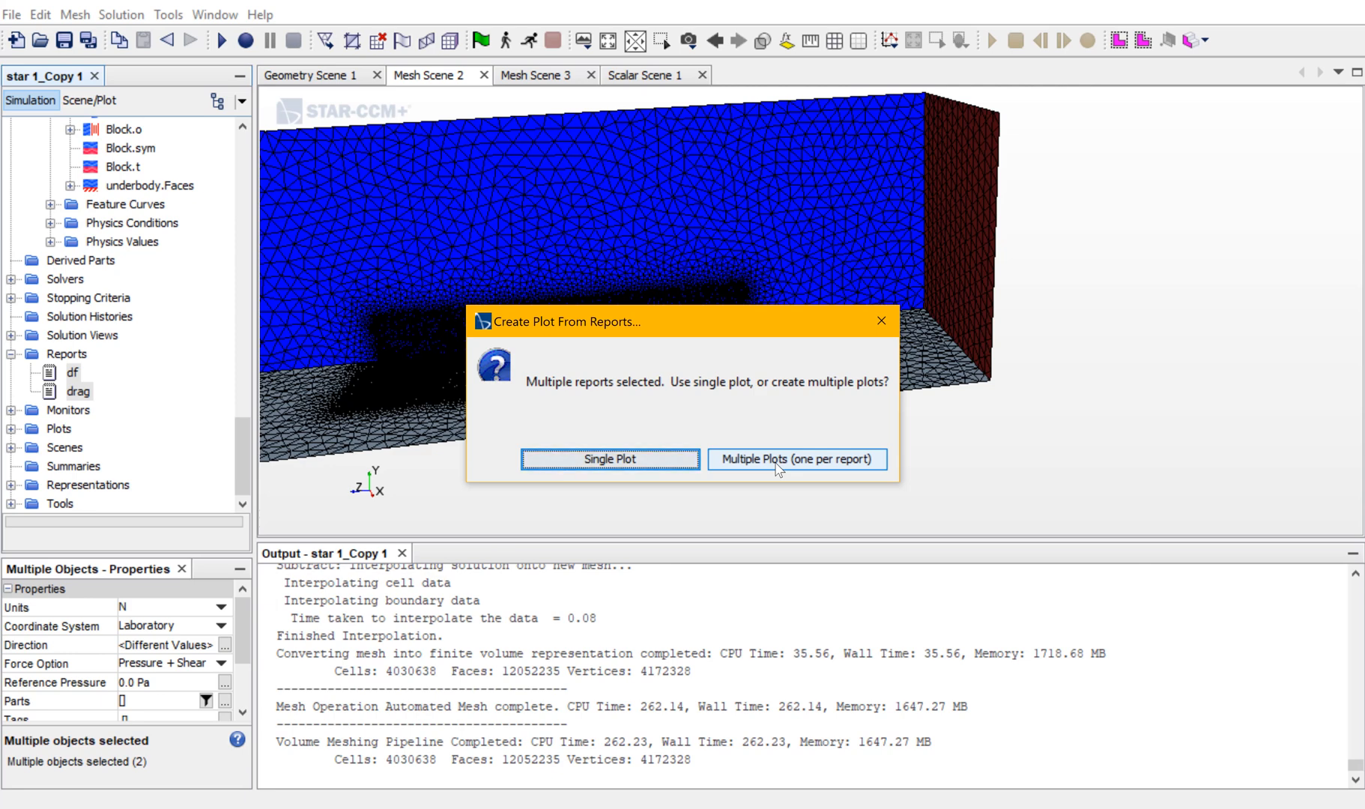
{"action": "mouse_move", "coordinate": [609, 459]}
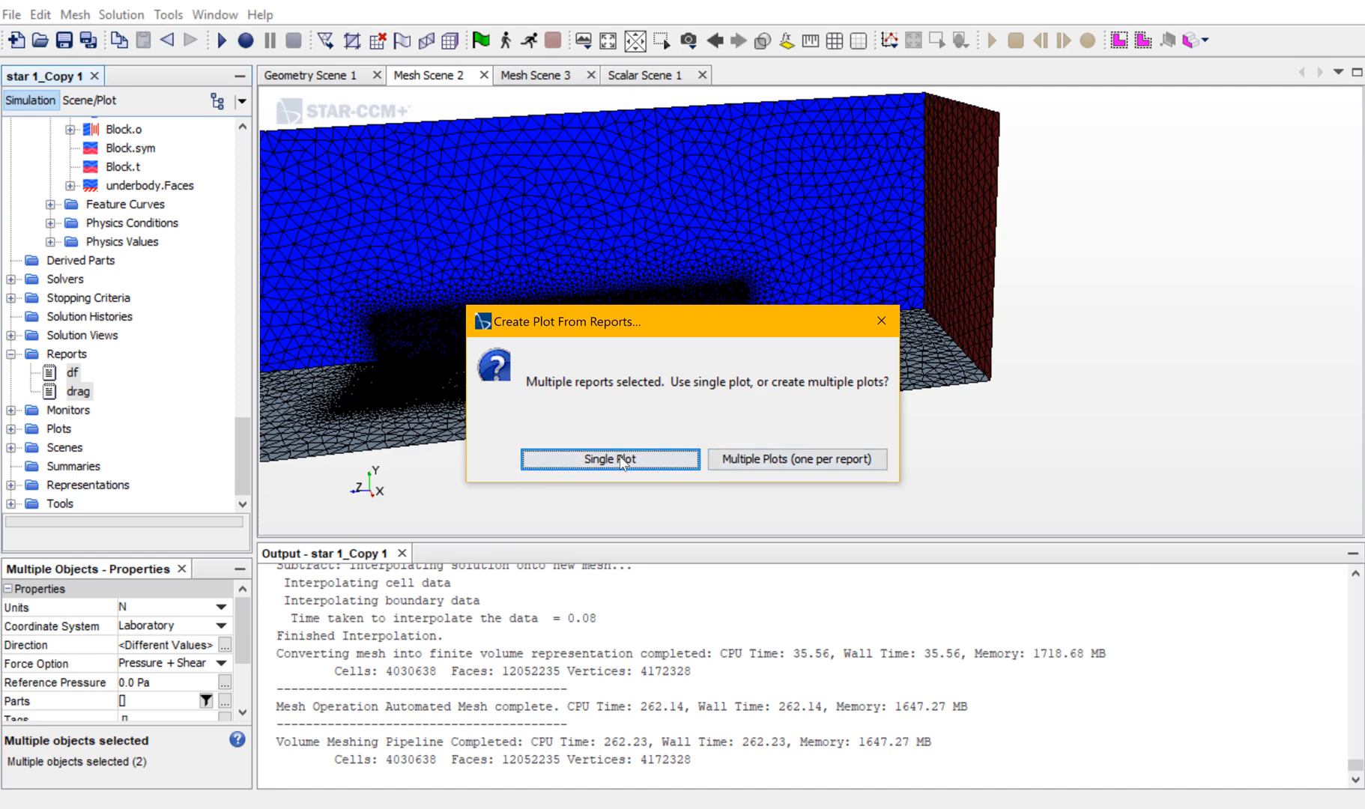
{"action": "left_click", "coordinate": [610, 459]}
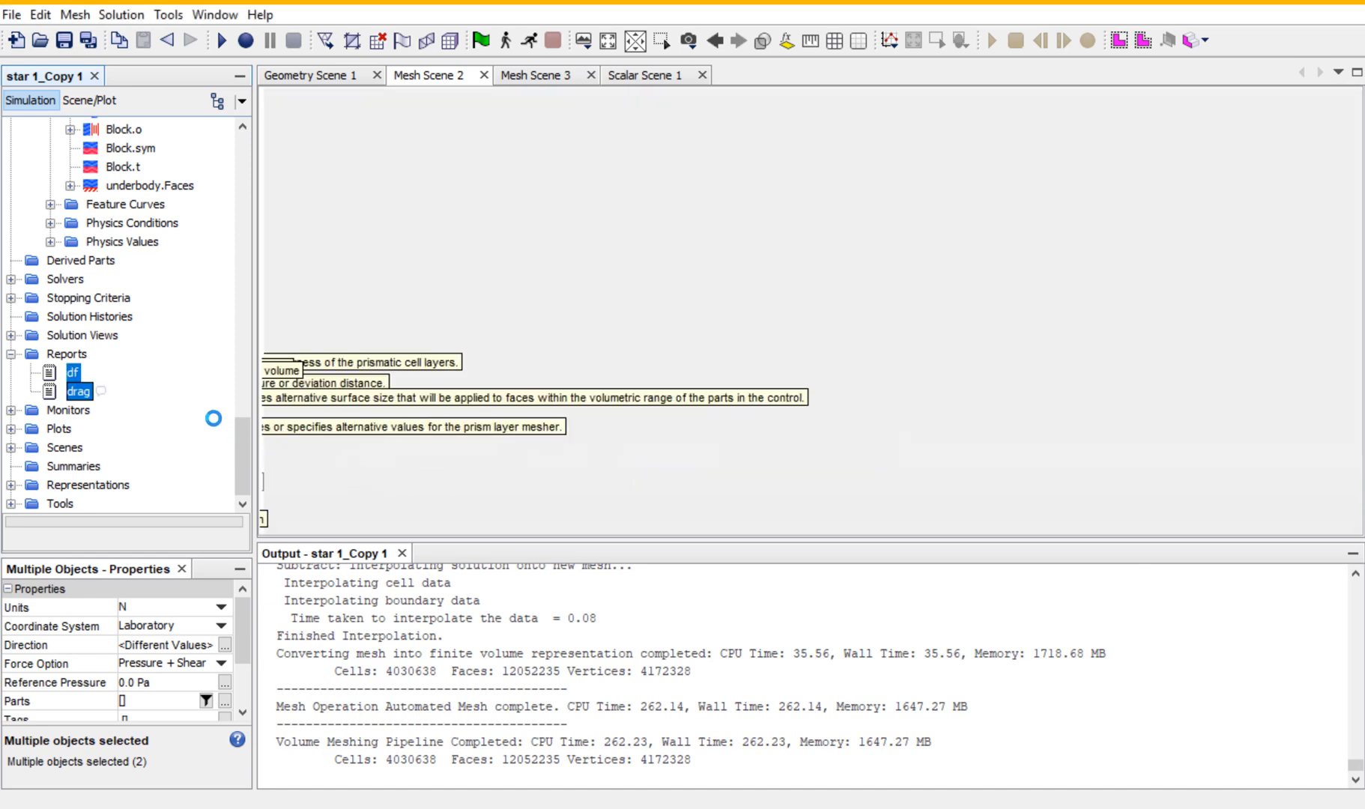
Display the Reports Plot with df Monitor and drag Monitor in newtons versus iteration.
{"action": "double_click", "coordinate": [97, 447]}
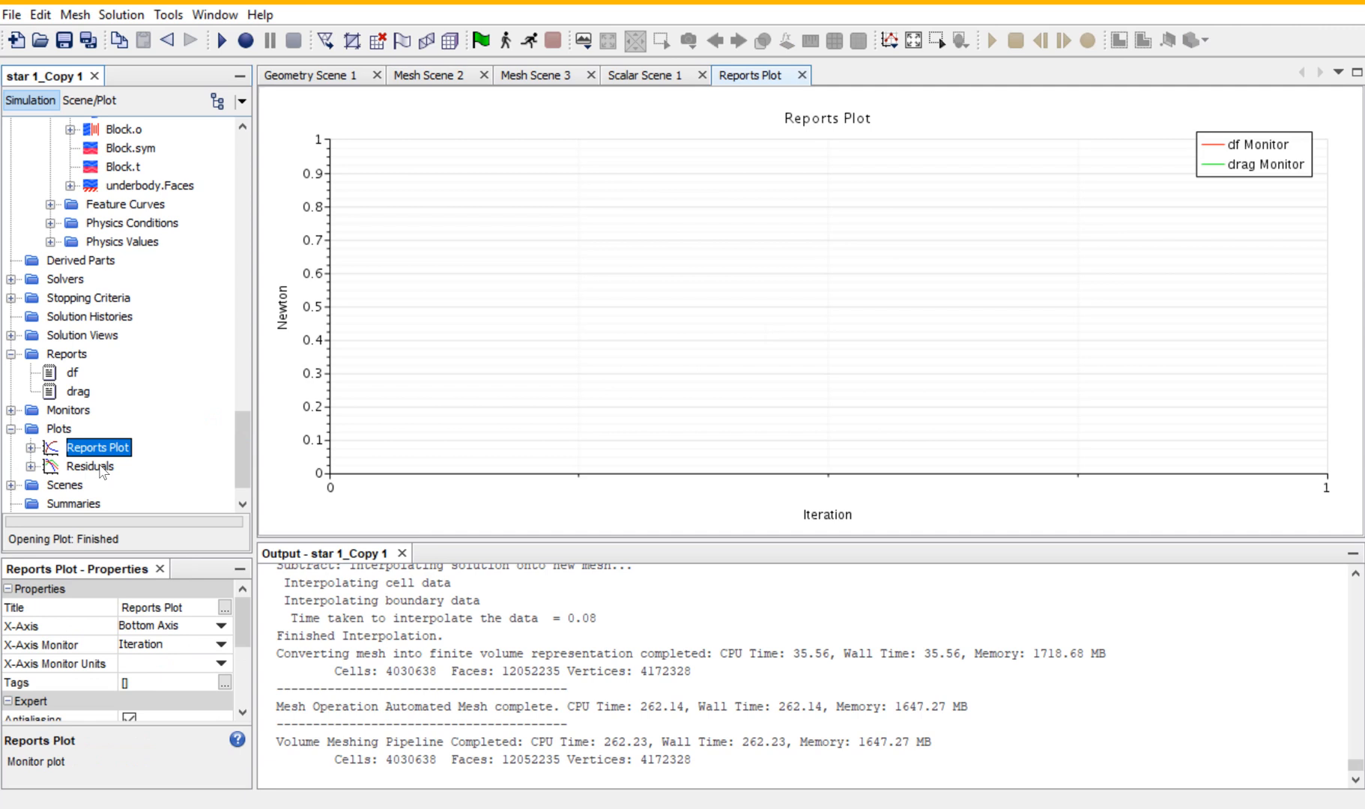
{"action": "mouse_move", "coordinate": [253, 202]}
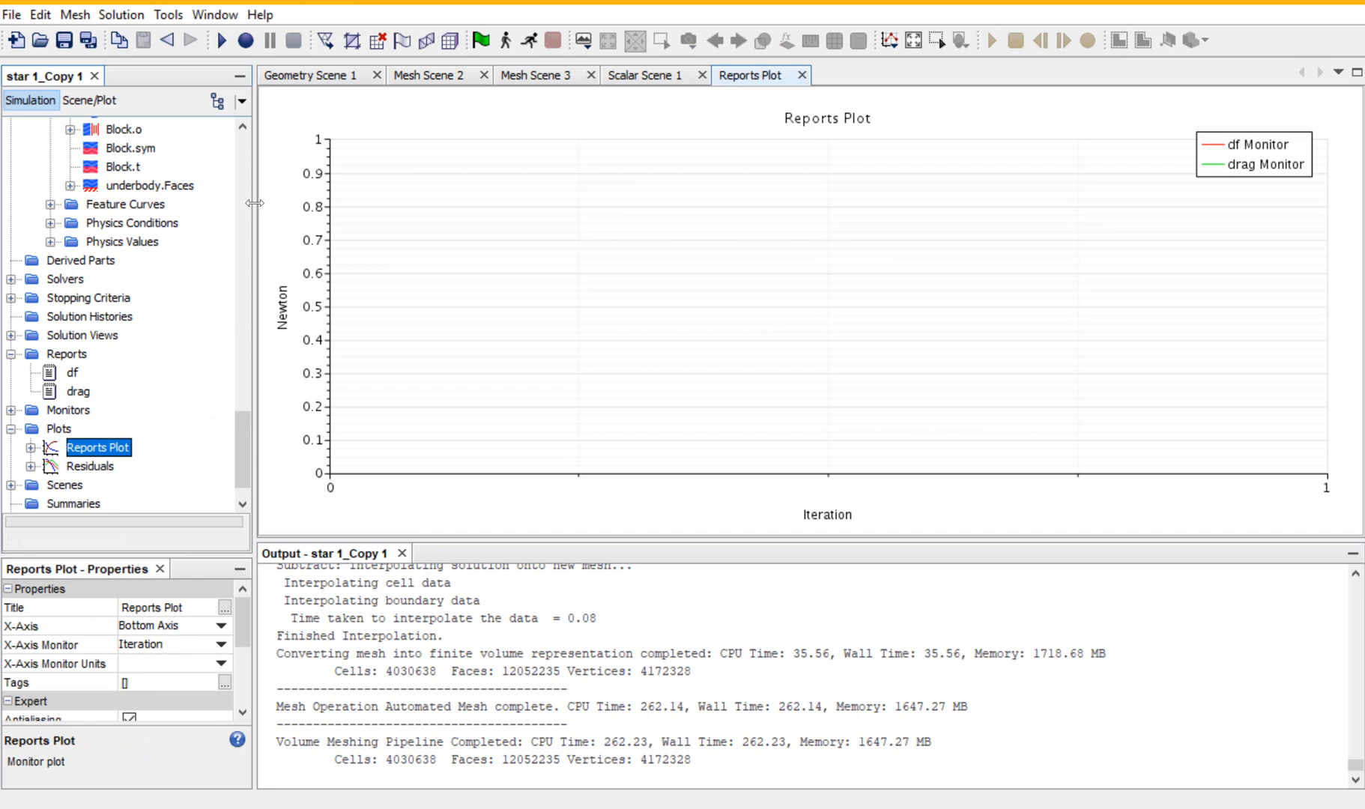
{"action": "mouse_move", "coordinate": [527, 40]}
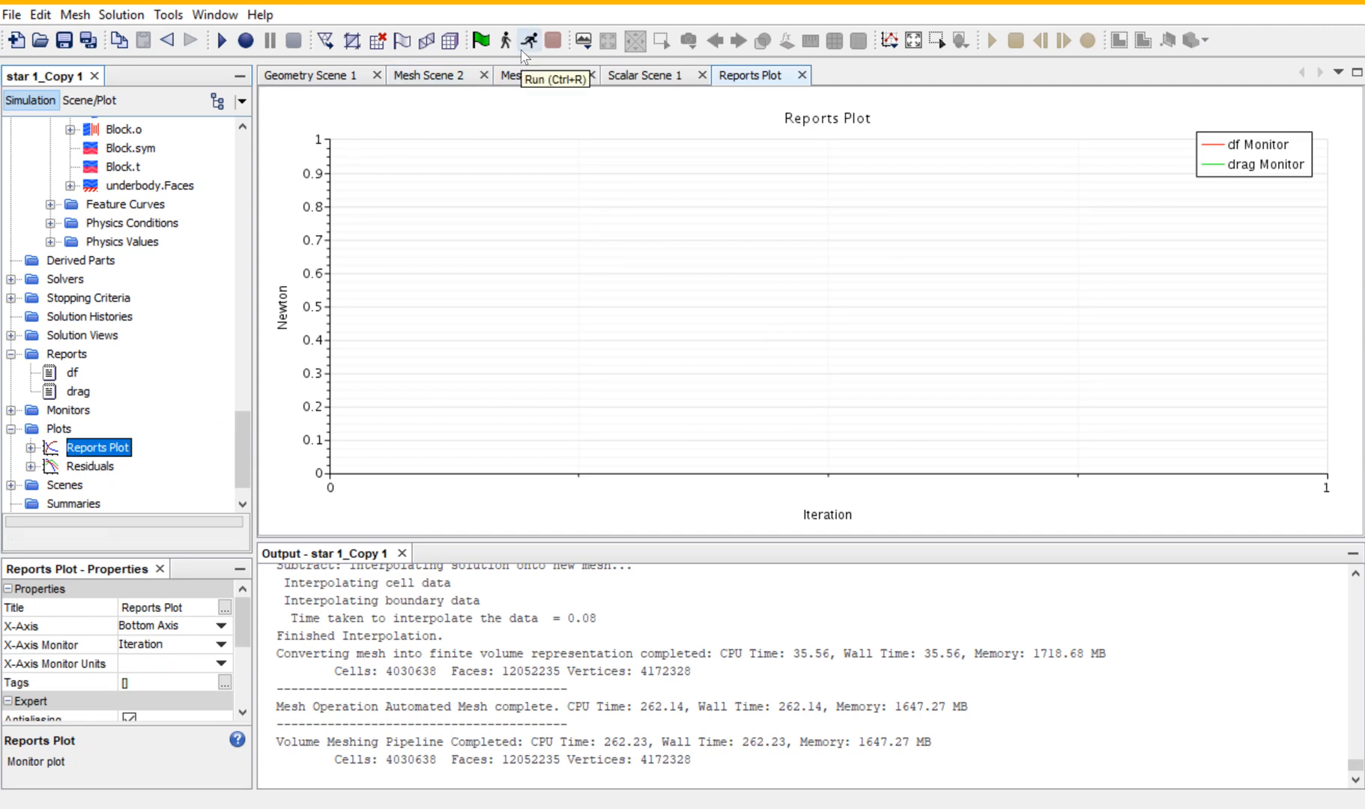